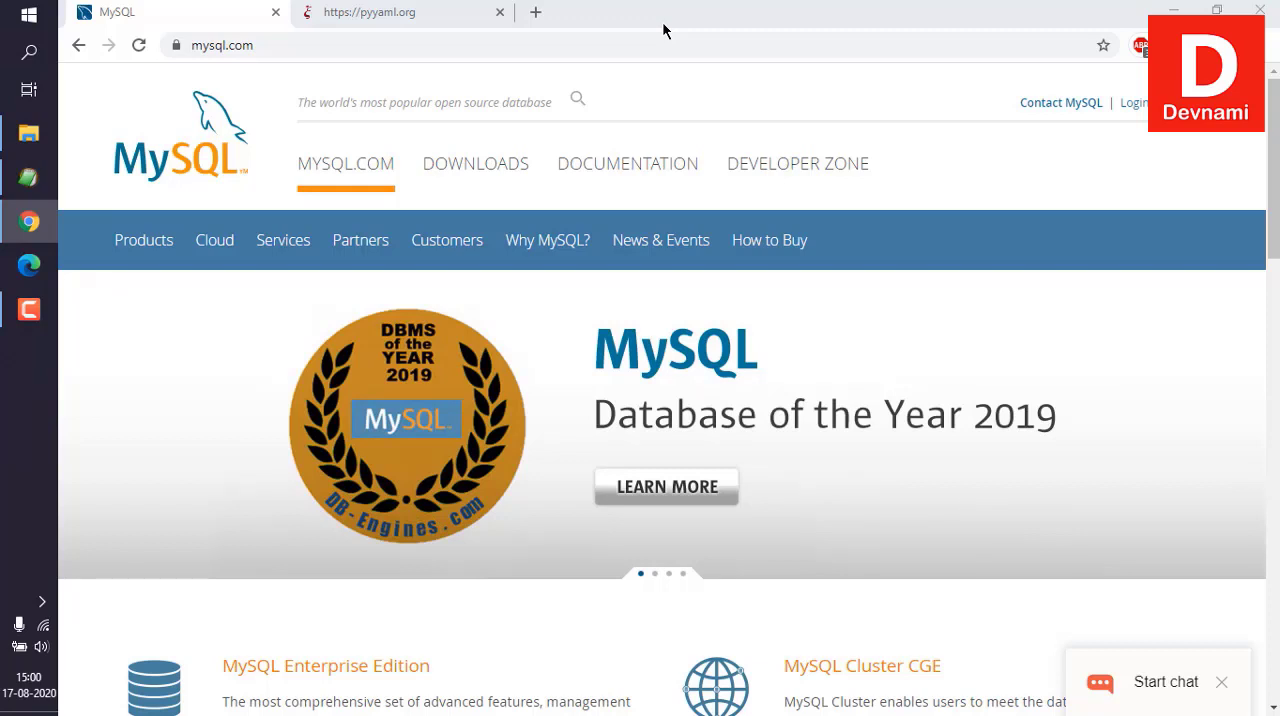
{"action": "mouse_move", "coordinate": [172, 114]}
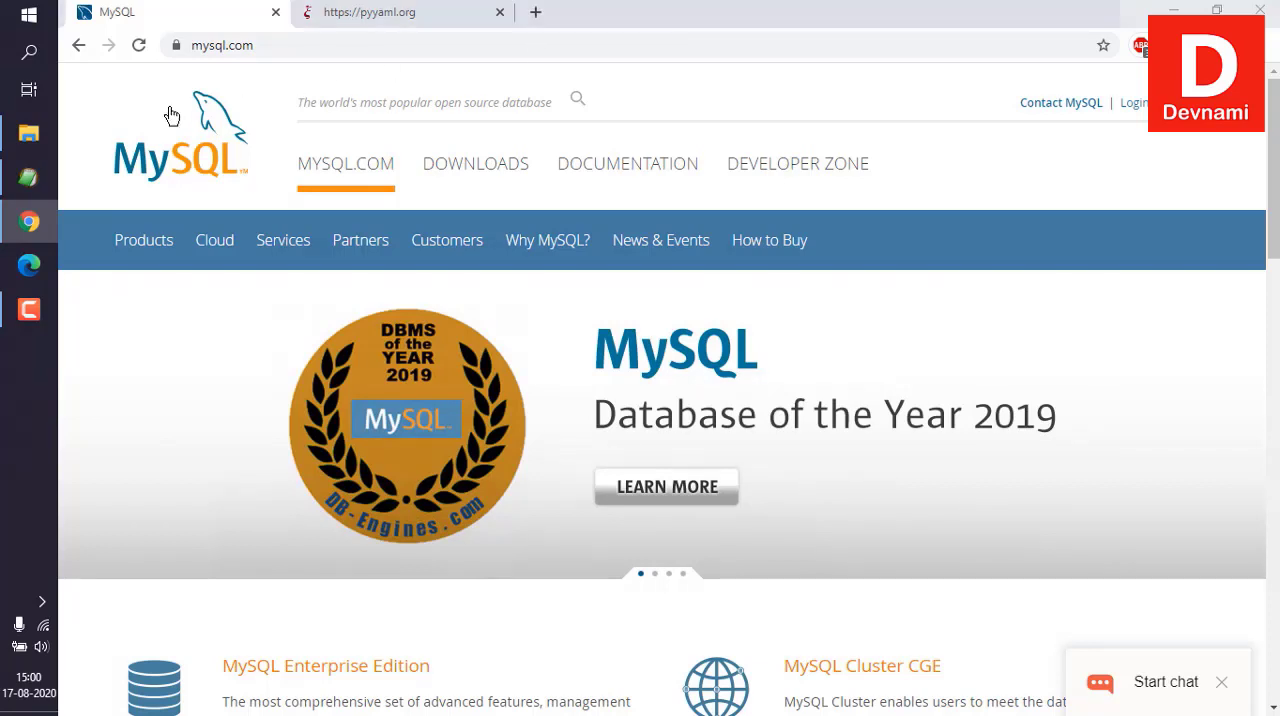
{"action": "mouse_move", "coordinate": [228, 315]}
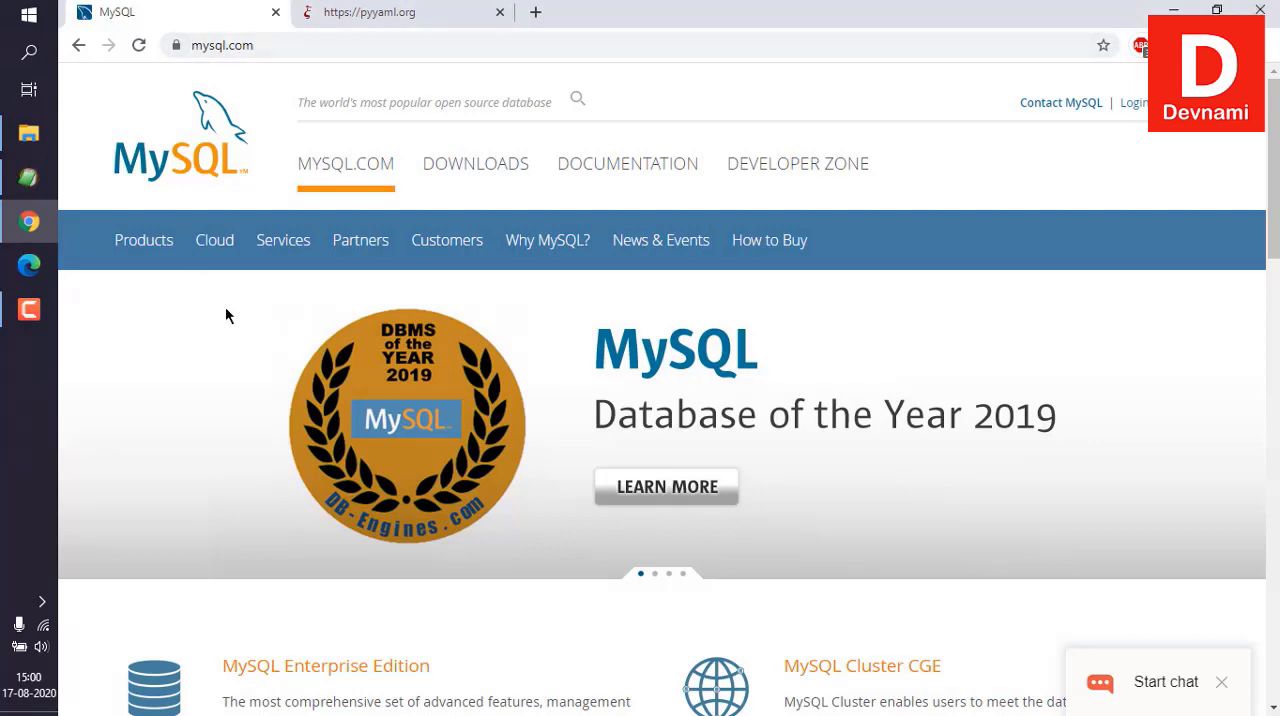
{"action": "mouse_move", "coordinate": [260, 252]}
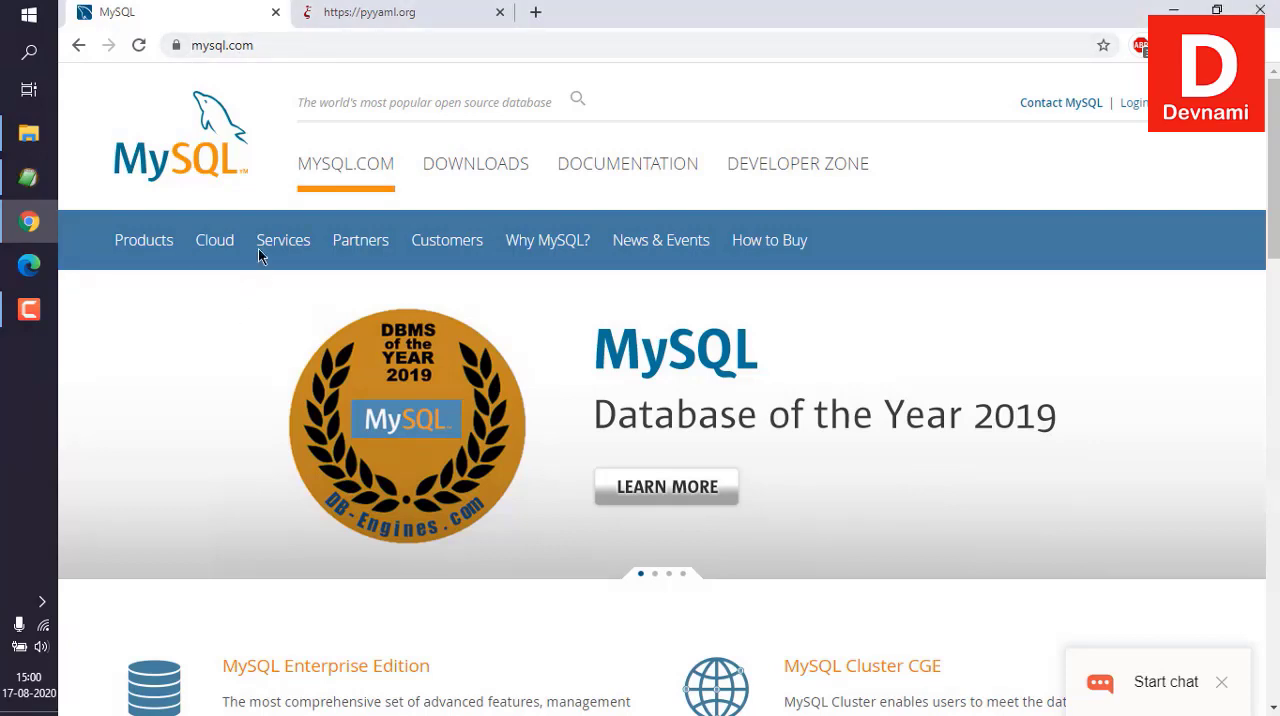
Step: Scroll to the page footer and open the MySQL Community Server downloads page
{"action": "scroll", "scroll_direction": "down", "scroll_amount": 3}
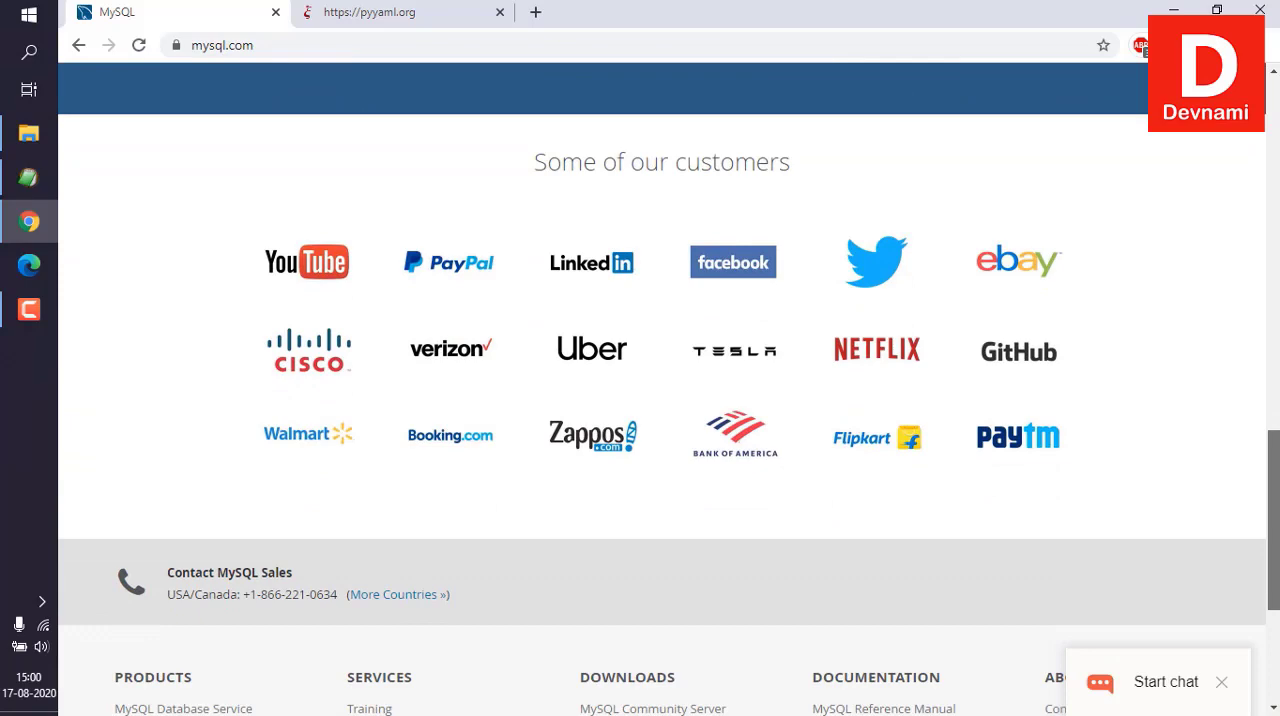
{"action": "scroll", "scroll_direction": "down", "scroll_amount": 3}
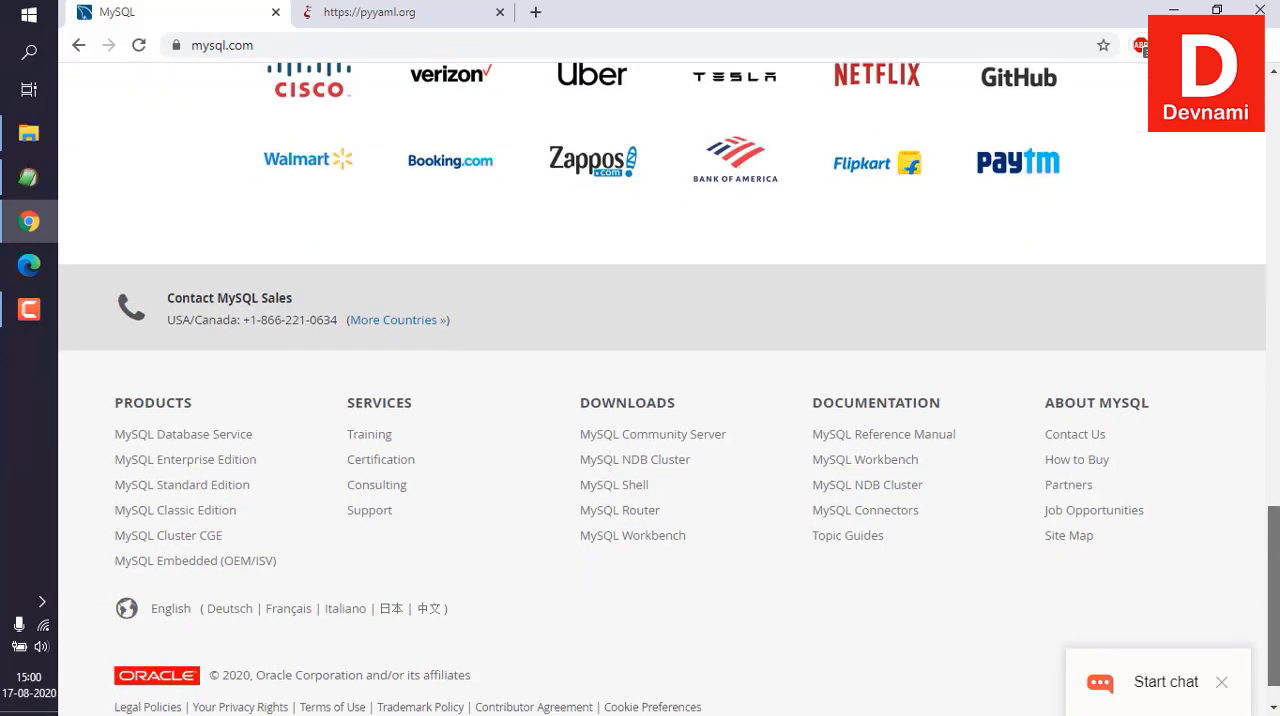
{"action": "scroll", "scroll_direction": "up", "scroll_amount": 3}
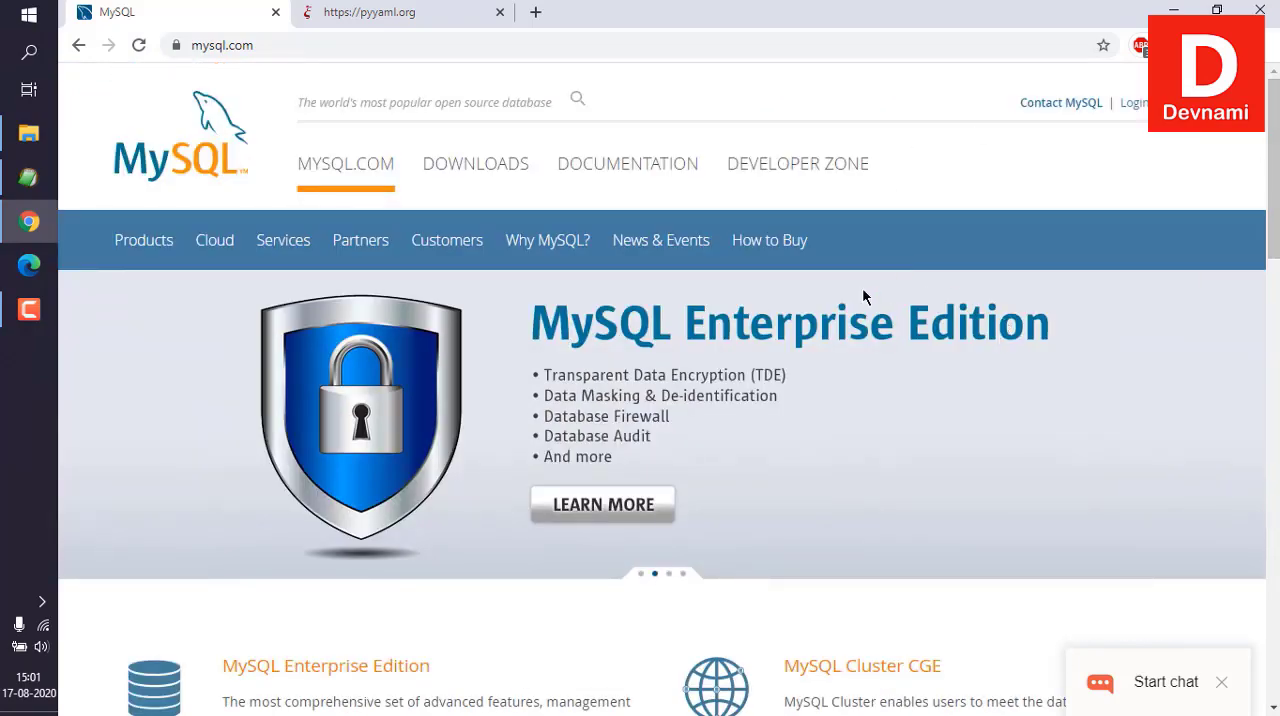
{"action": "scroll", "scroll_direction": "down", "scroll_amount": 3}
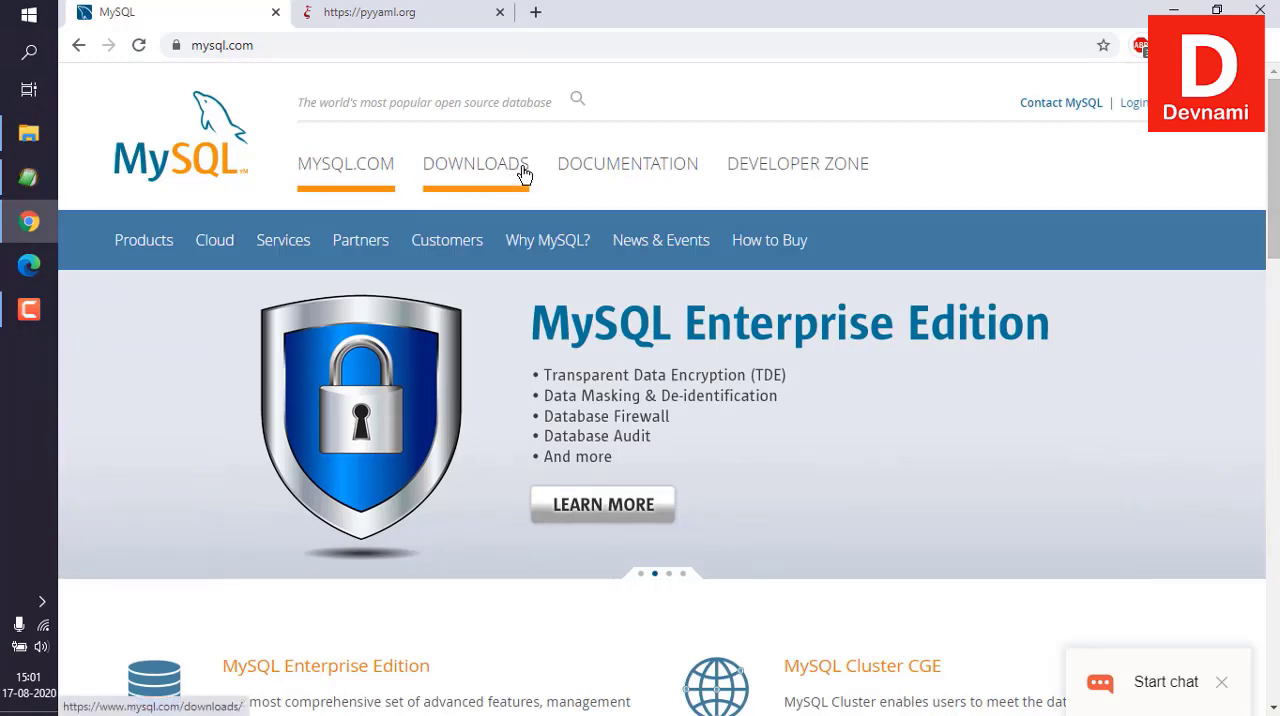
{"action": "scroll", "scroll_direction": "down", "scroll_amount": 3}
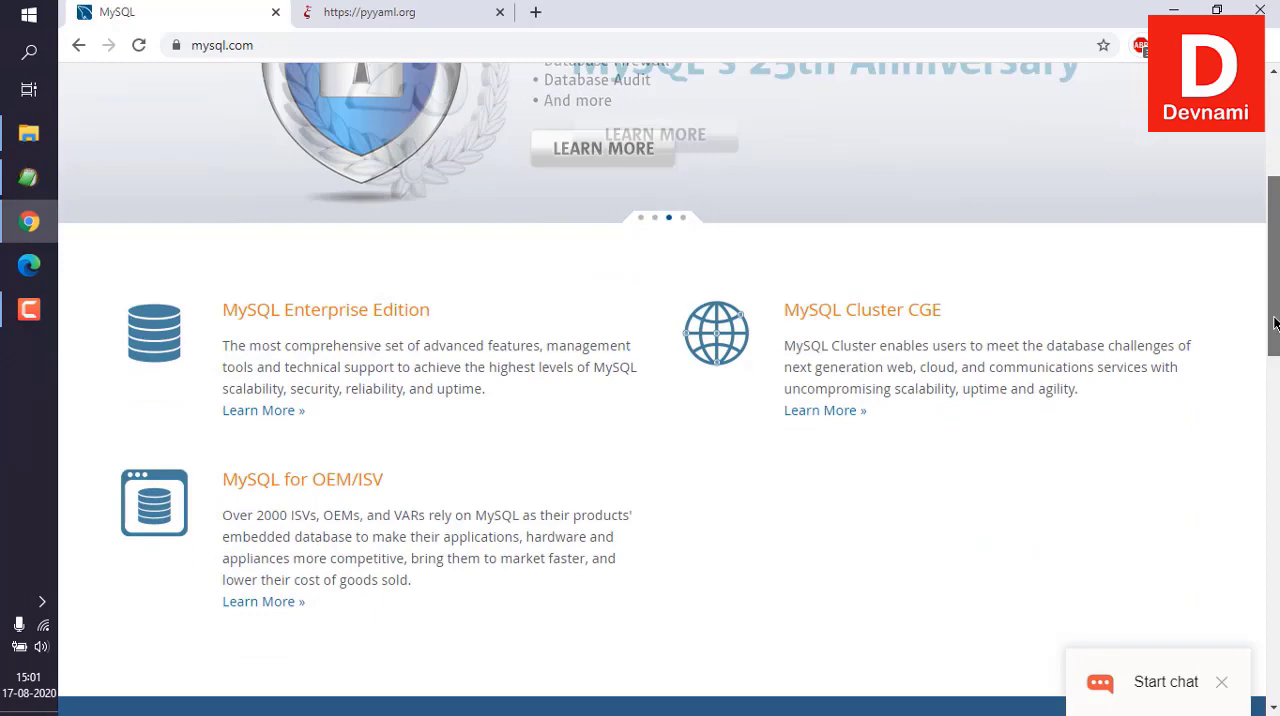
{"action": "scroll", "scroll_direction": "down", "scroll_amount": 3}
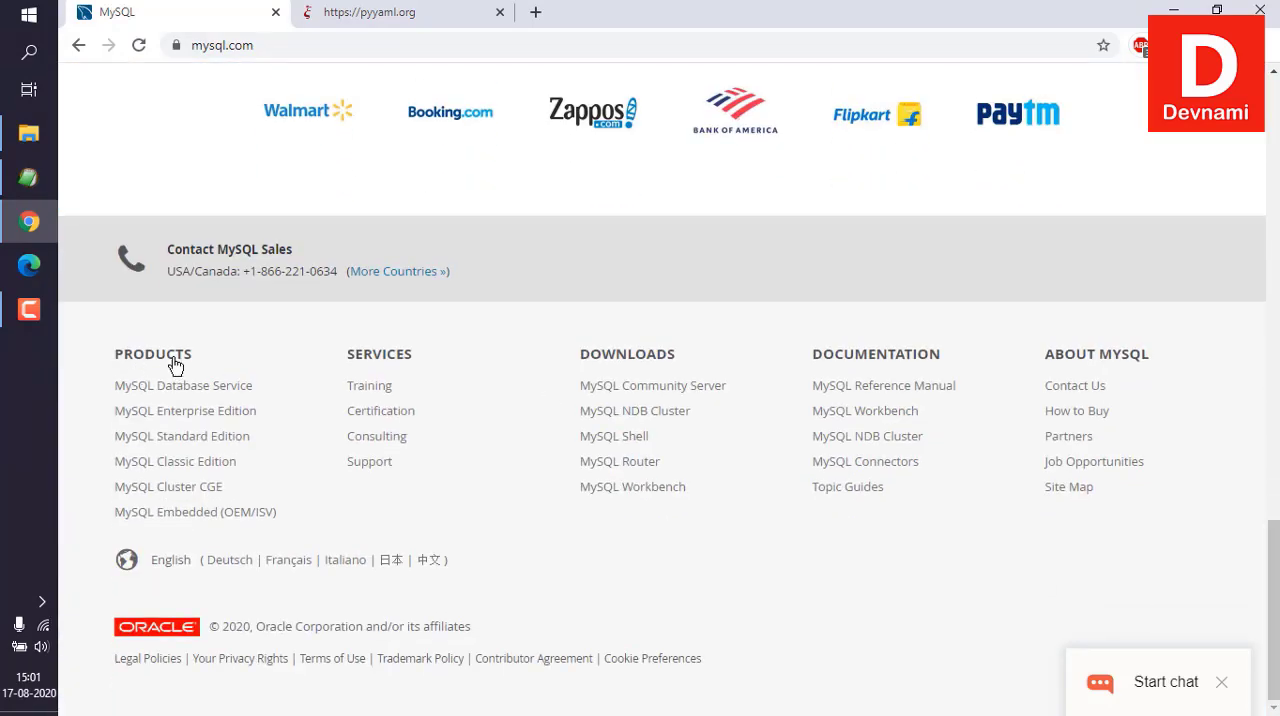
{"action": "mouse_move", "coordinate": [204, 363]}
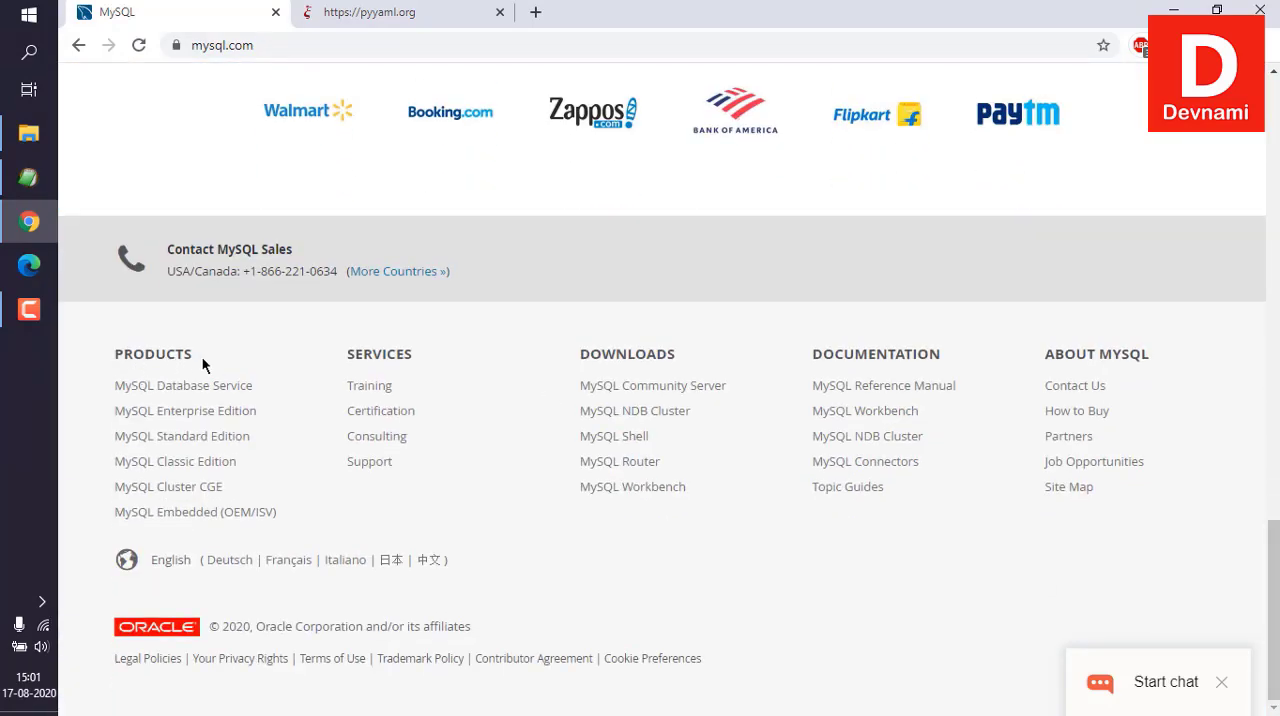
{"action": "mouse_move", "coordinate": [185, 410]}
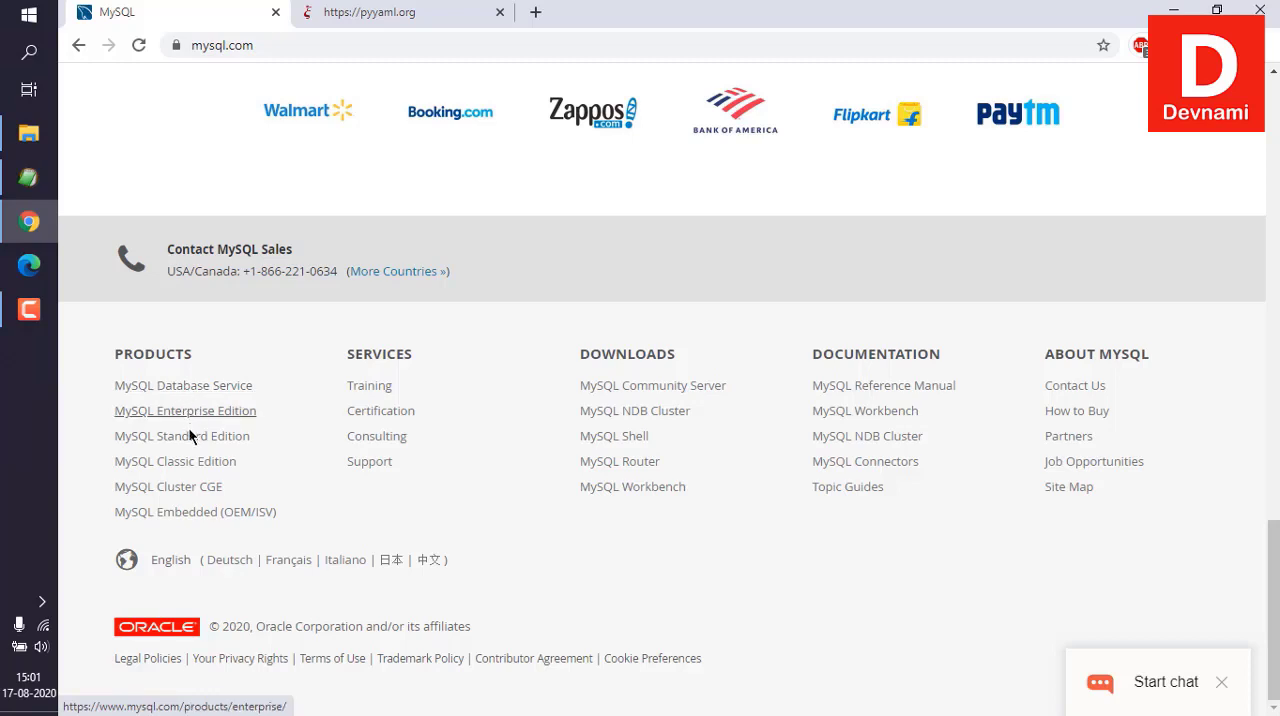
{"action": "mouse_move", "coordinate": [183, 385]}
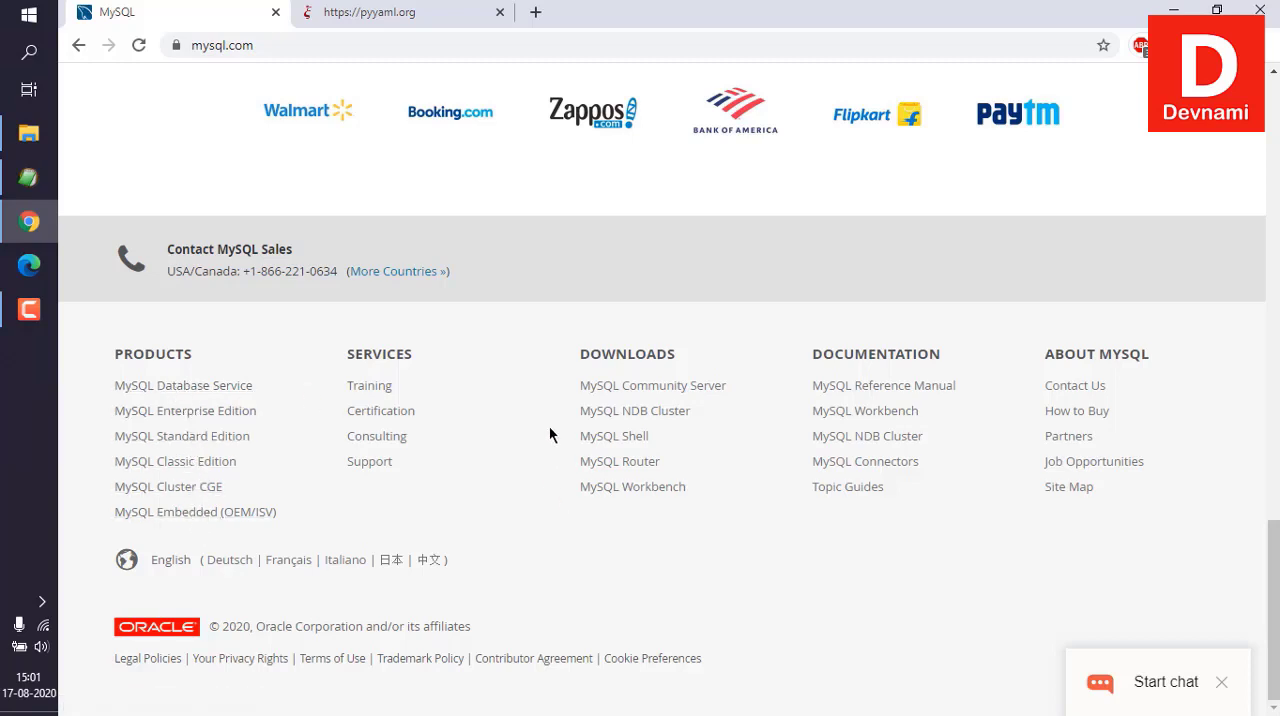
{"action": "mouse_move", "coordinate": [532, 494]}
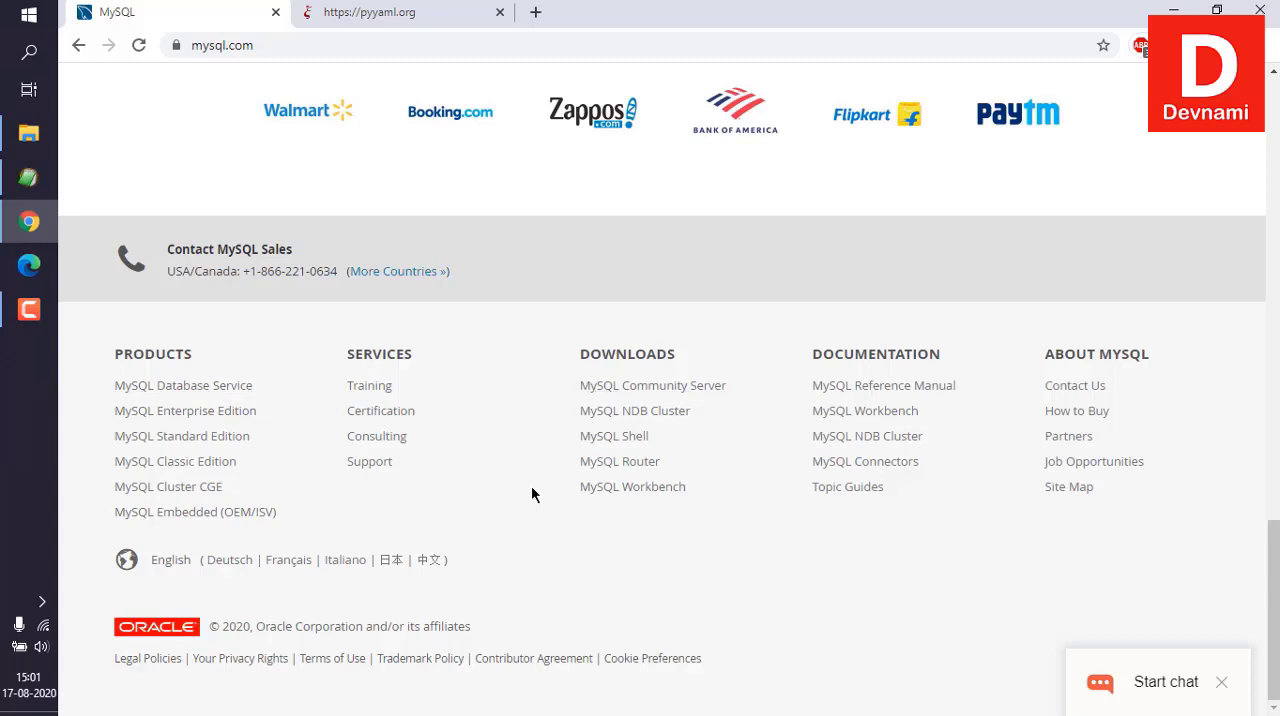
{"action": "mouse_move", "coordinate": [965, 477]}
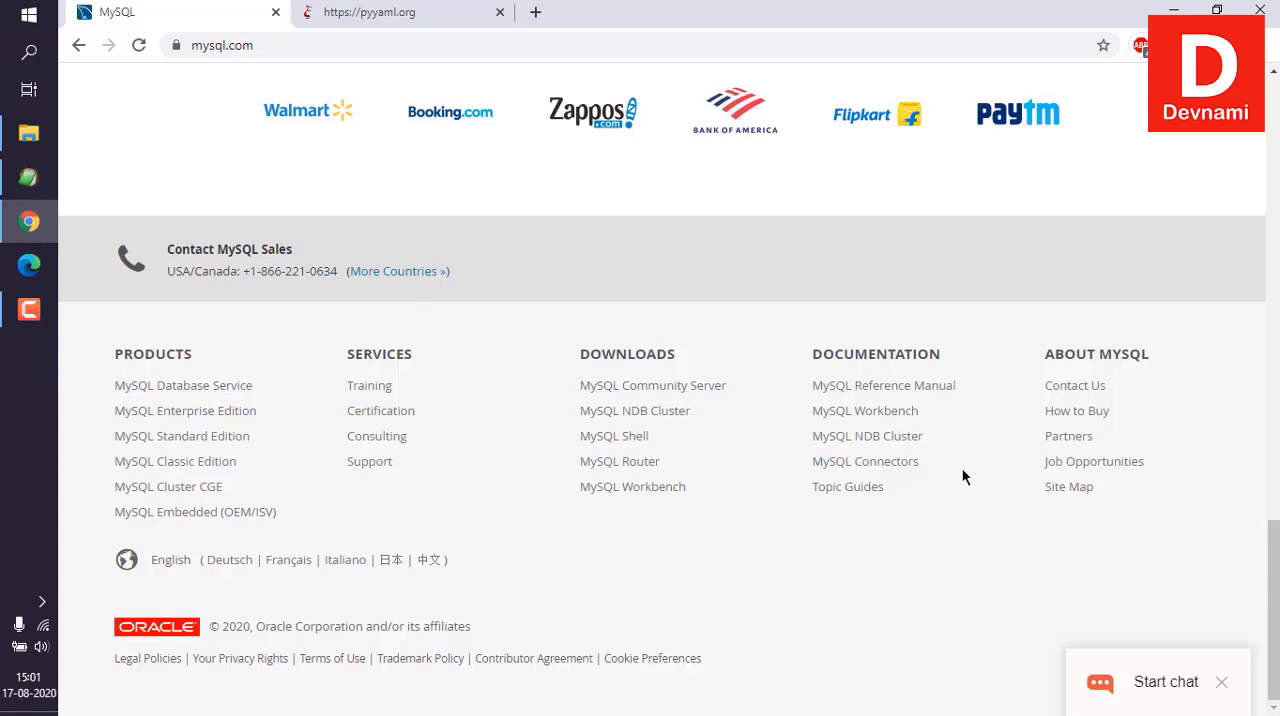
{"action": "mouse_move", "coordinate": [652, 385]}
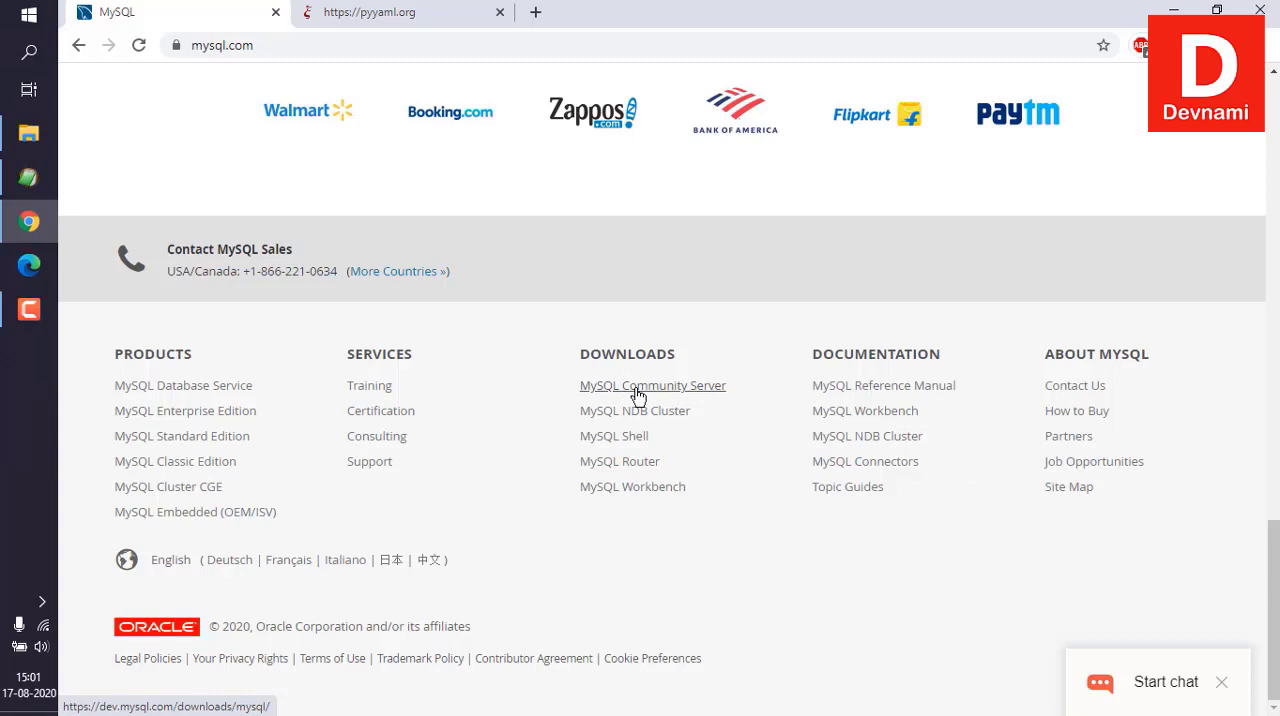
{"action": "left_click", "coordinate": [652, 385]}
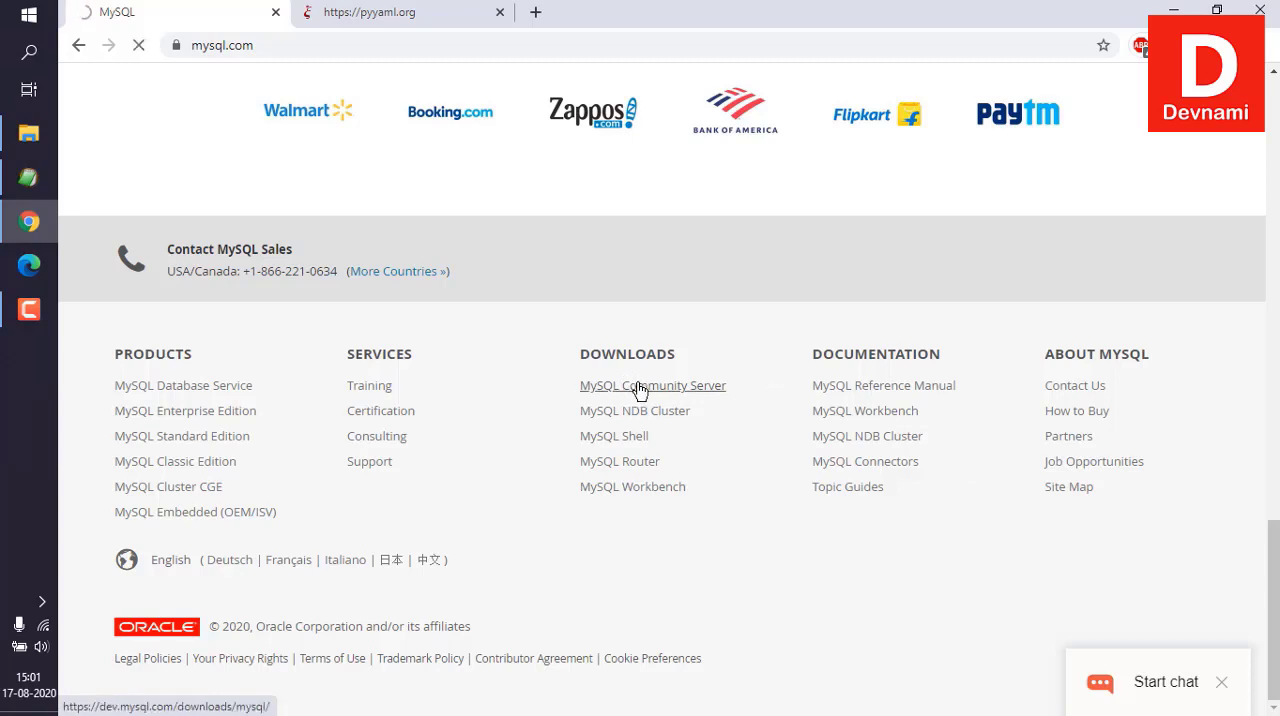
{"action": "left_click", "coordinate": [652, 385]}
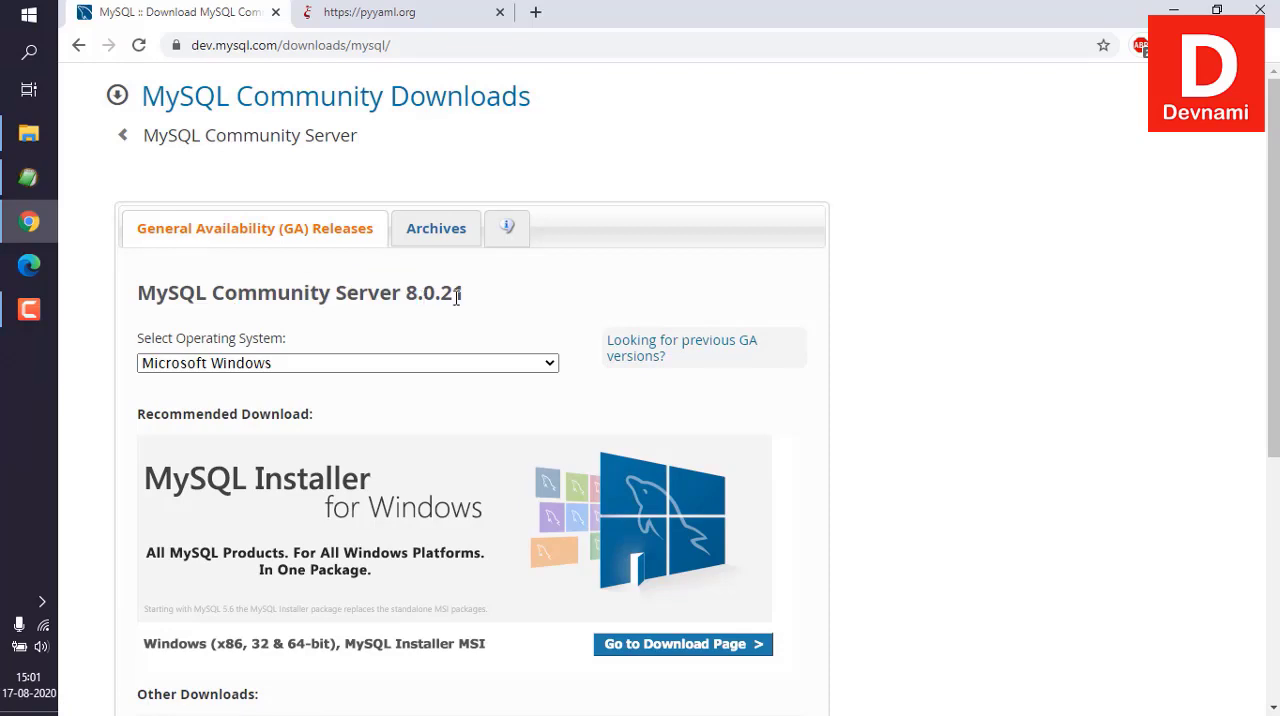
{"action": "mouse_move", "coordinate": [371, 417]}
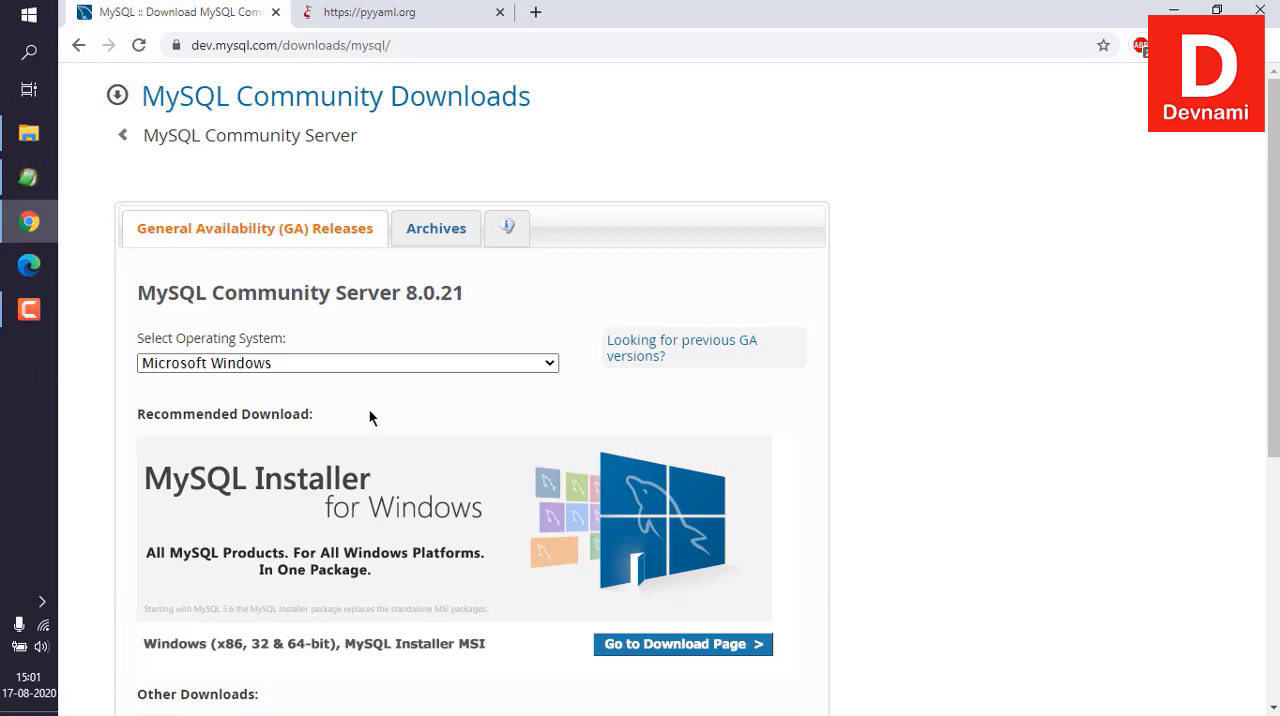
Step: Select Microsoft Windows as the operating system and browse the installer and ZIP options
{"action": "left_click", "coordinate": [347, 362]}
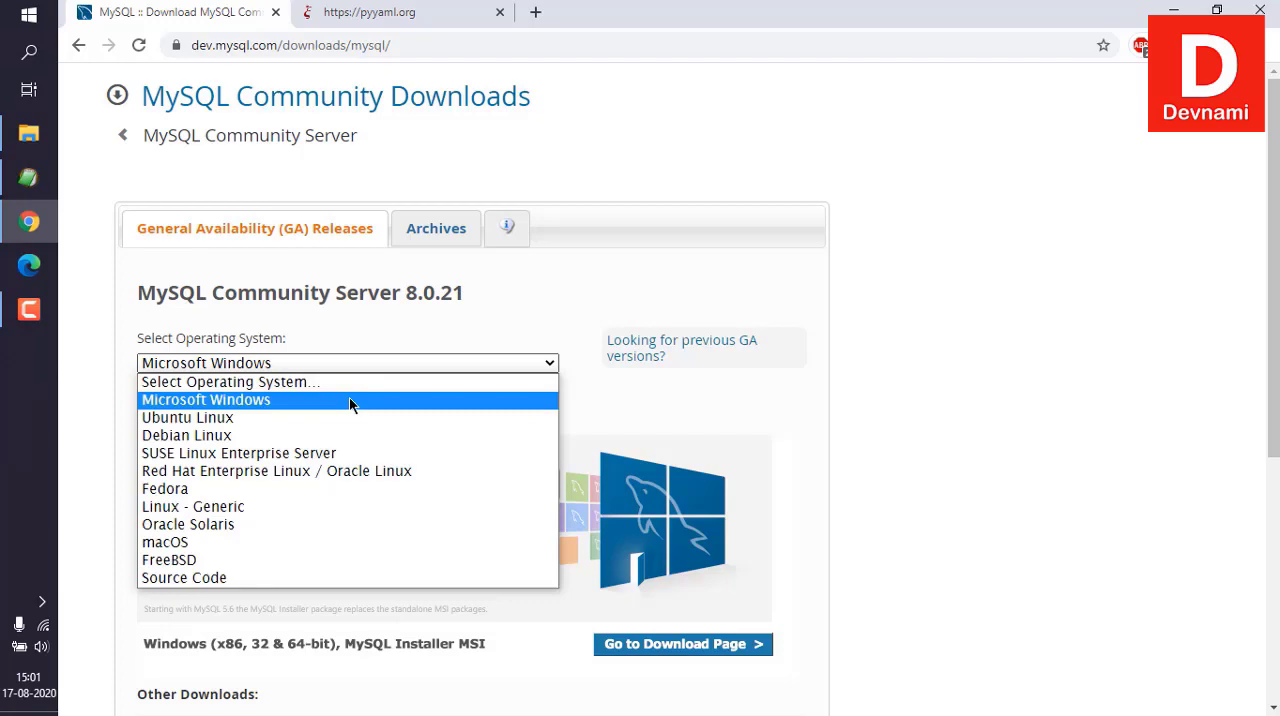
{"action": "left_click", "coordinate": [206, 399]}
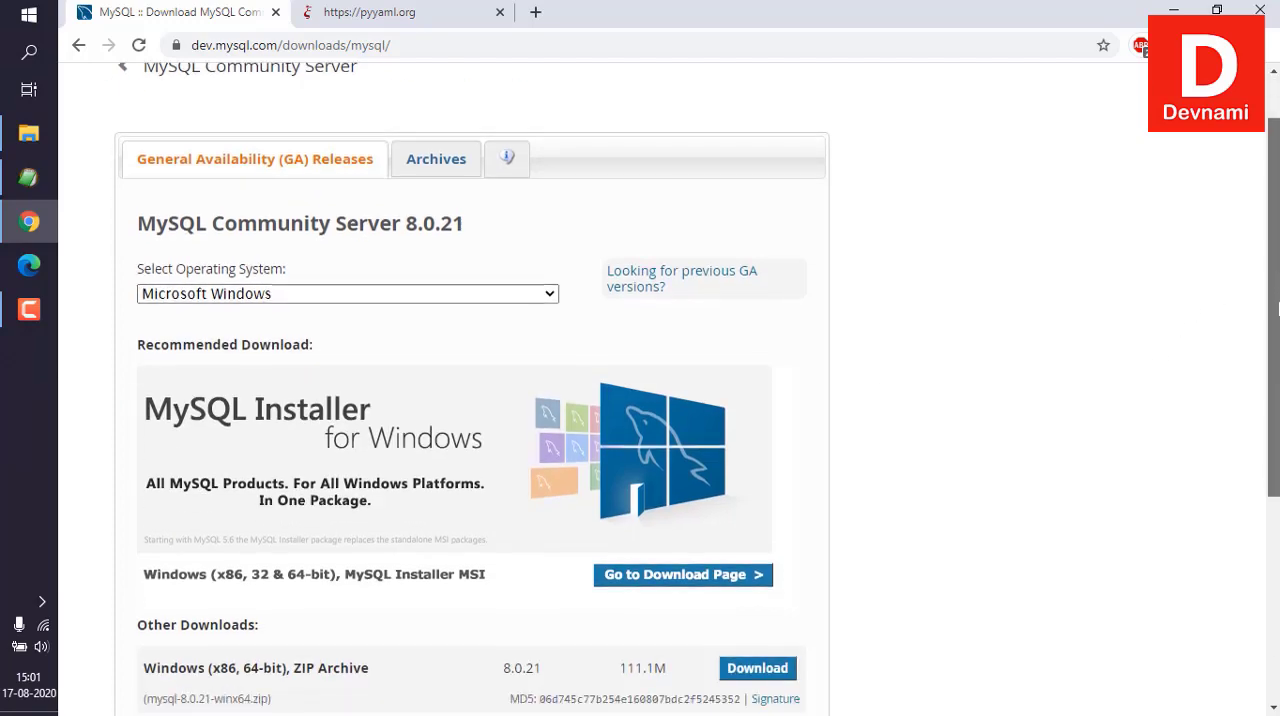
{"action": "scroll", "scroll_direction": "down", "scroll_amount": 3}
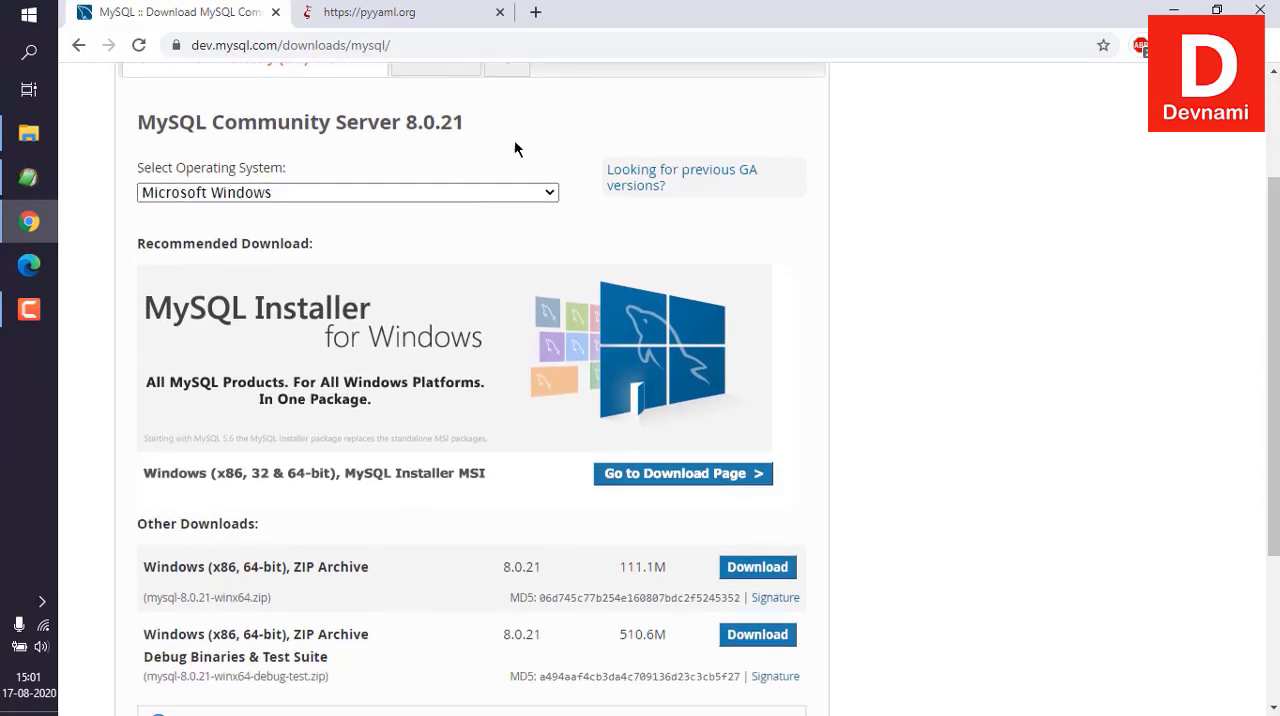
{"action": "scroll", "scroll_direction": "down", "scroll_amount": 3}
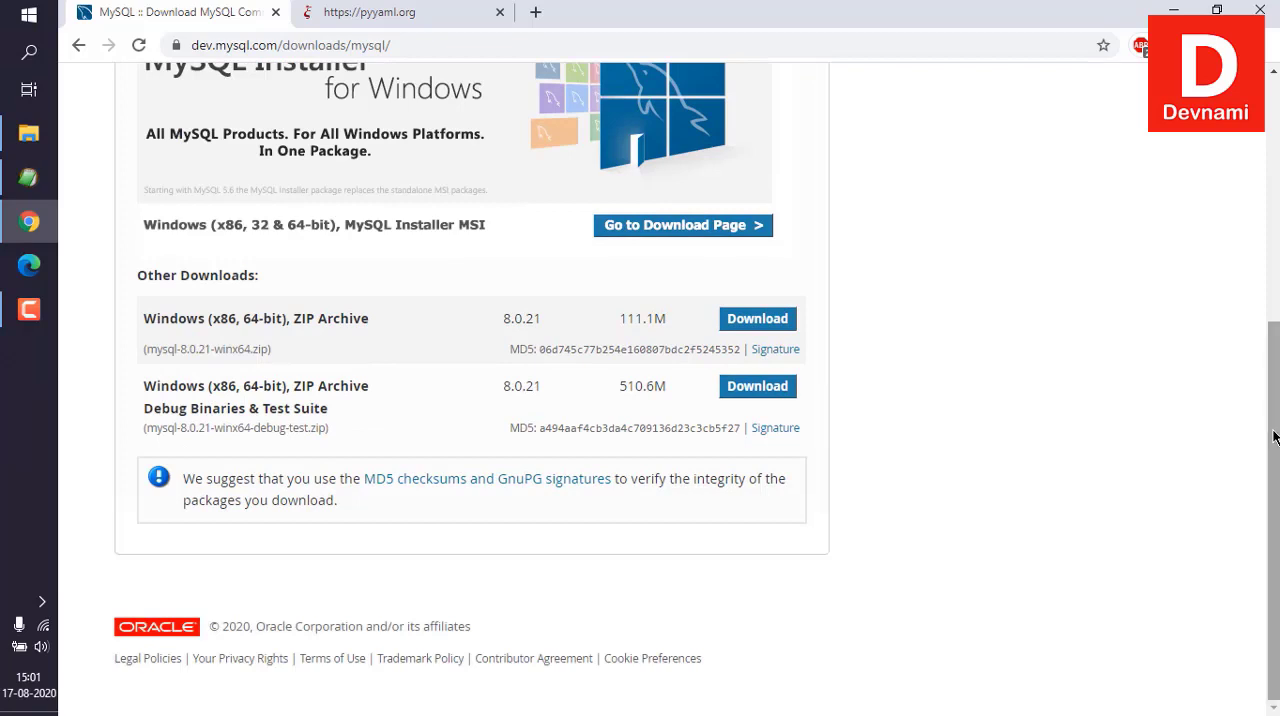
{"action": "mouse_move", "coordinate": [275, 337]}
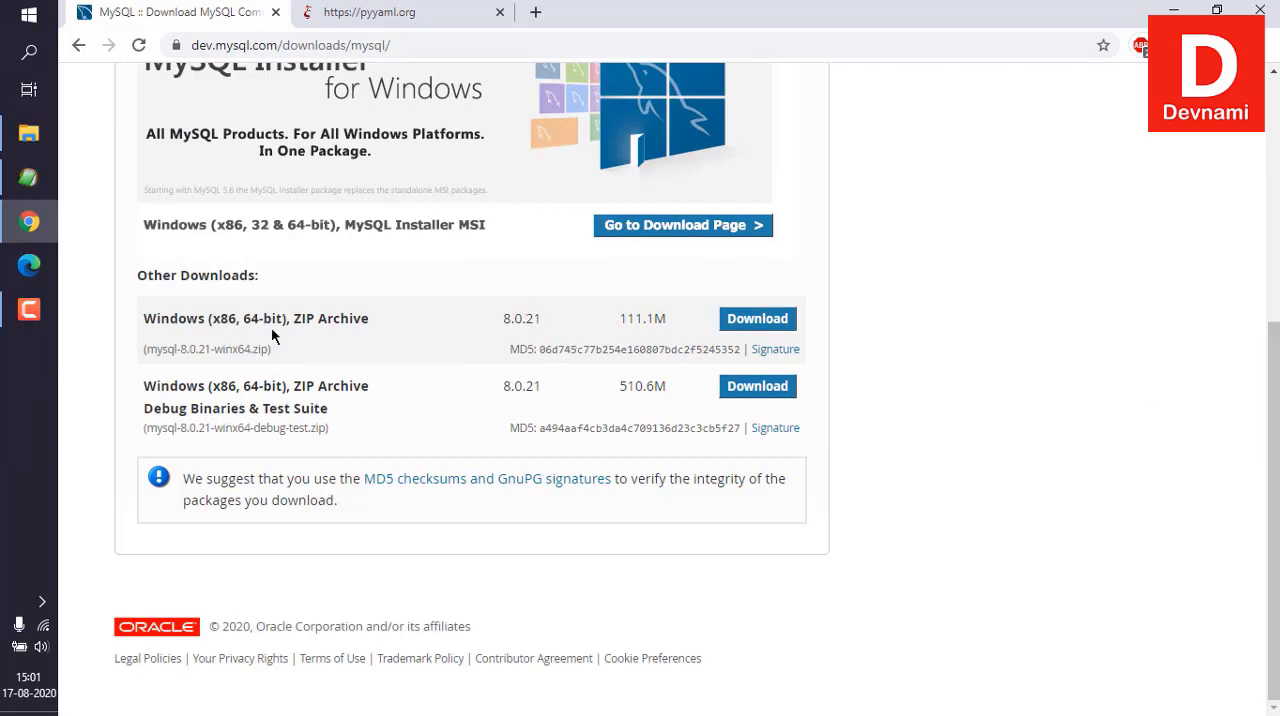
{"action": "mouse_move", "coordinate": [303, 347]}
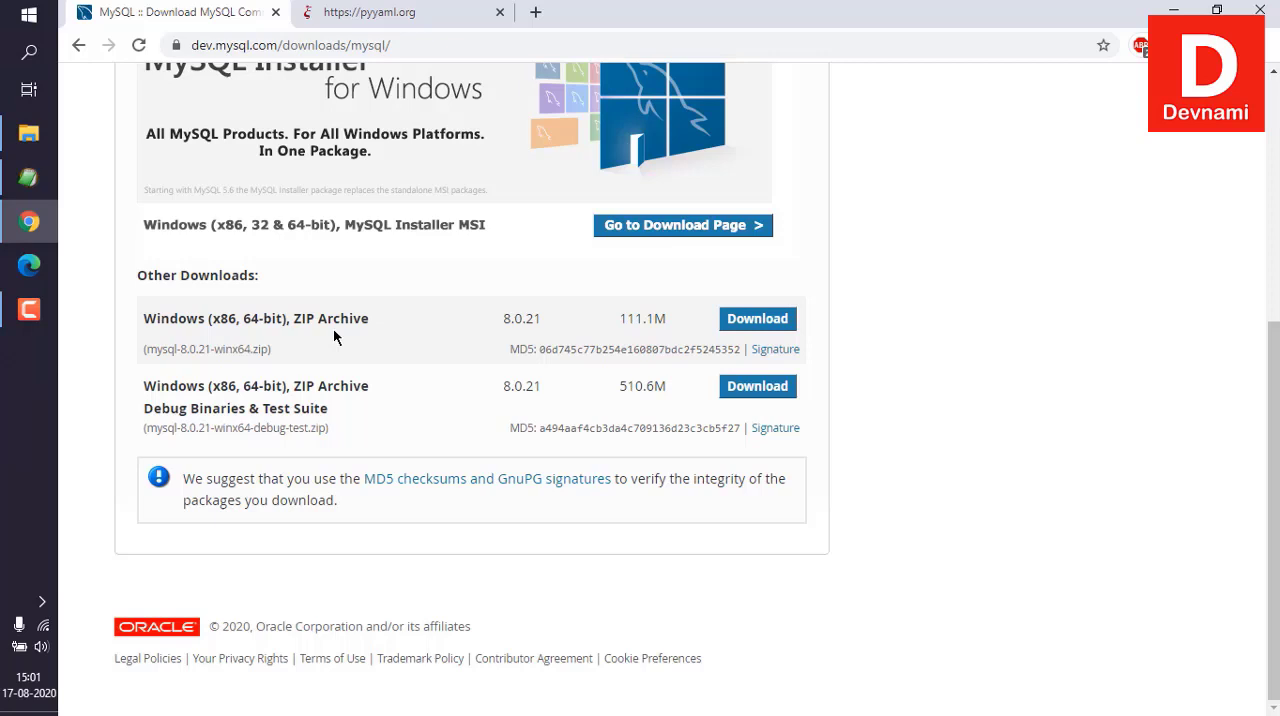
{"action": "scroll", "scroll_direction": "up", "scroll_amount": 3}
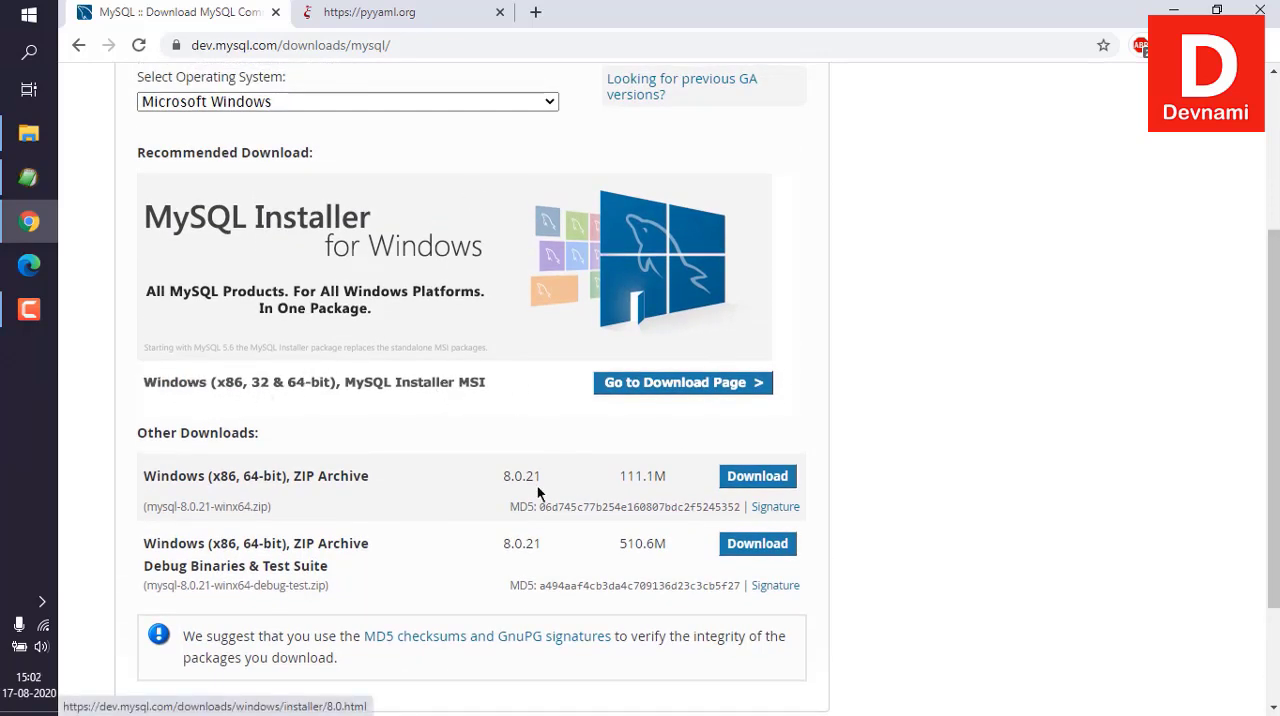
{"action": "mouse_move", "coordinate": [462, 358]}
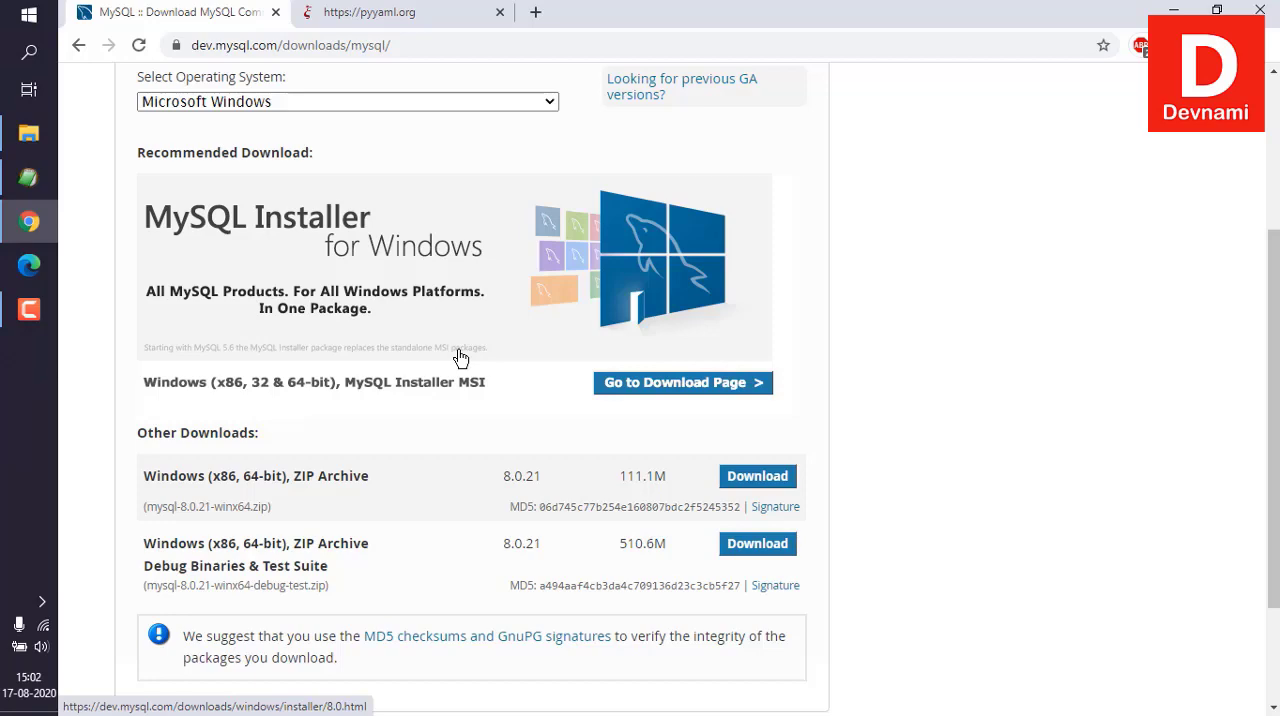
{"action": "mouse_move", "coordinate": [473, 470]}
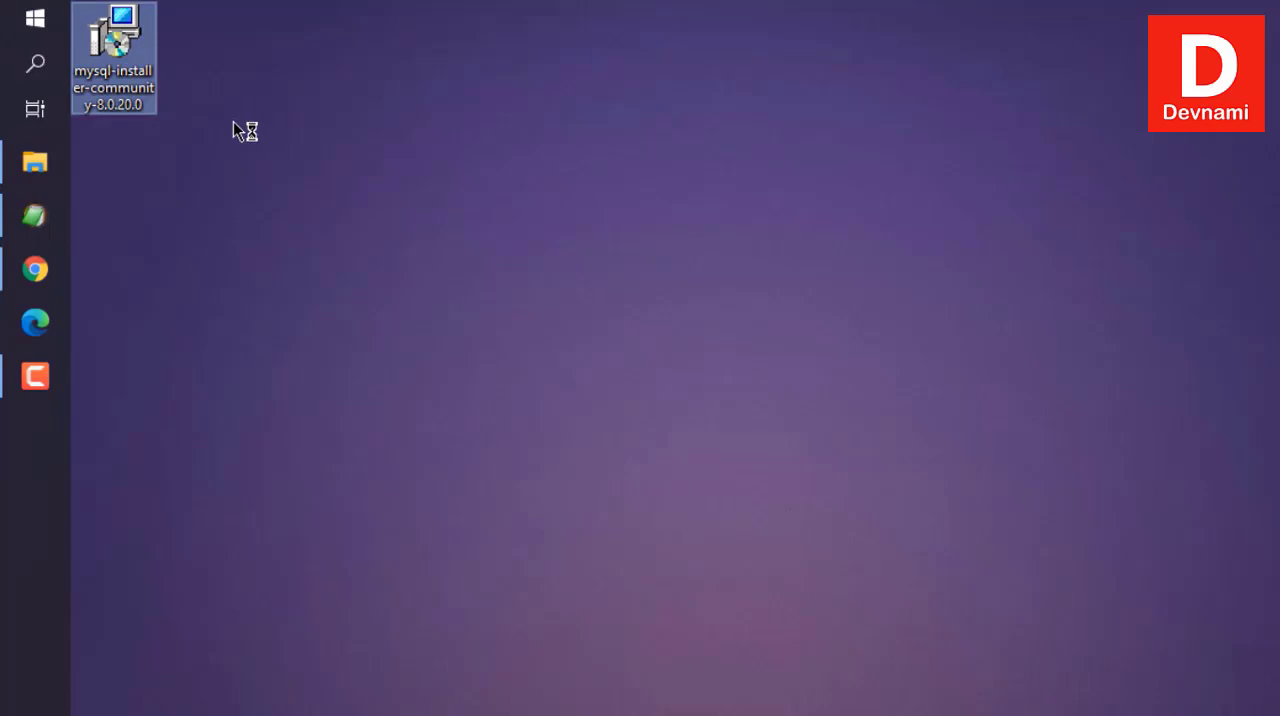
{"action": "mouse_move", "coordinate": [245, 133]}
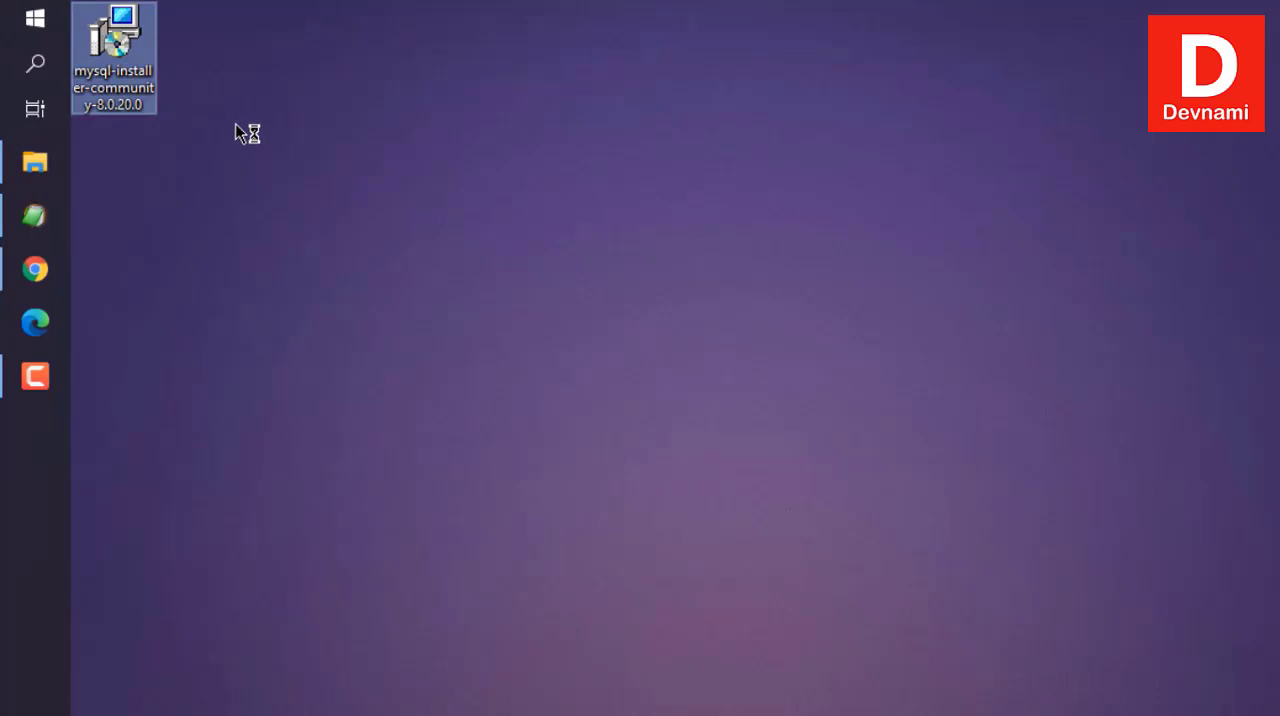
Step: Launch mysql-installer-community-8.0.20.0 from the desktop and let Windows finish configuring it
{"action": "double_click", "coordinate": [114, 50]}
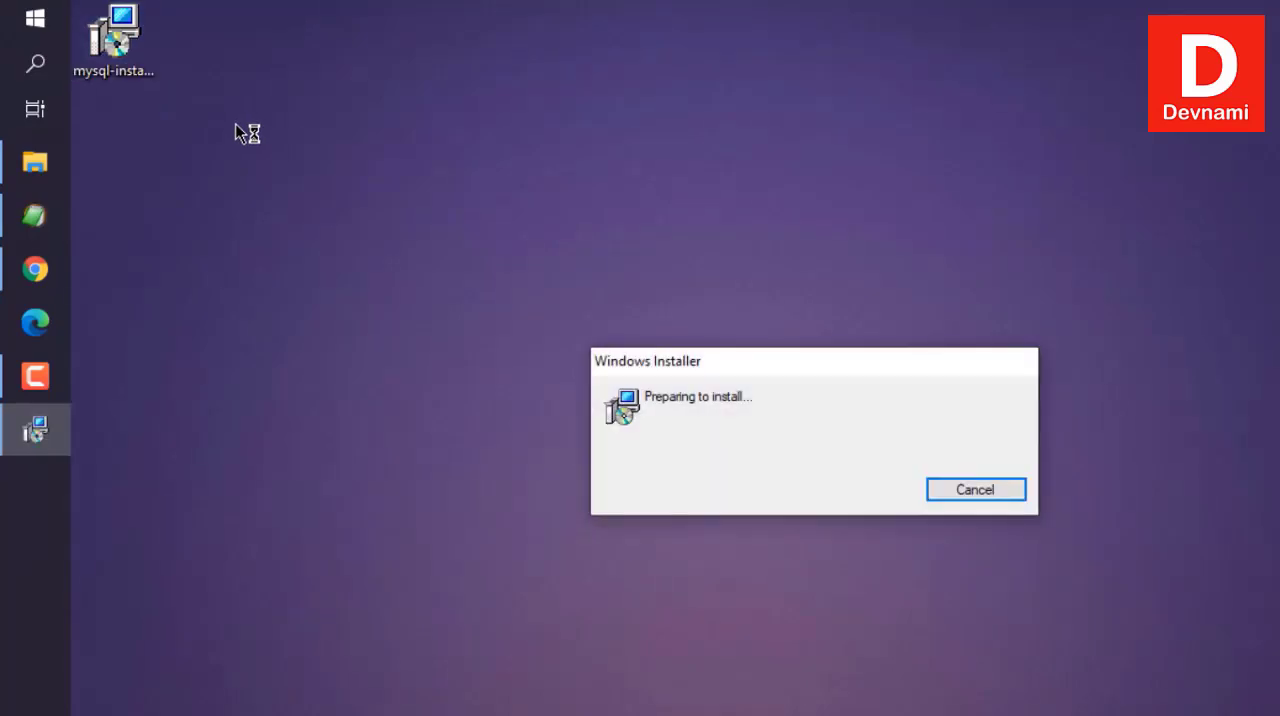
{"action": "mouse_move", "coordinate": [570, 321]}
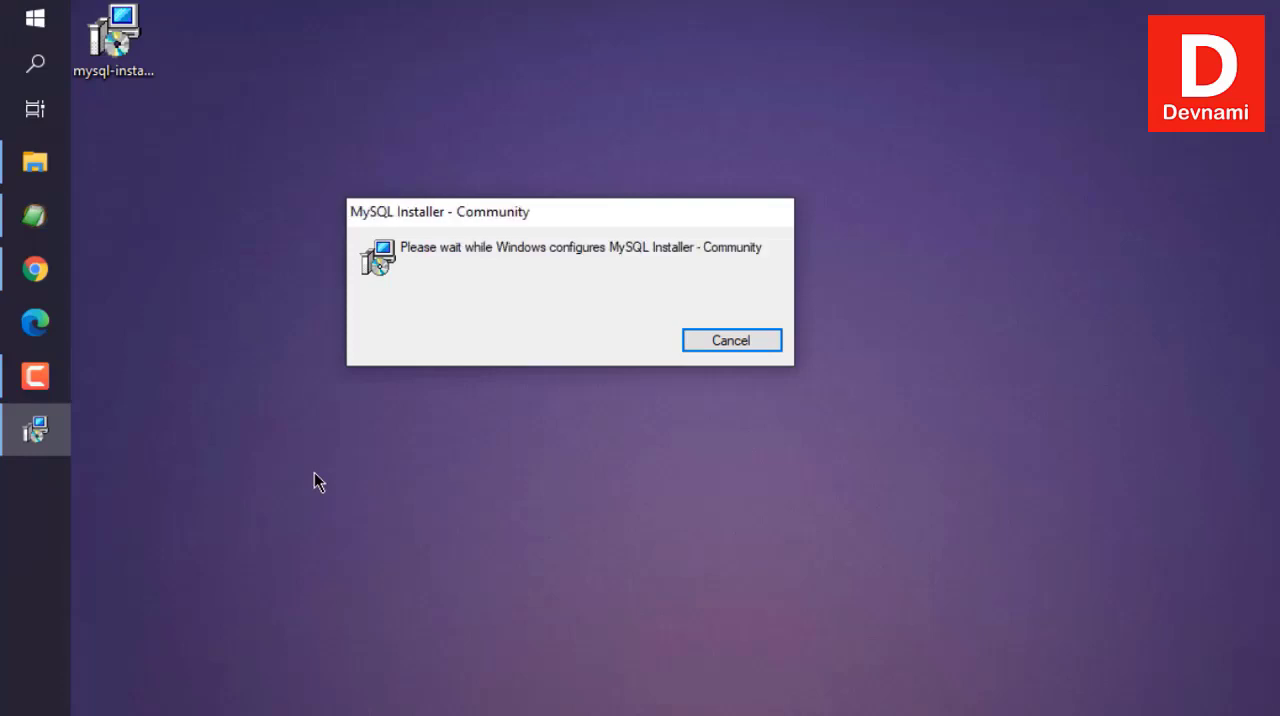
{"action": "mouse_move", "coordinate": [379, 138]}
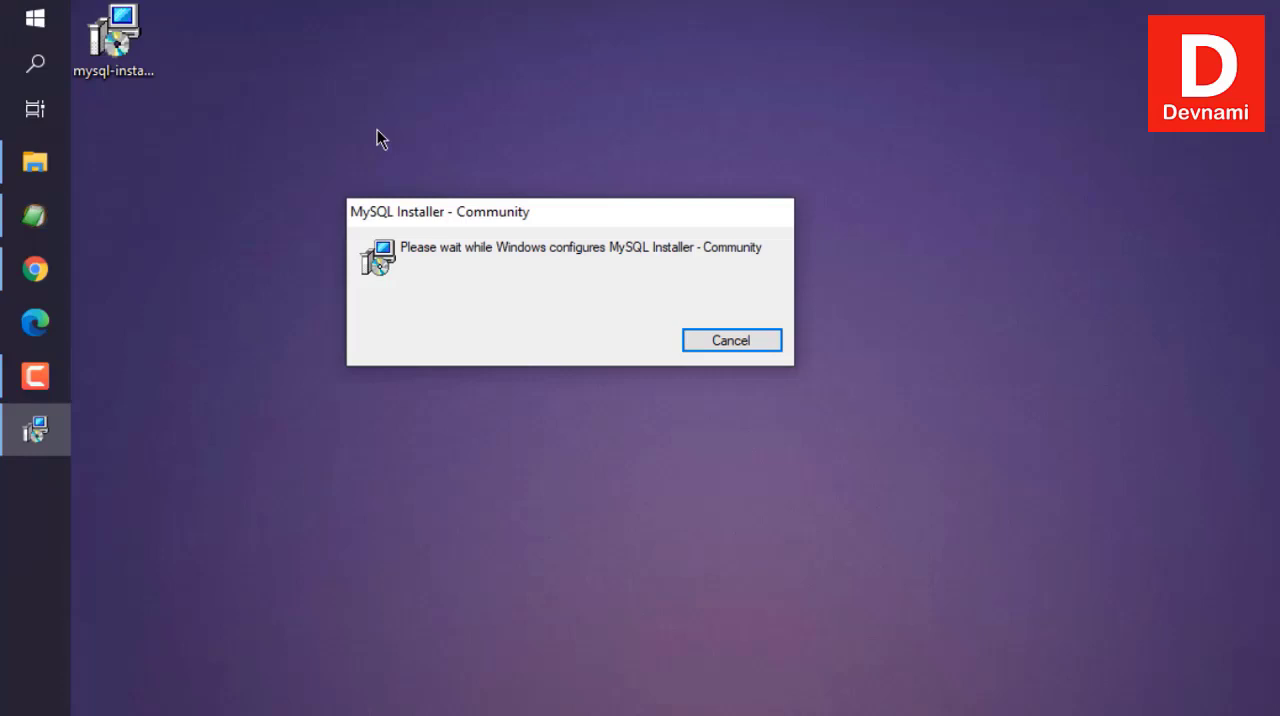
{"action": "mouse_move", "coordinate": [142, 483]}
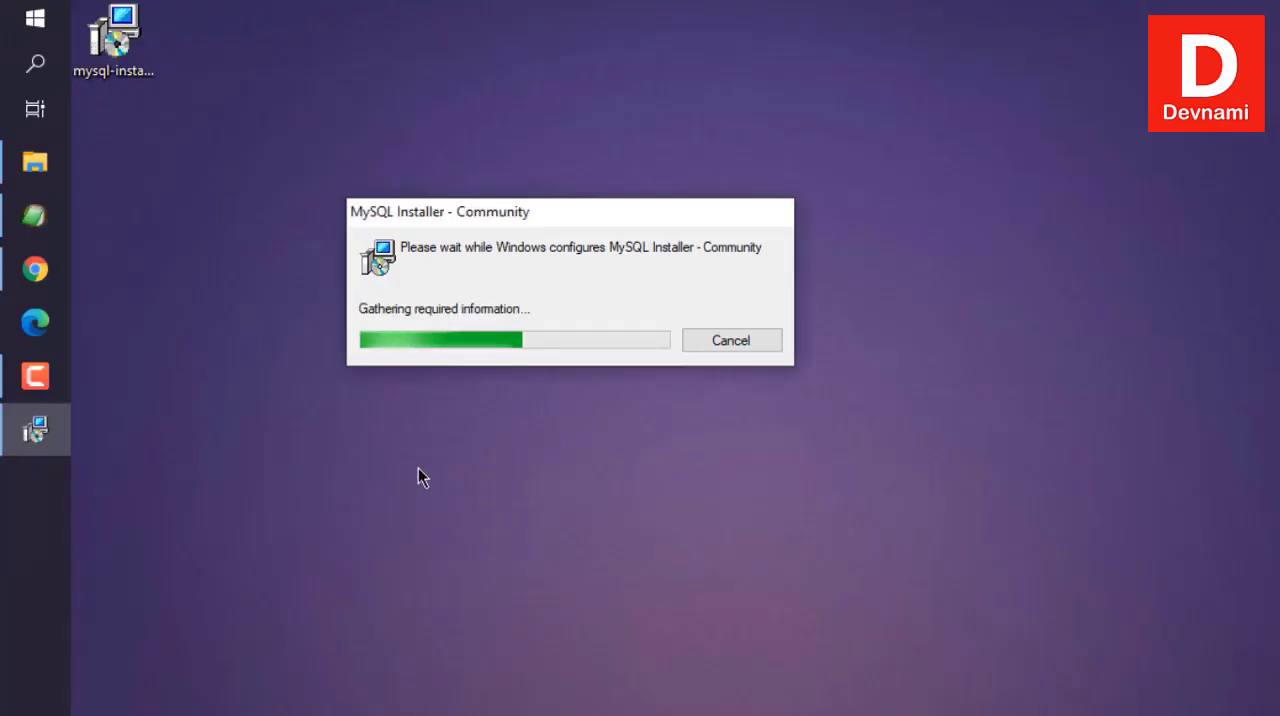
{"action": "mouse_move", "coordinate": [293, 378]}
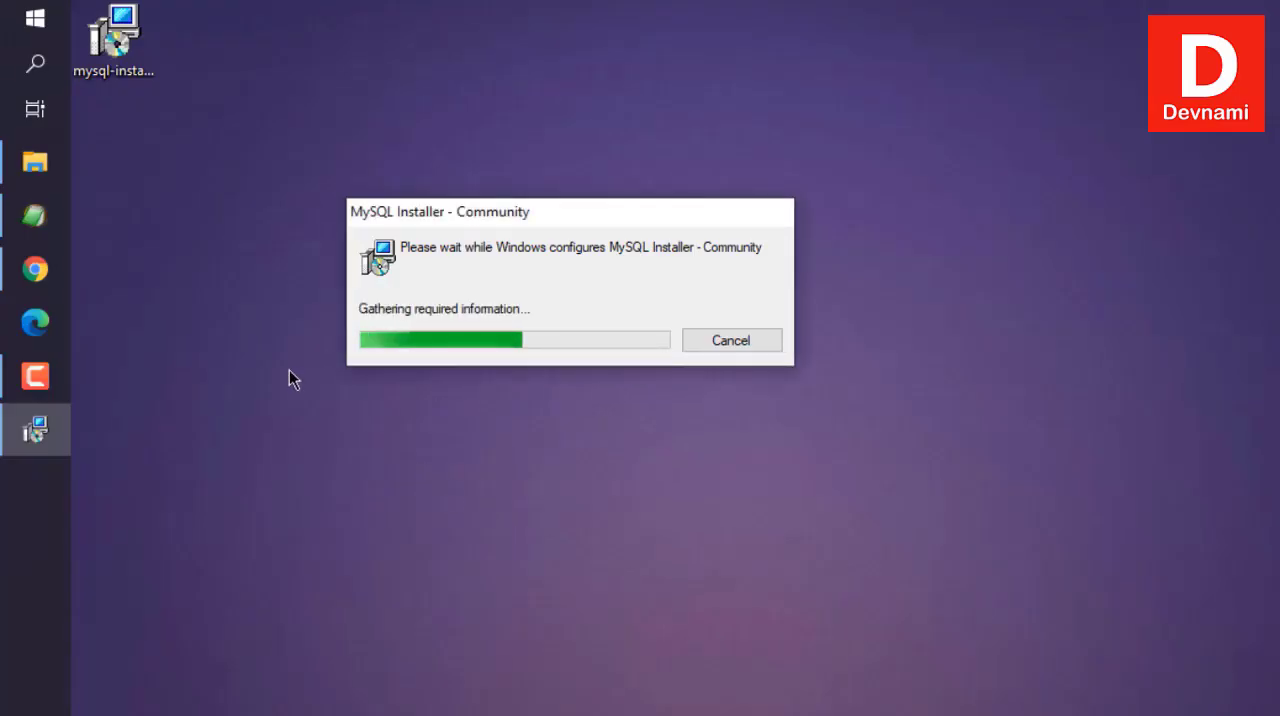
{"action": "mouse_move", "coordinate": [325, 415]}
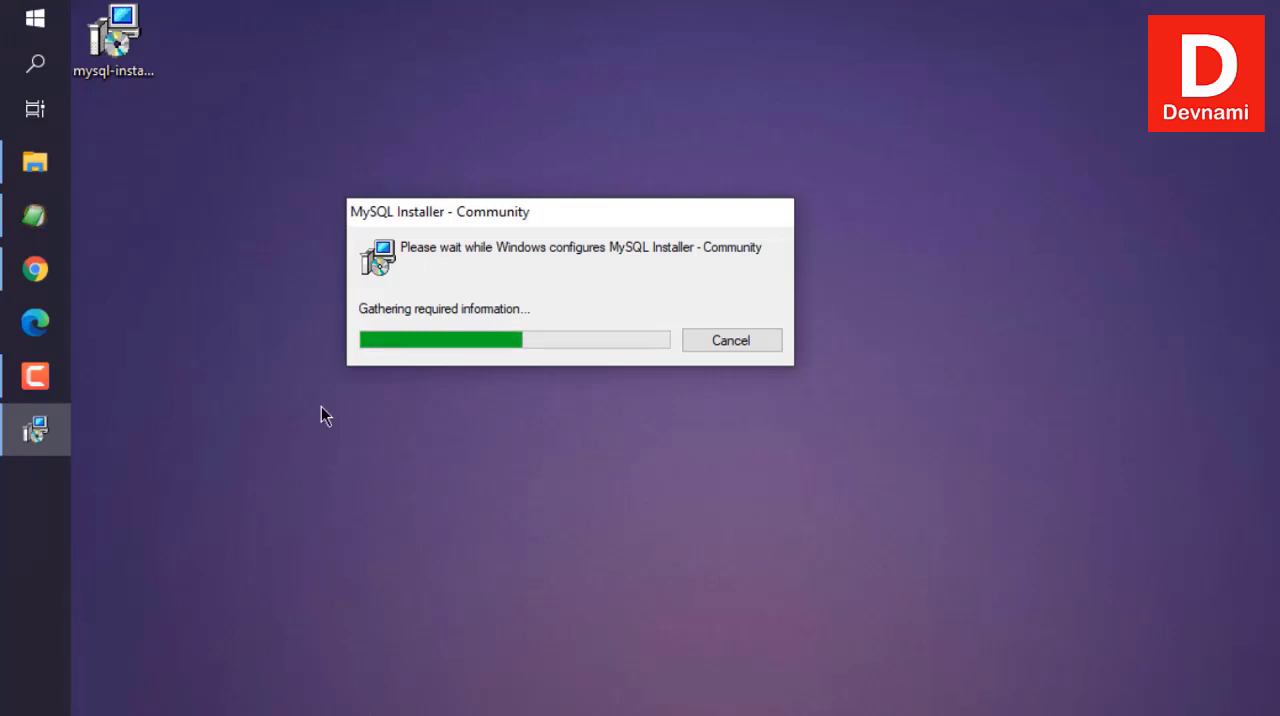
{"action": "mouse_move", "coordinate": [220, 470]}
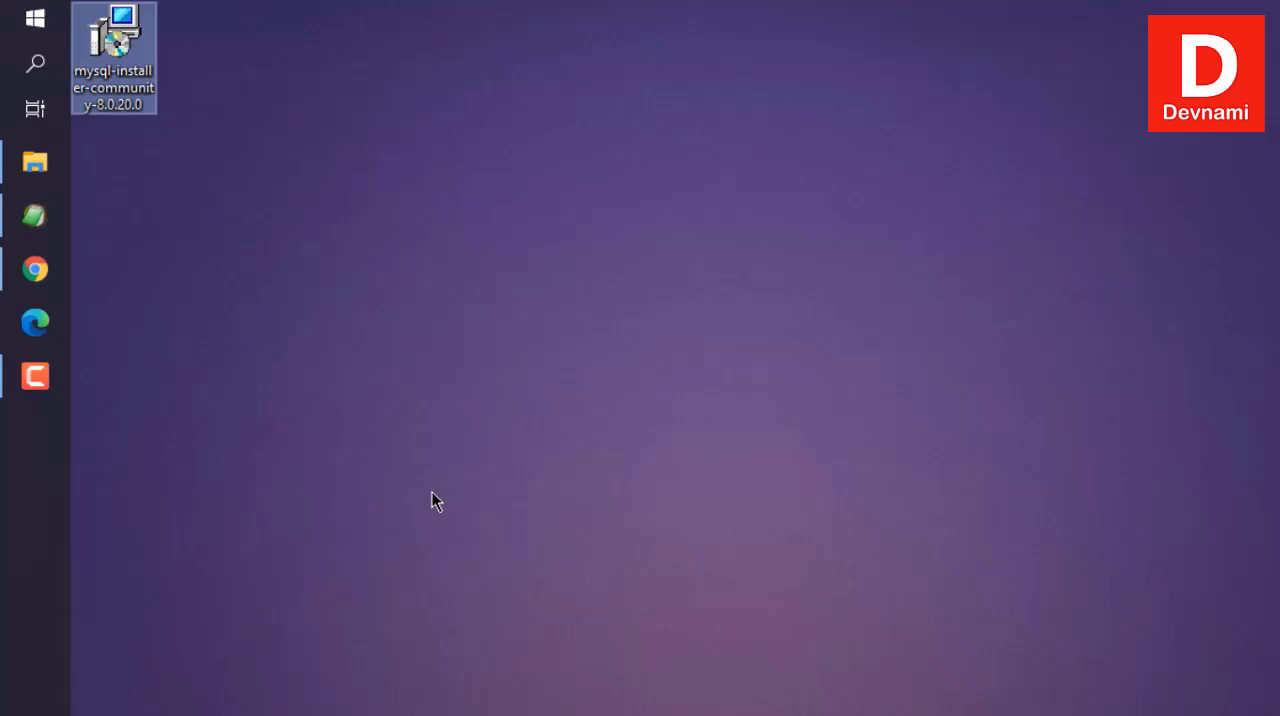
Step: Launch the installer, preview the Custom setup type, then select Developer Default
{"action": "double_click", "coordinate": [114, 57]}
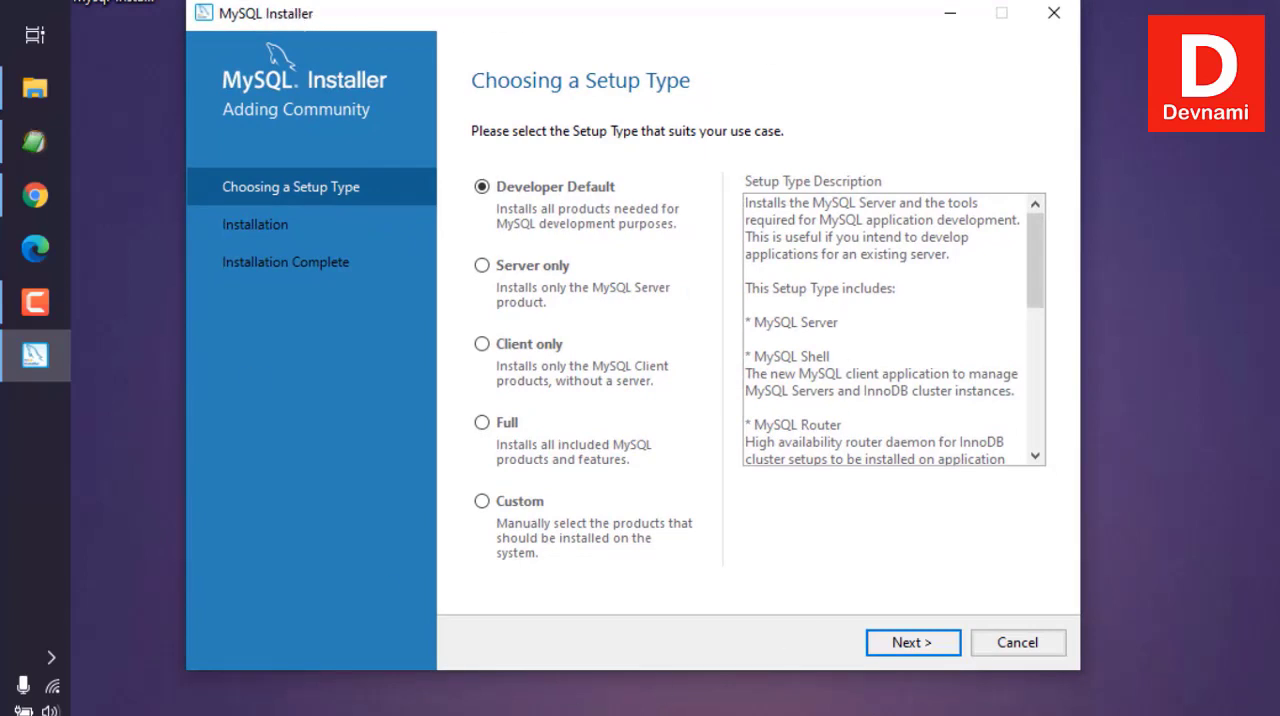
{"action": "mouse_move", "coordinate": [812, 27]}
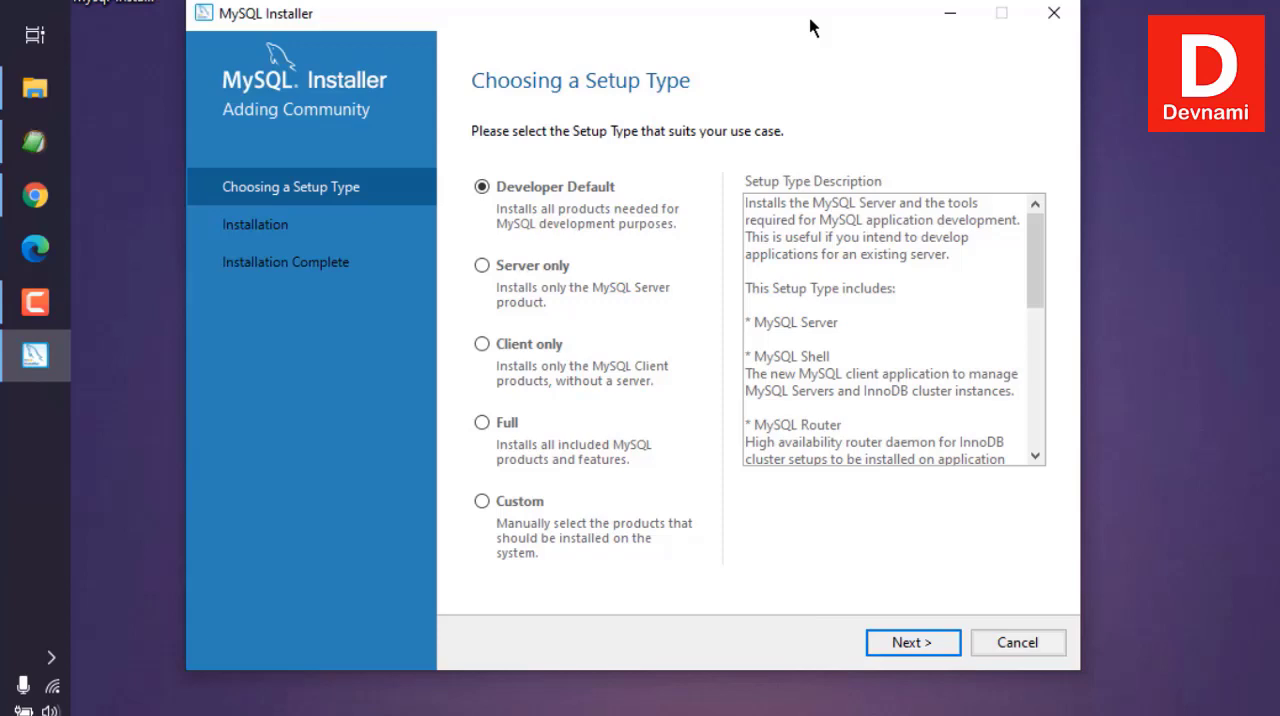
{"action": "mouse_move", "coordinate": [562, 167]}
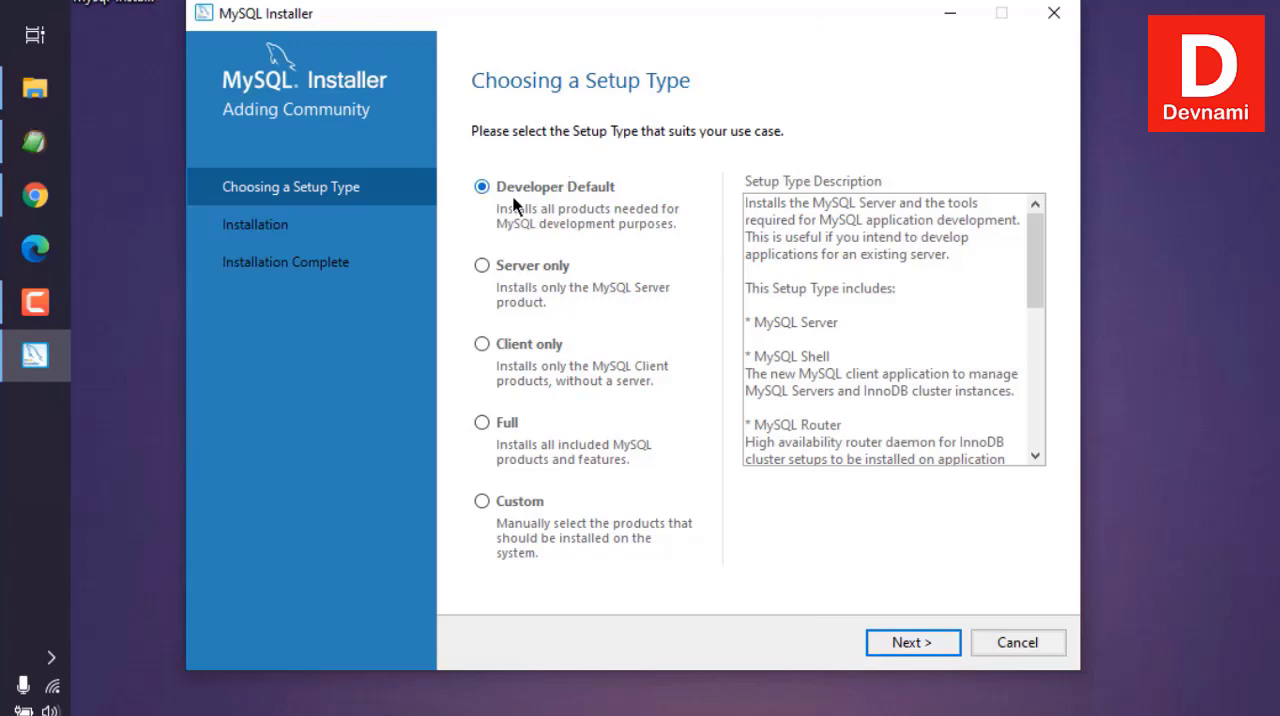
{"action": "mouse_move", "coordinate": [540, 344]}
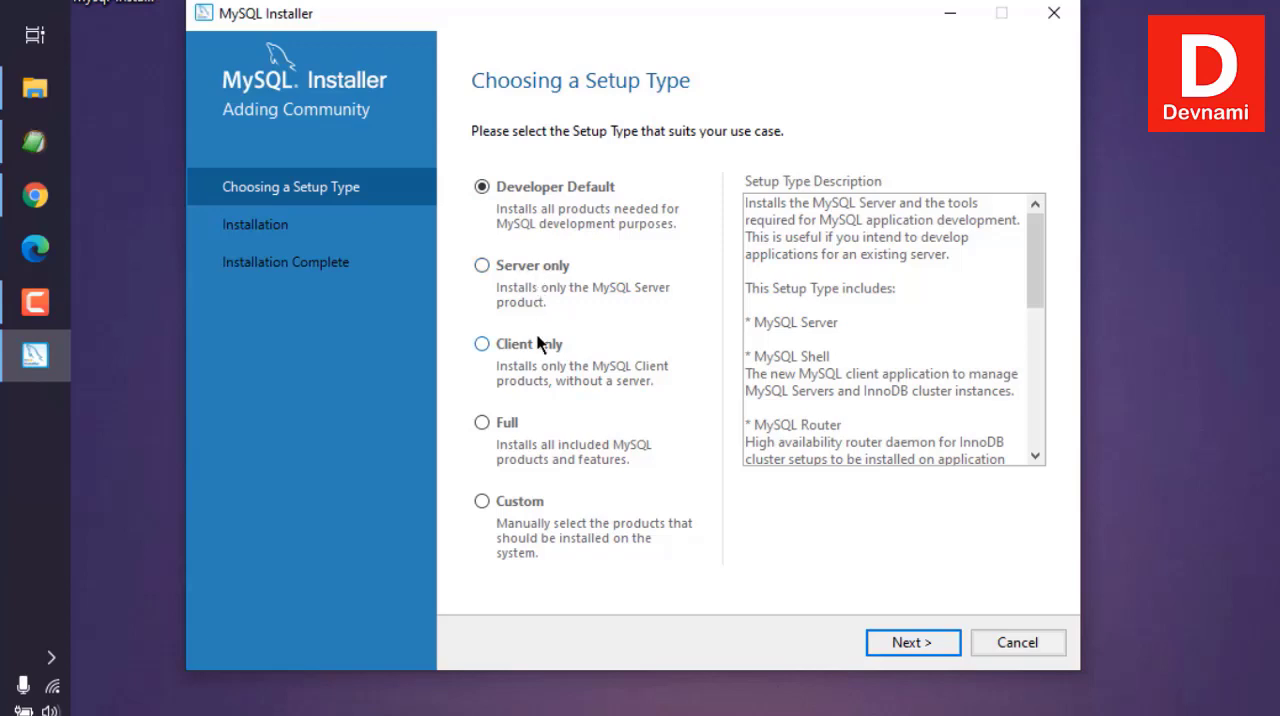
{"action": "mouse_move", "coordinate": [546, 524]}
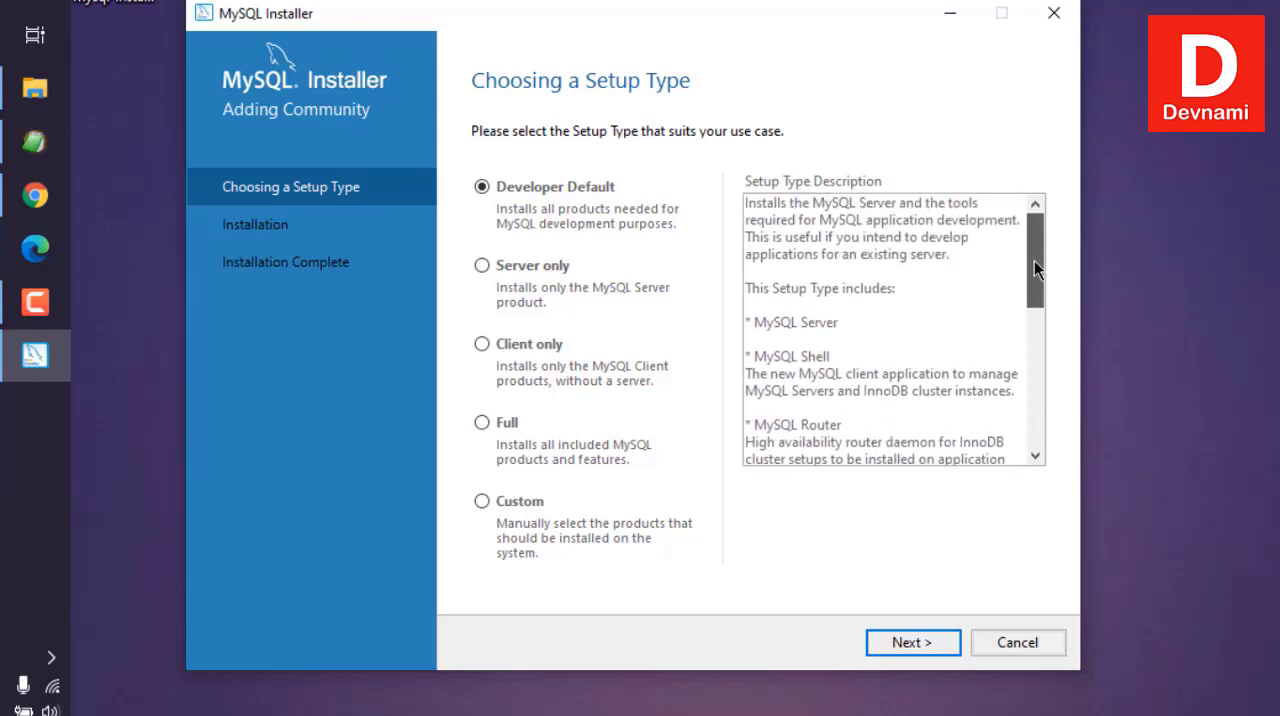
{"action": "scroll", "scroll_direction": "down", "scroll_amount": 3}
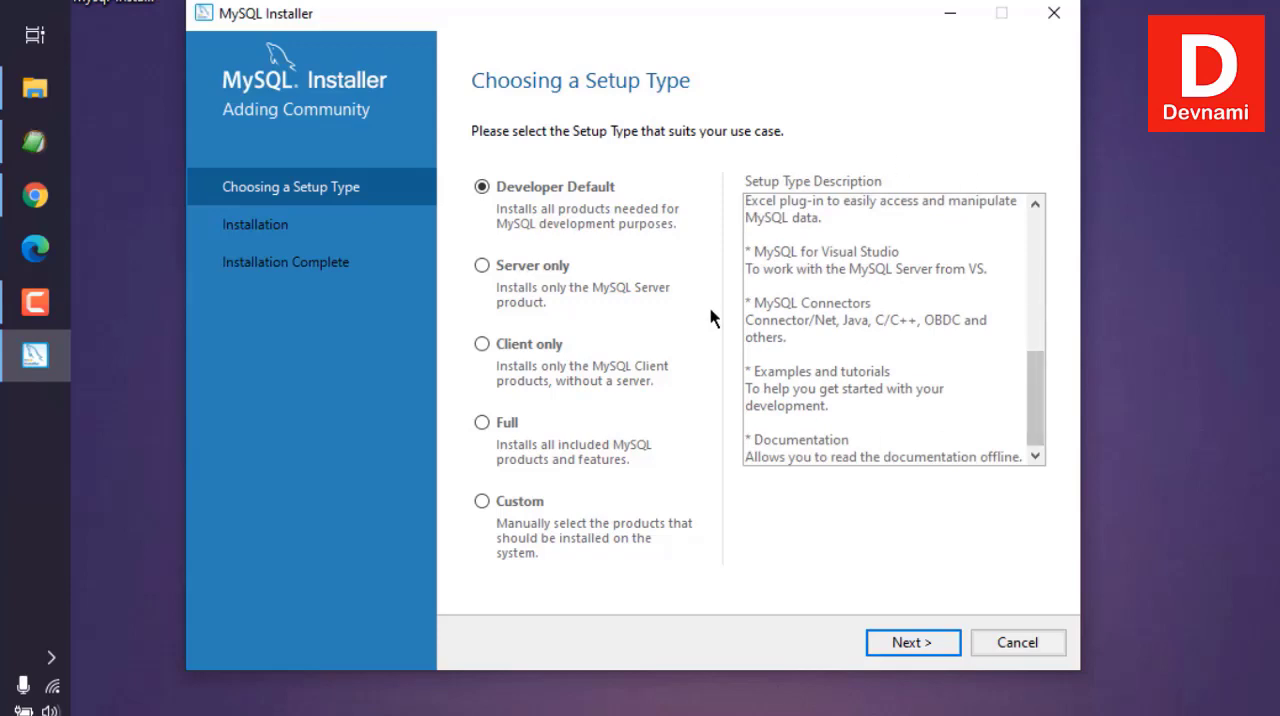
{"action": "mouse_move", "coordinate": [503, 474]}
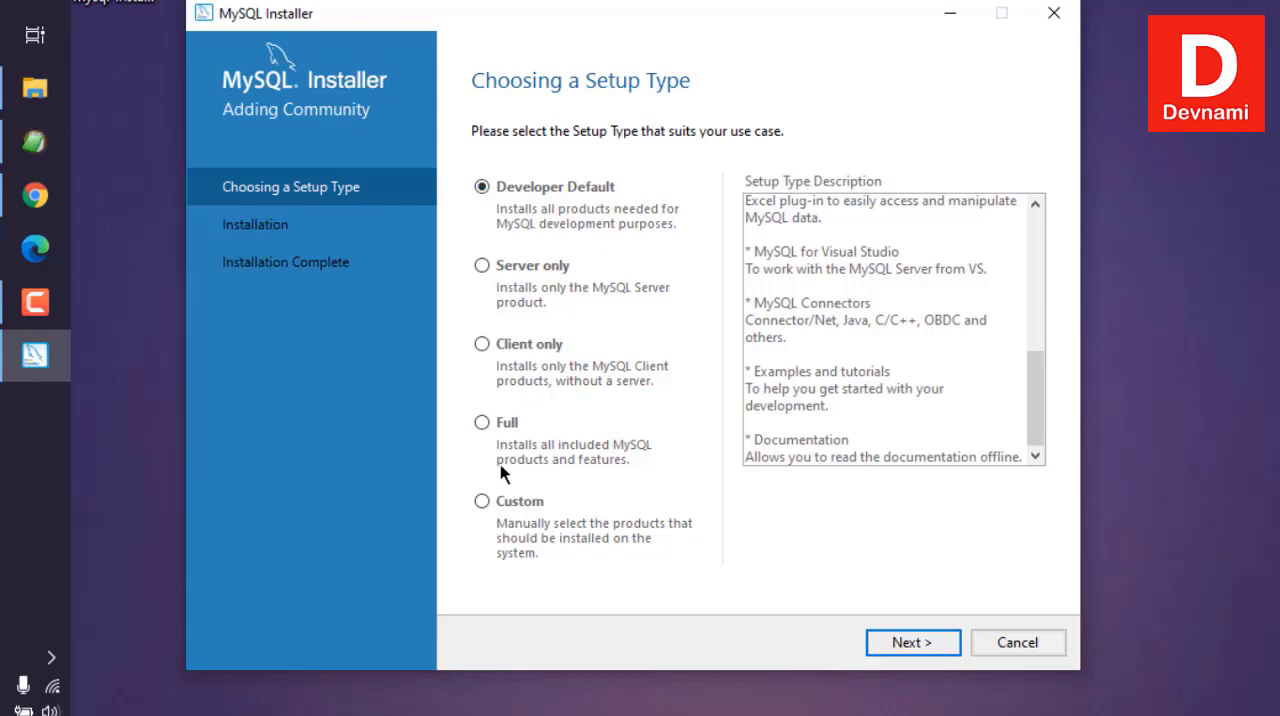
{"action": "left_click", "coordinate": [482, 501]}
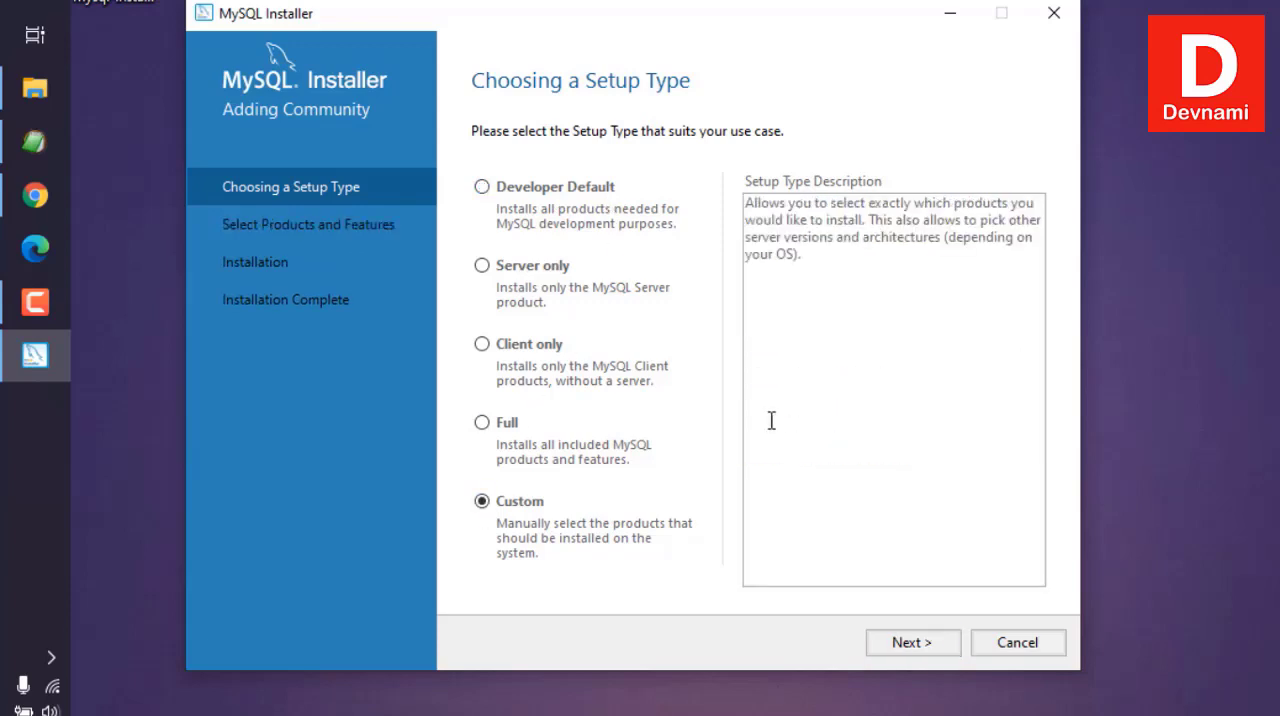
{"action": "mouse_move", "coordinate": [795, 407]}
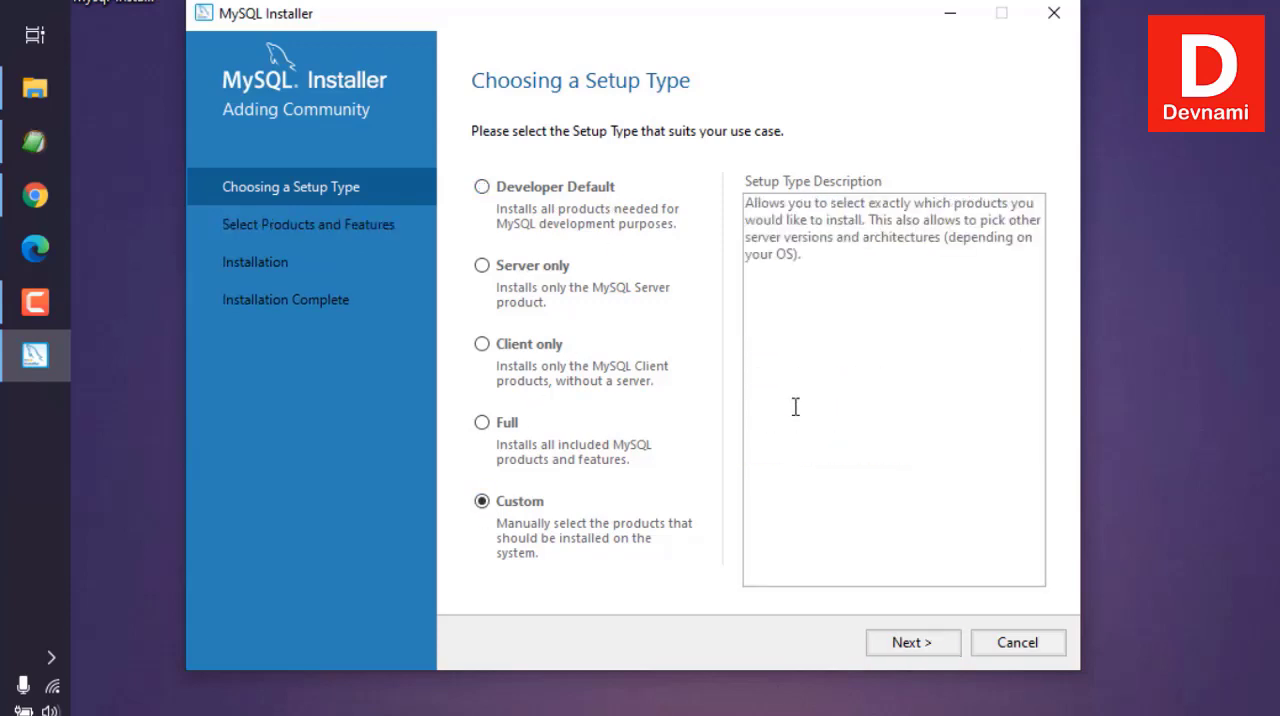
{"action": "mouse_move", "coordinate": [484, 188]}
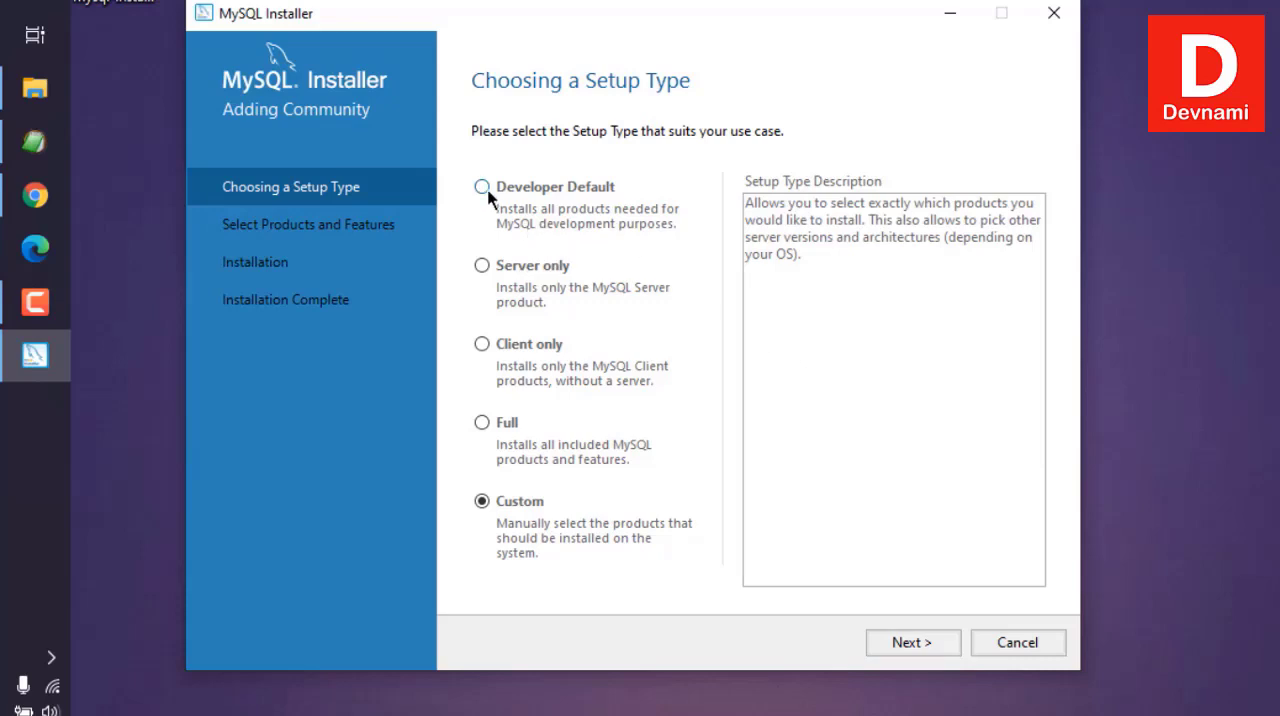
{"action": "left_click", "coordinate": [482, 187]}
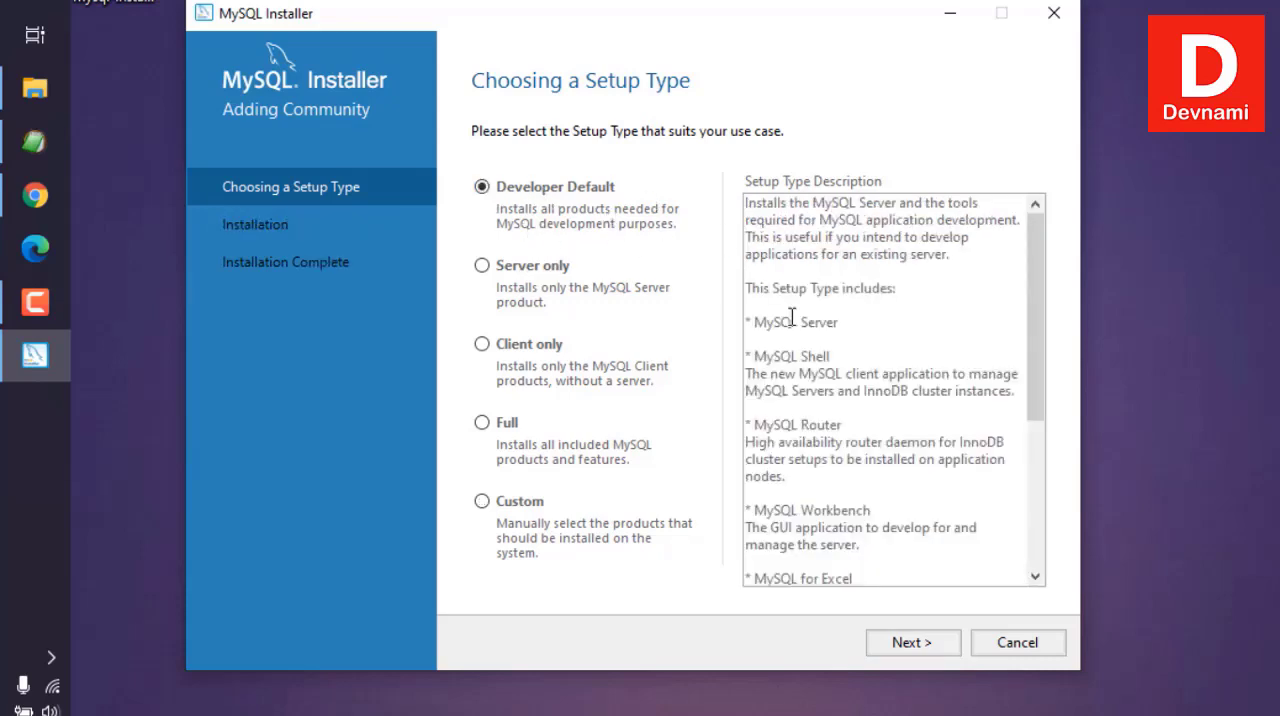
{"action": "scroll", "scroll_direction": "down", "scroll_amount": 3}
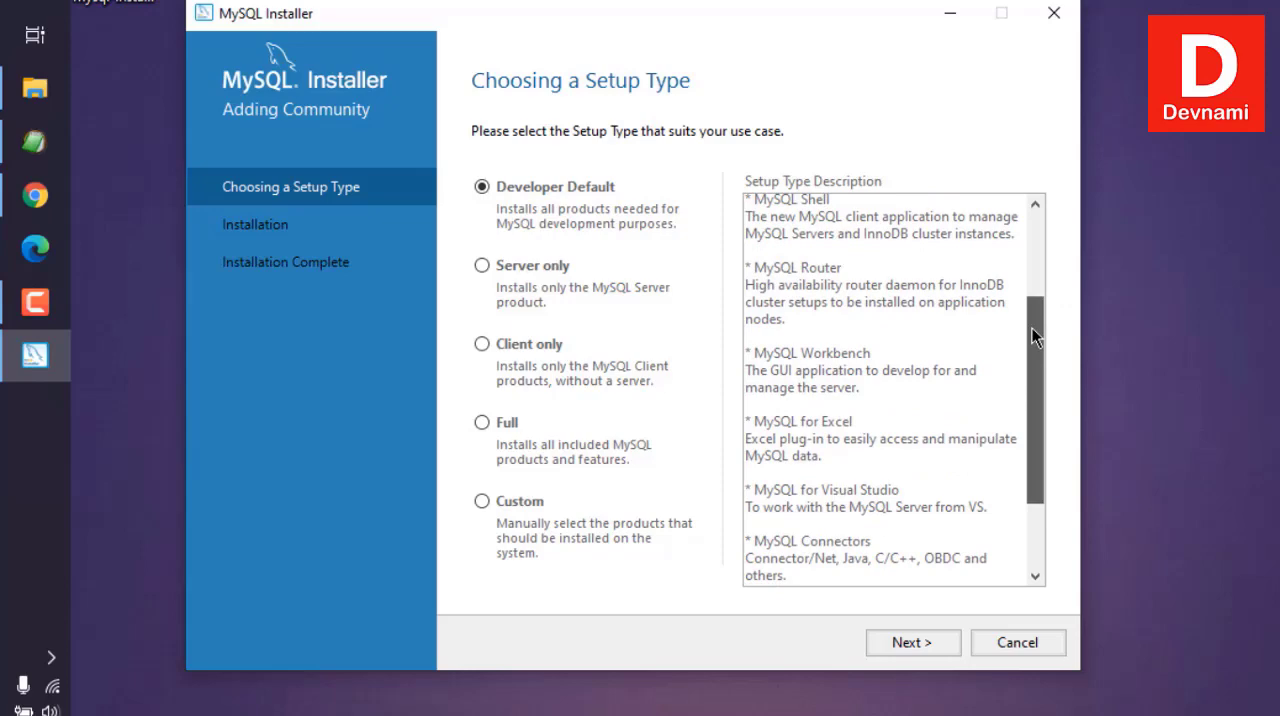
{"action": "scroll", "scroll_direction": "down", "scroll_amount": 3}
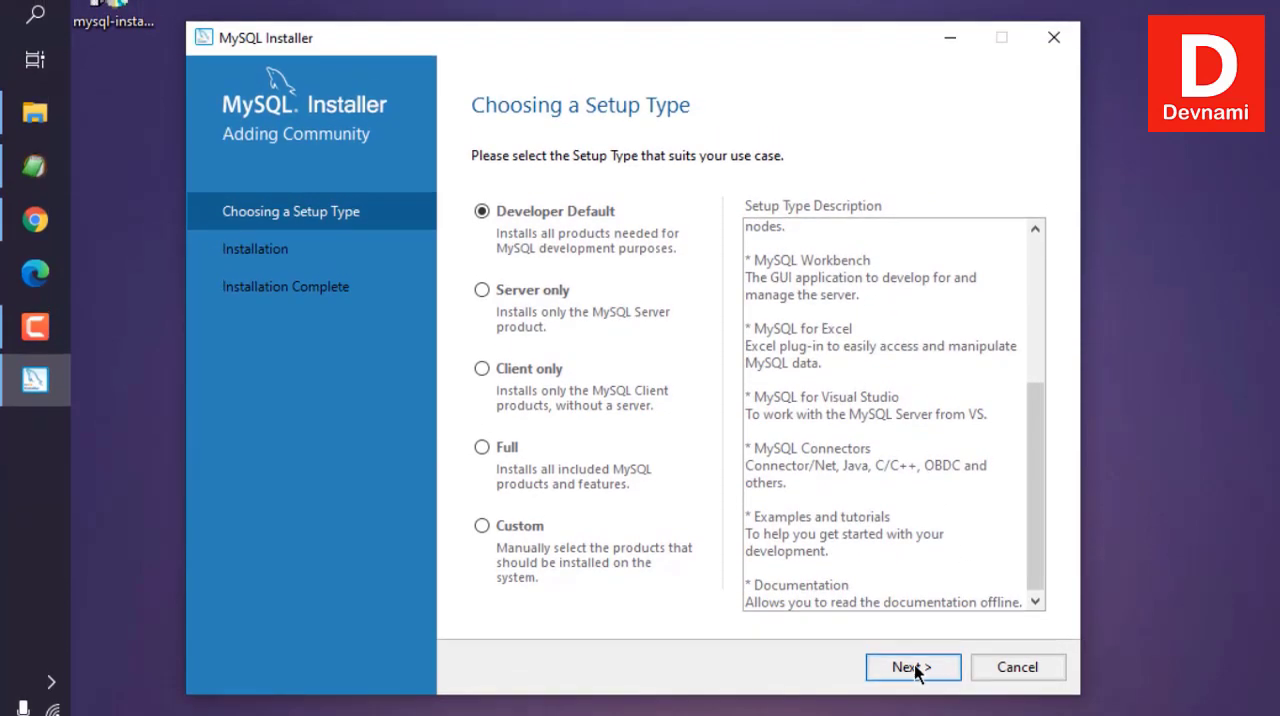
Step: Advance to the Installation step listing MySQL Server 8.0.20 and other products
{"action": "left_click", "coordinate": [911, 667]}
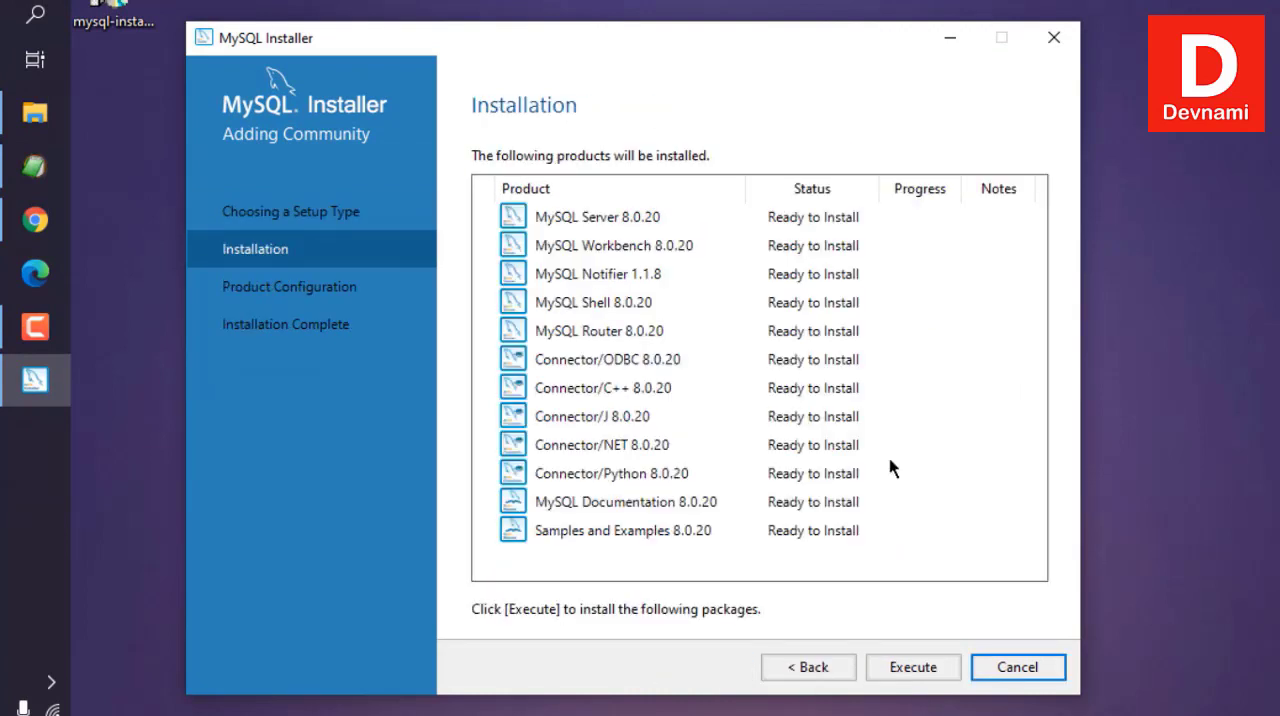
{"action": "mouse_move", "coordinate": [556, 68]}
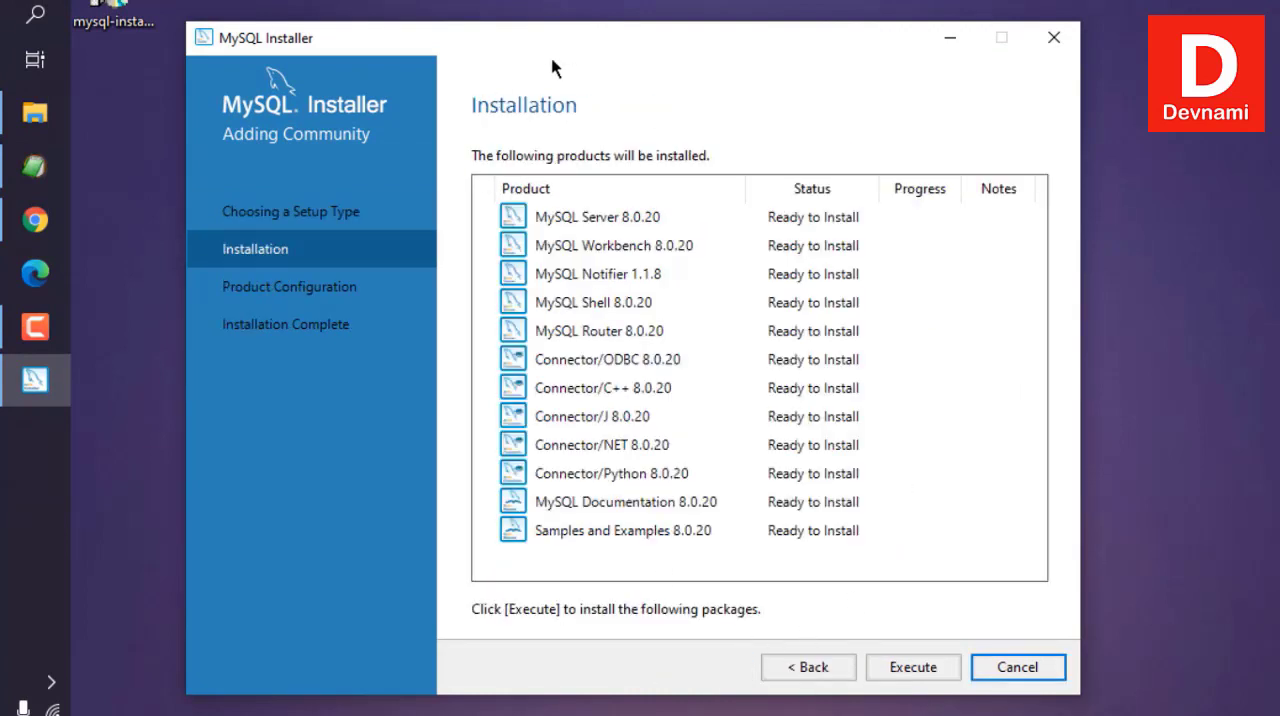
{"action": "mouse_move", "coordinate": [483, 123]}
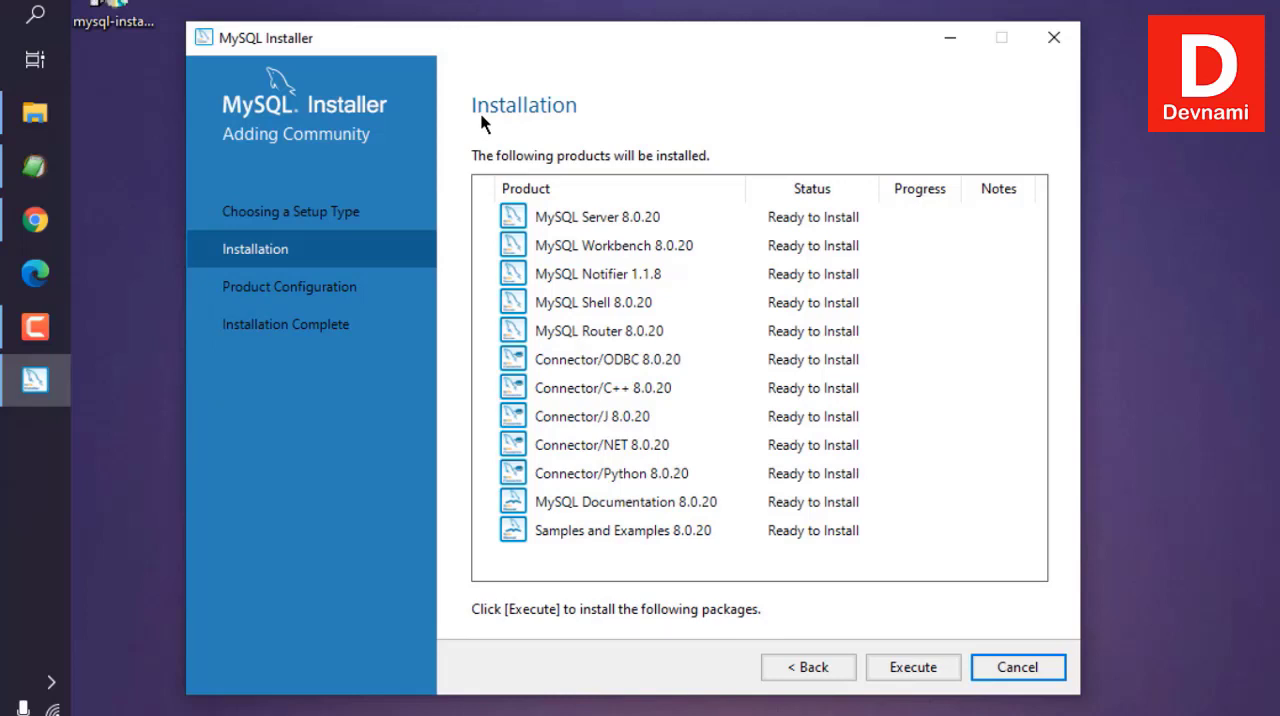
{"action": "mouse_move", "coordinate": [548, 243]}
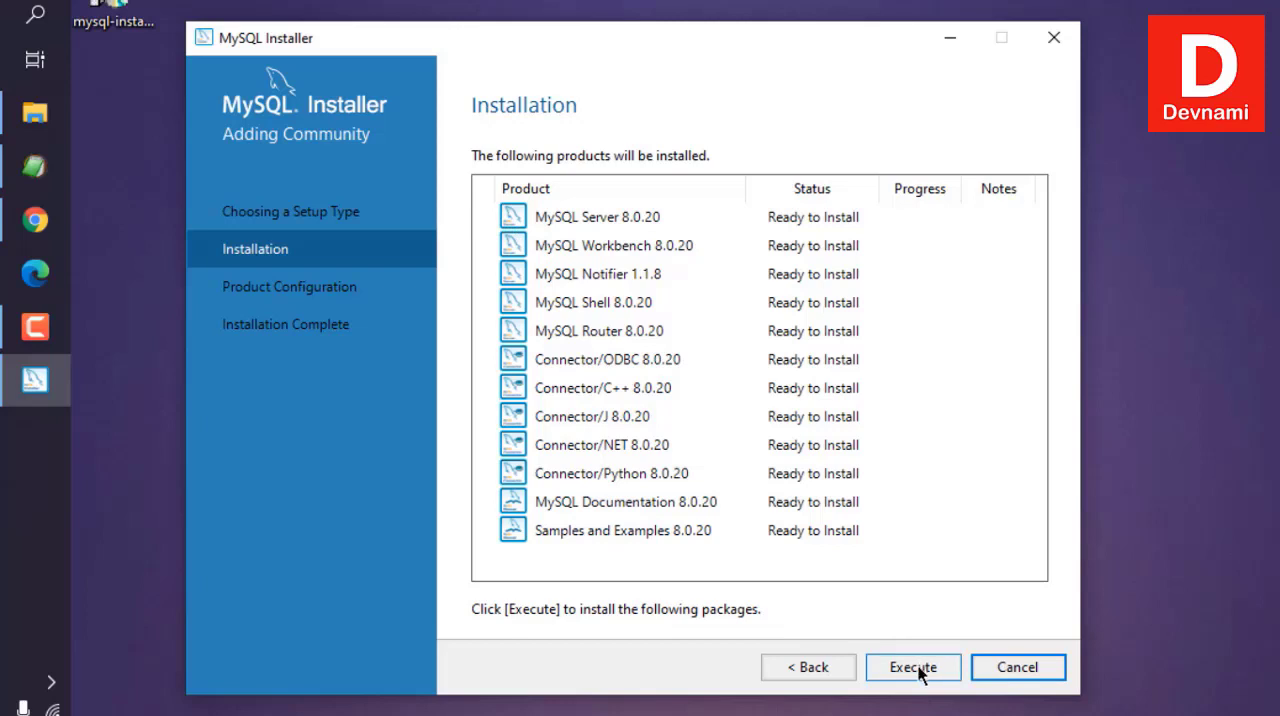
Step: Execute the installation of all listed products, starting with MySQL Server 8.0.20
{"action": "left_click", "coordinate": [912, 667]}
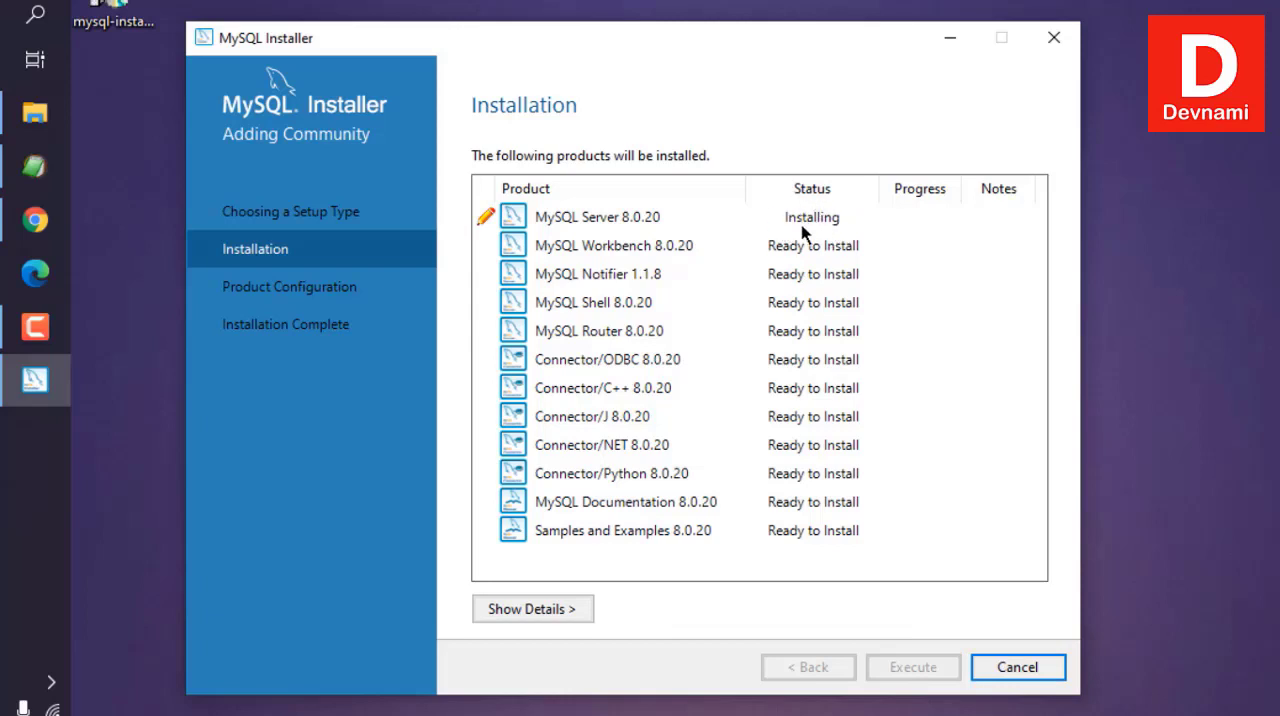
{"action": "mouse_move", "coordinate": [912, 236]}
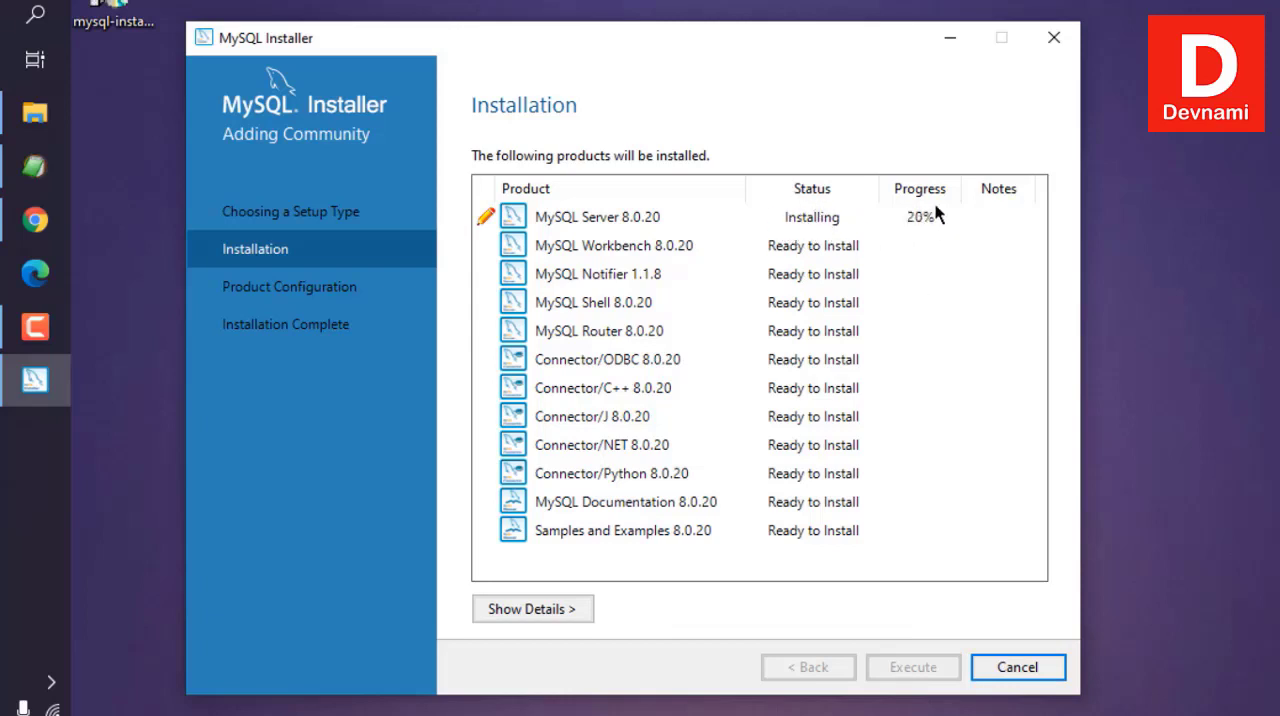
{"action": "mouse_move", "coordinate": [800, 118]}
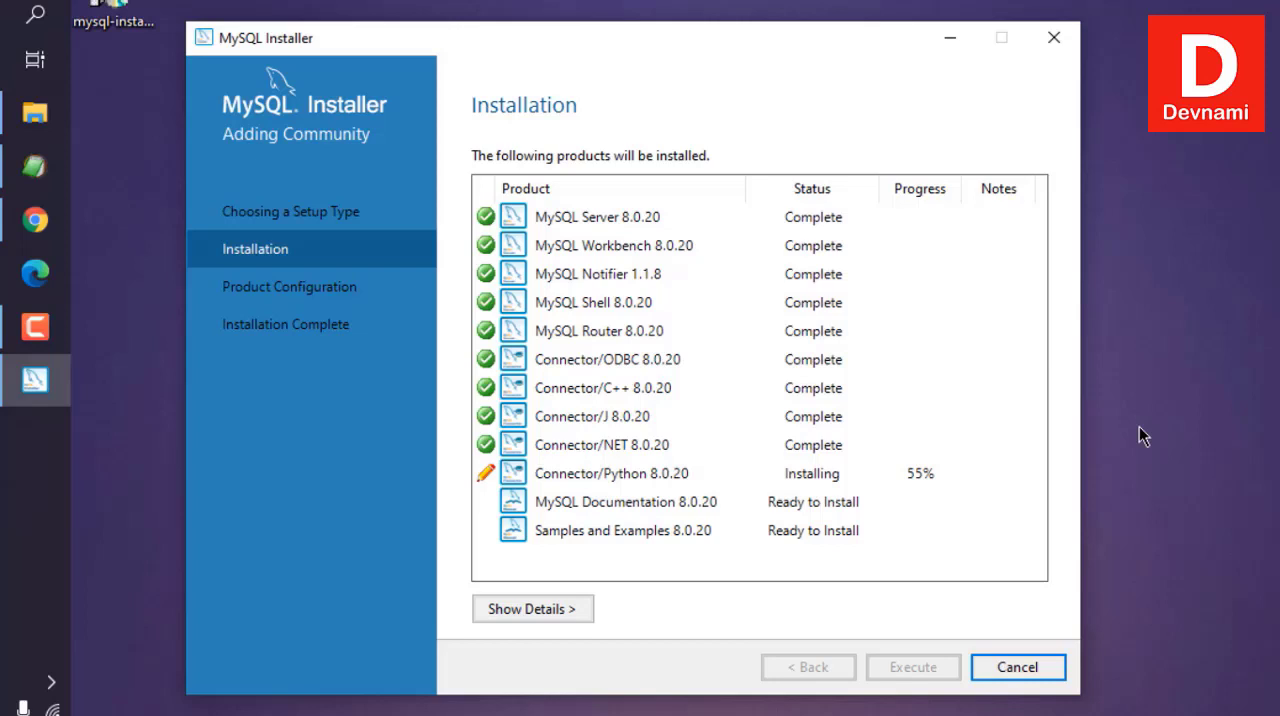
{"action": "mouse_move", "coordinate": [565, 372]}
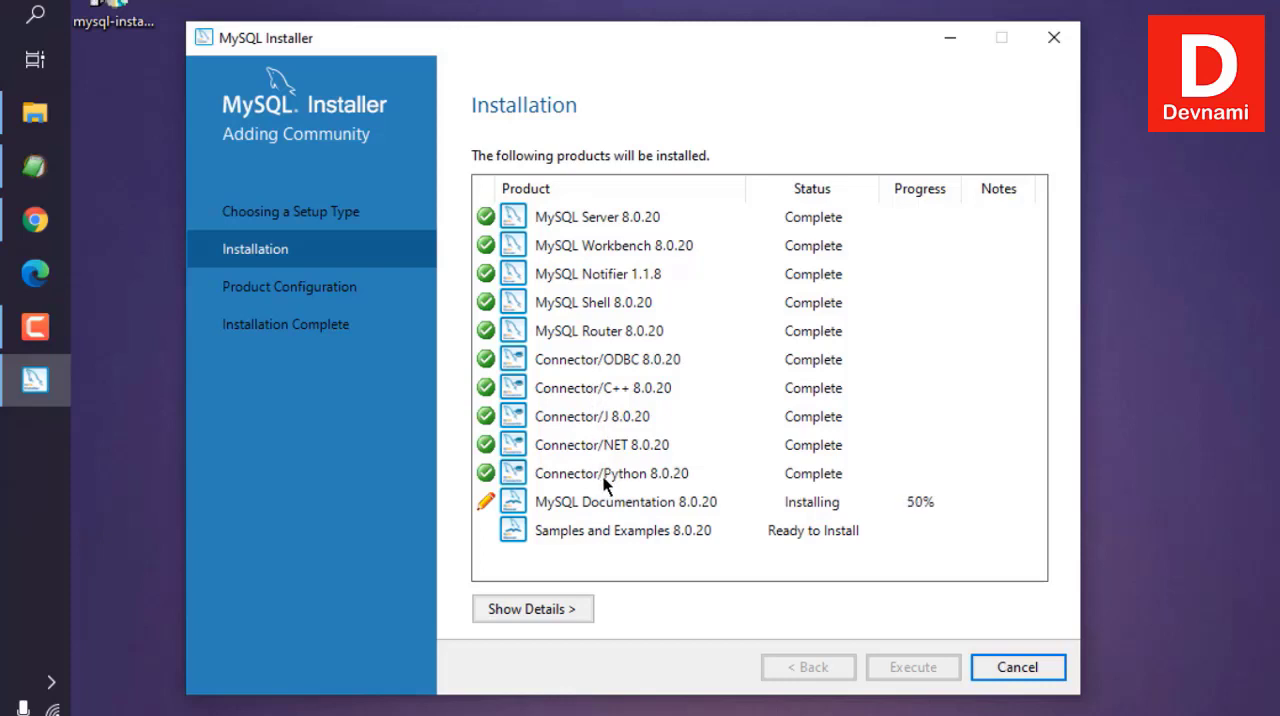
{"action": "mouse_move", "coordinate": [655, 370]}
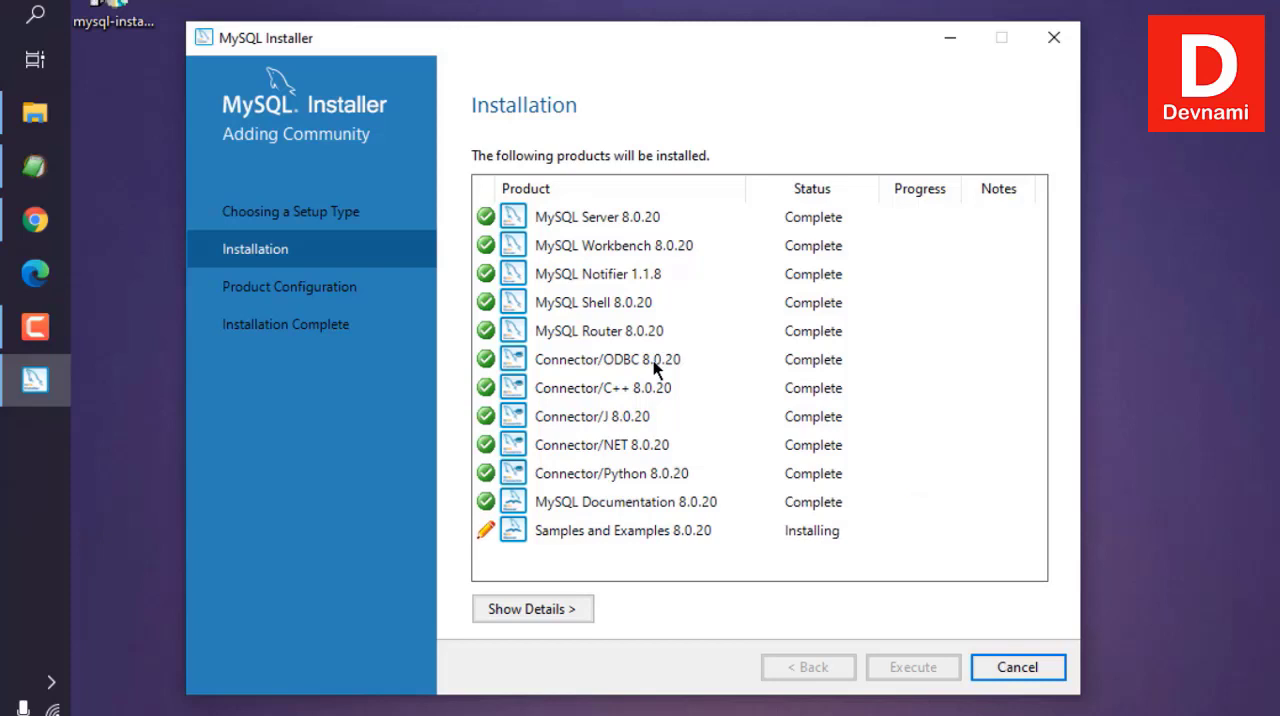
{"action": "mouse_move", "coordinate": [602, 551]}
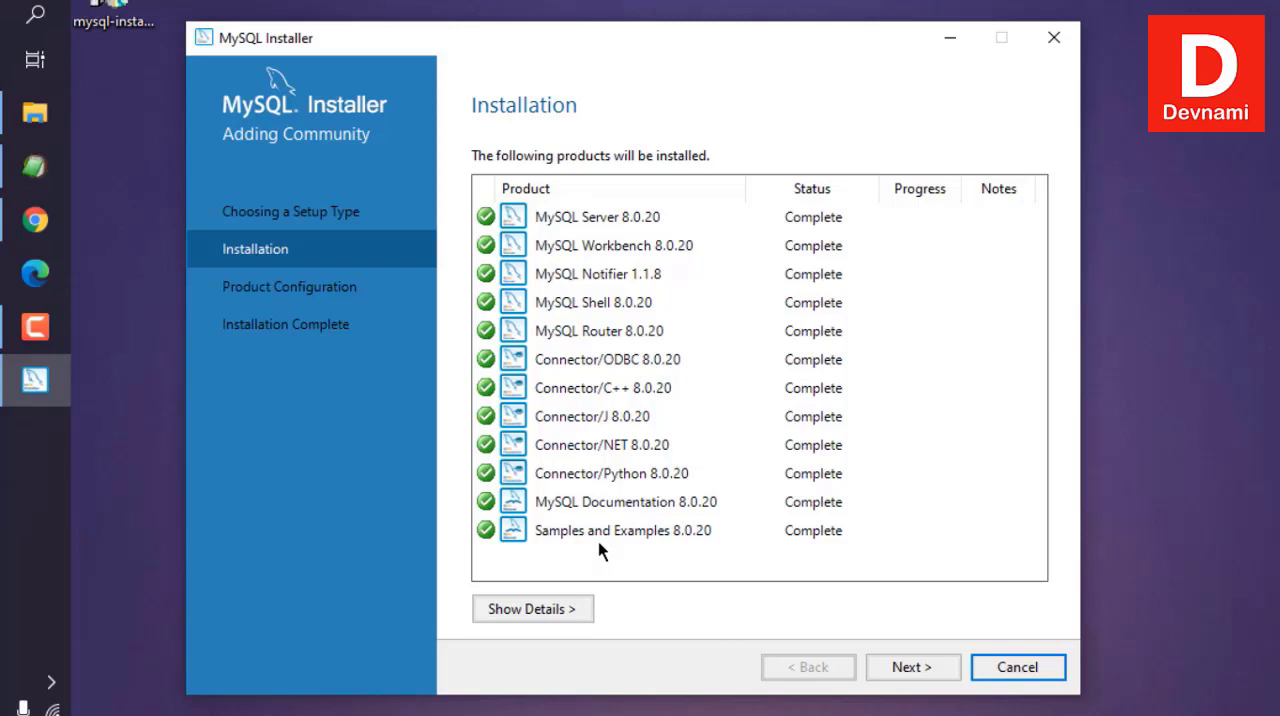
{"action": "mouse_move", "coordinate": [612, 553]}
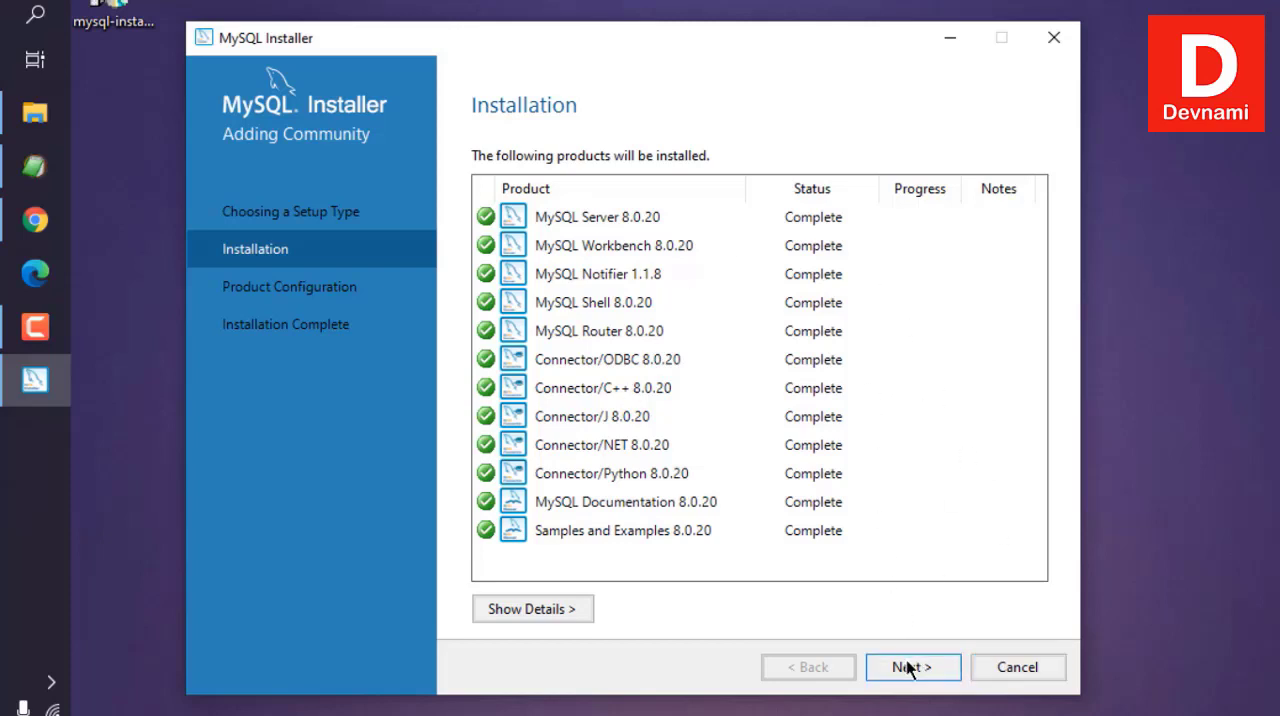
Step: Advance to Product Configuration listing MySQL Server, MySQL Router and Samples and Examples
{"action": "left_click", "coordinate": [911, 667]}
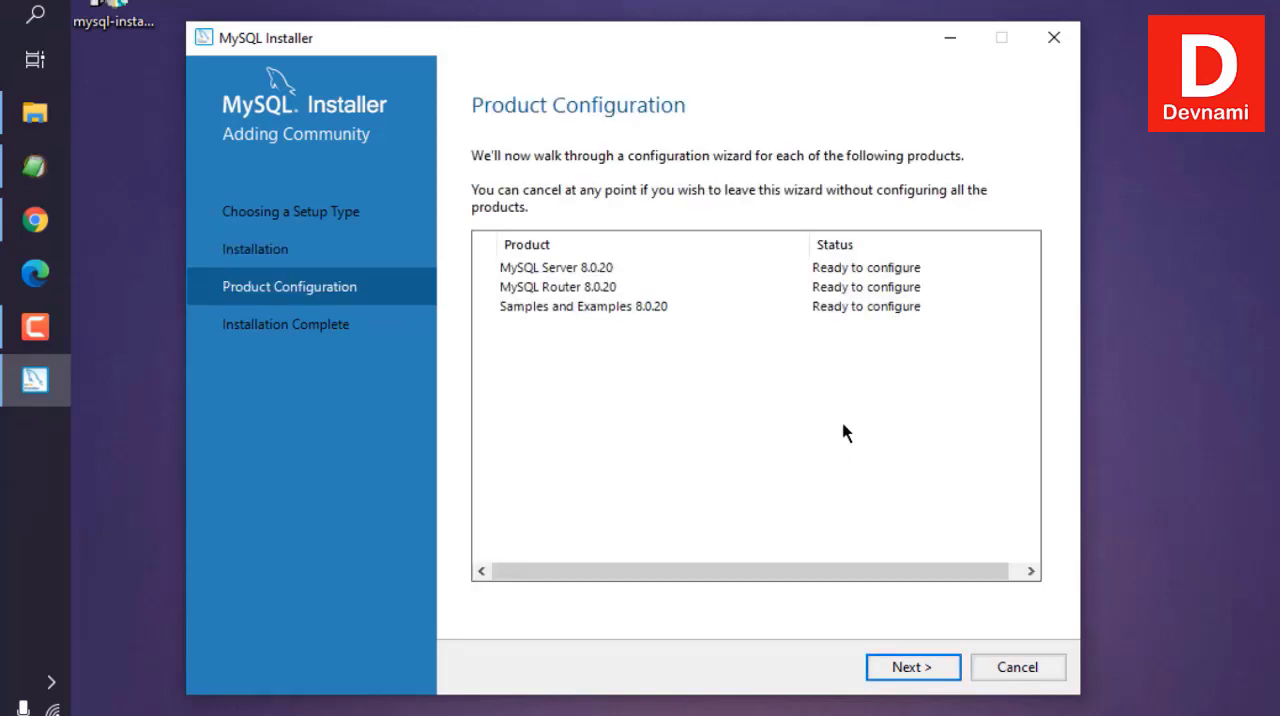
{"action": "mouse_move", "coordinate": [573, 128]}
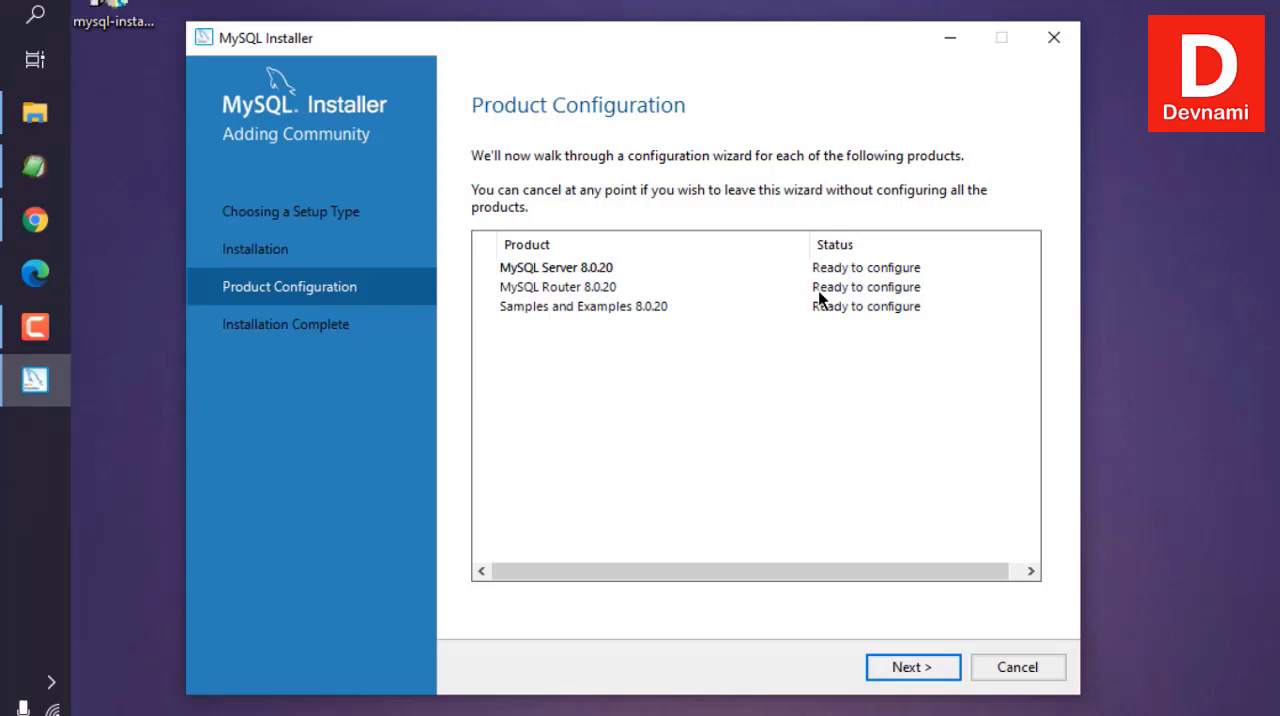
{"action": "mouse_move", "coordinate": [908, 280]}
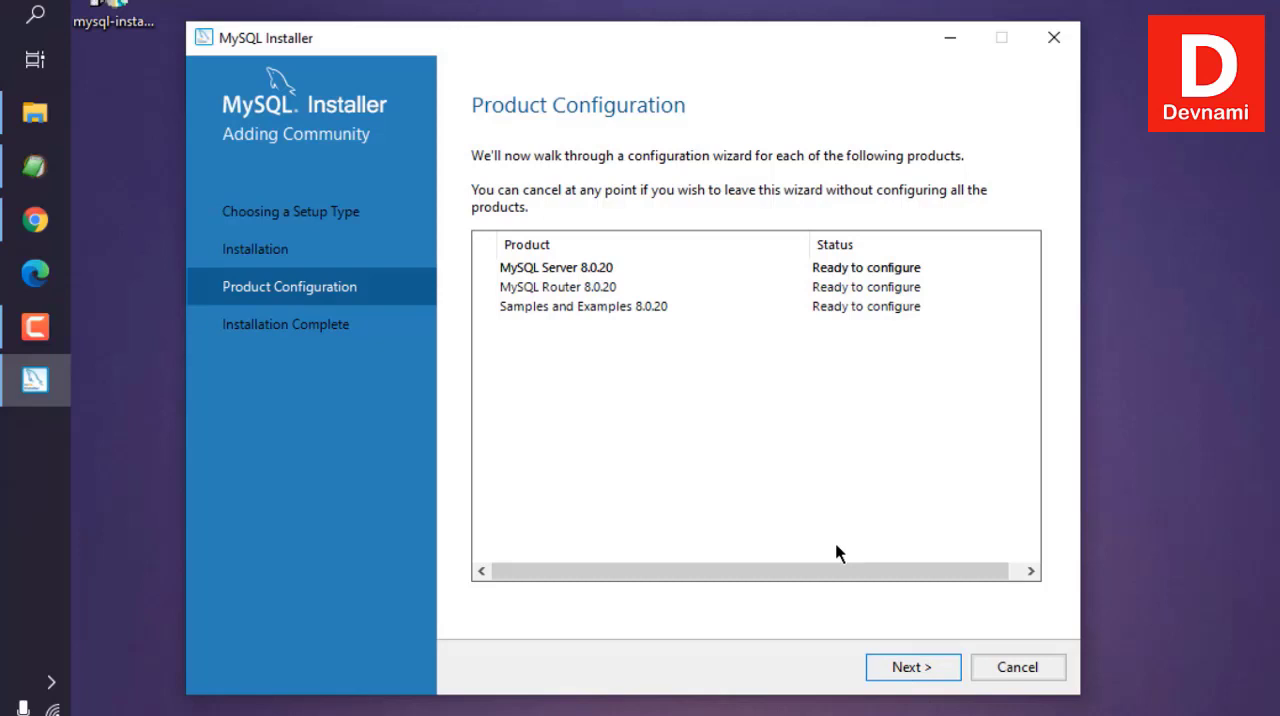
Step: Begin MySQL Server 8.0.20 configuration, keeping Standalone MySQL Server on High Availability
{"action": "left_click", "coordinate": [911, 667]}
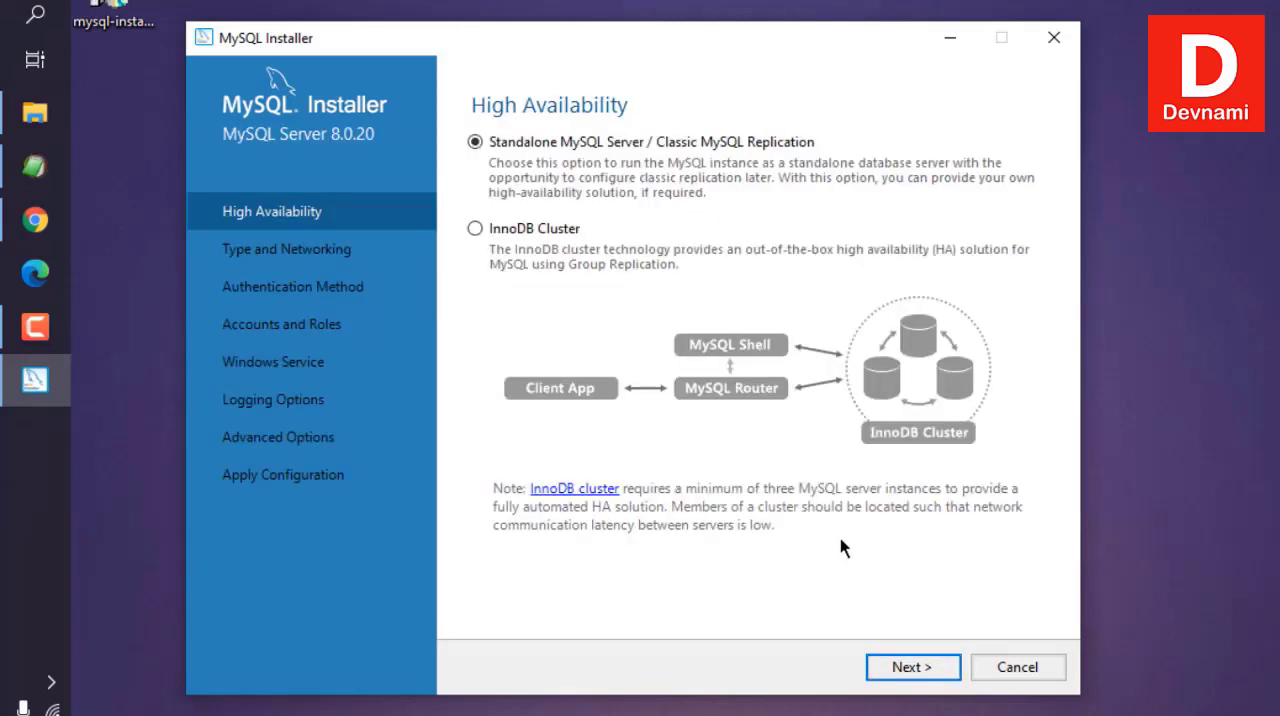
{"action": "mouse_move", "coordinate": [570, 118]}
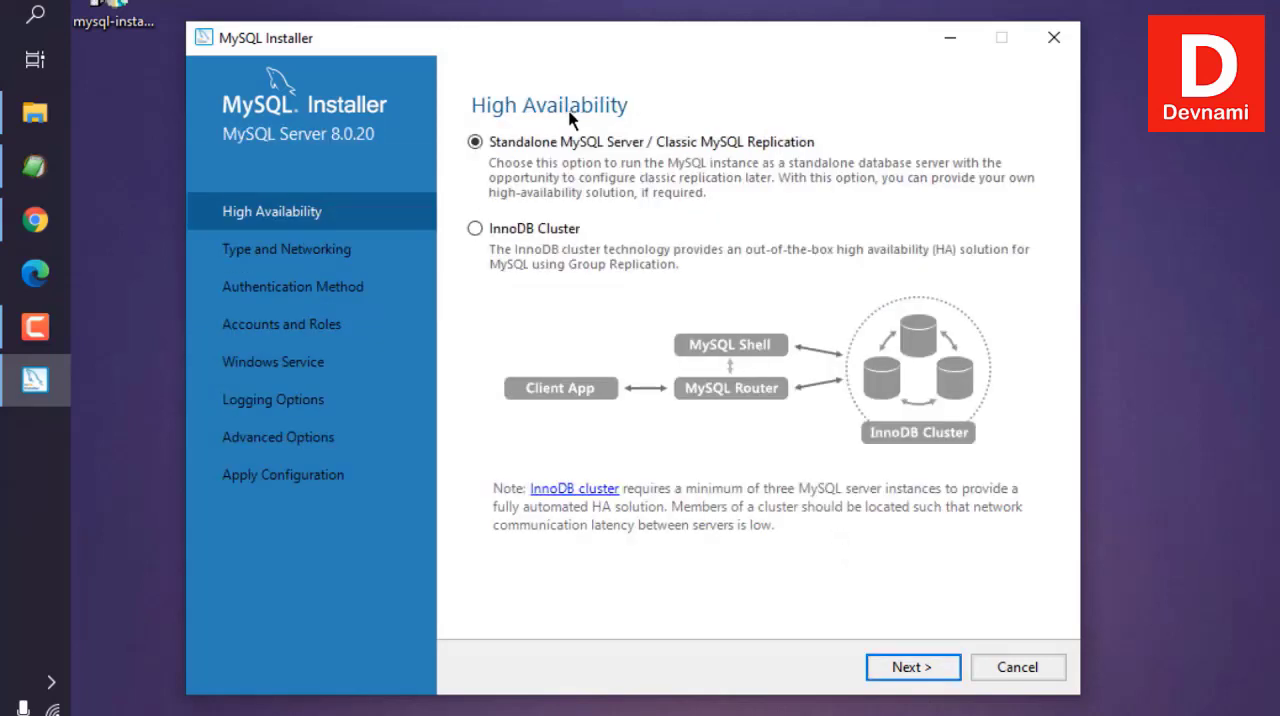
{"action": "mouse_move", "coordinate": [627, 175]}
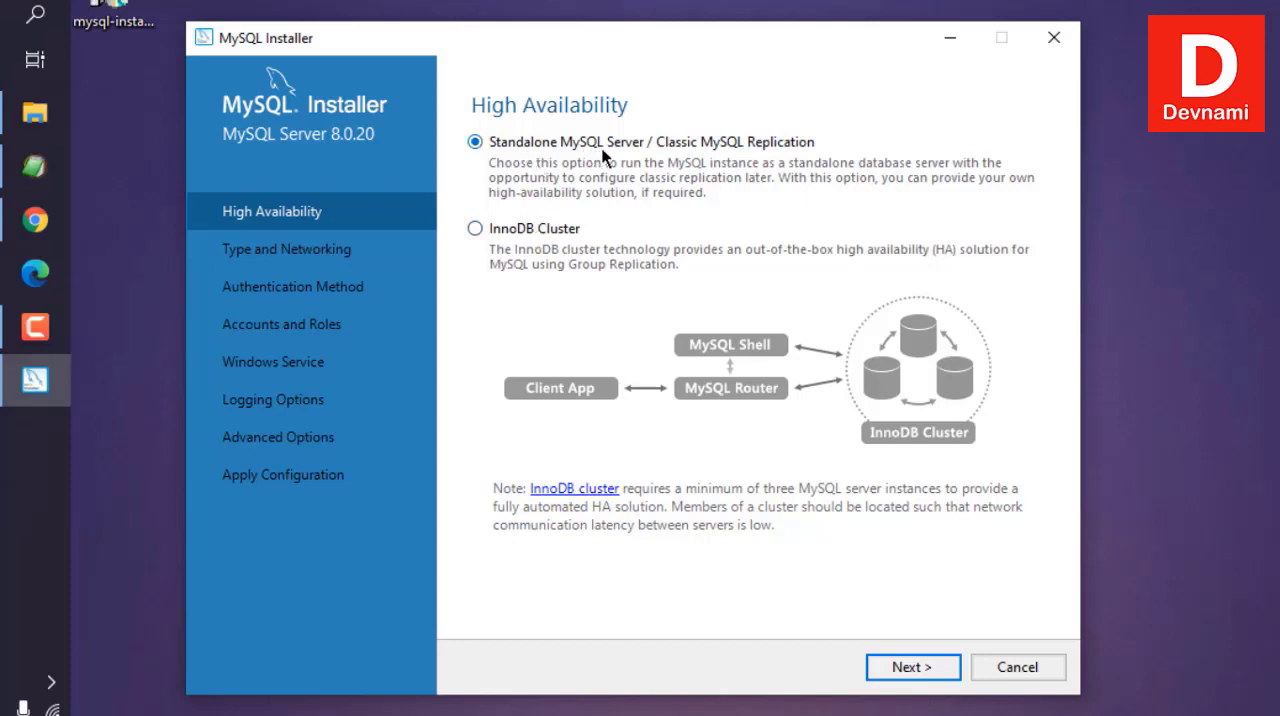
{"action": "mouse_move", "coordinate": [737, 161]}
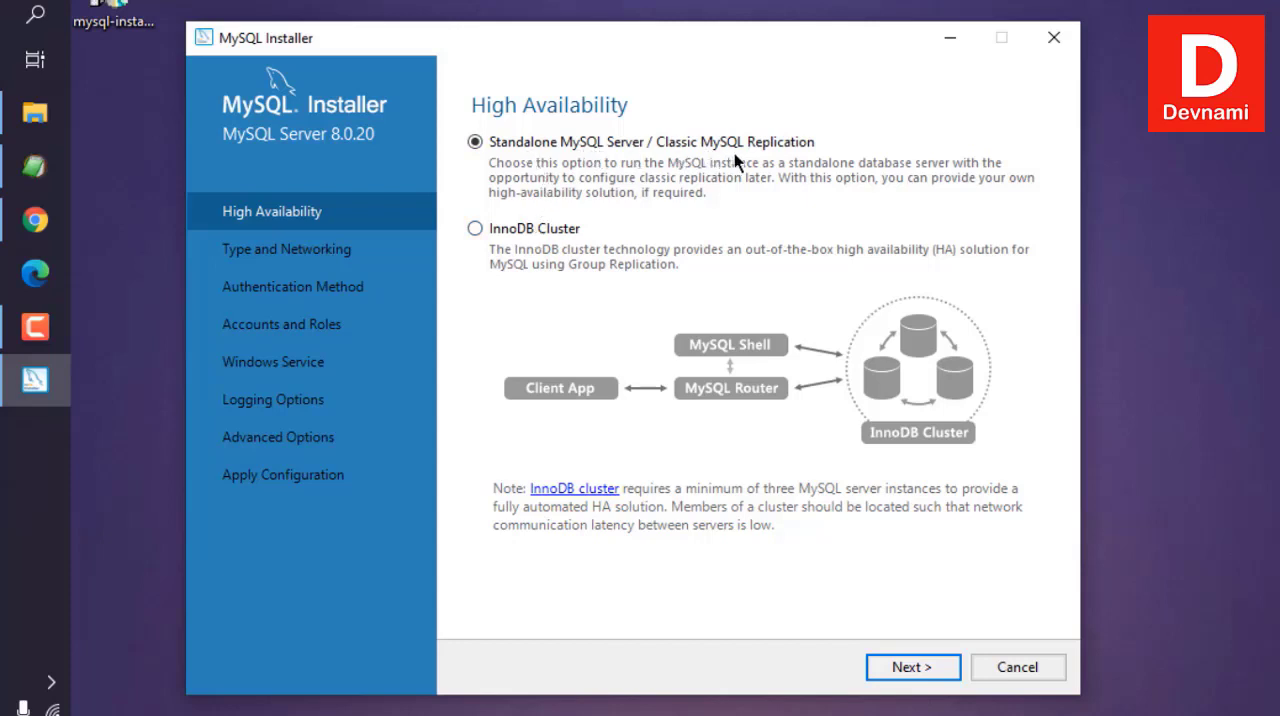
{"action": "mouse_move", "coordinate": [710, 225]}
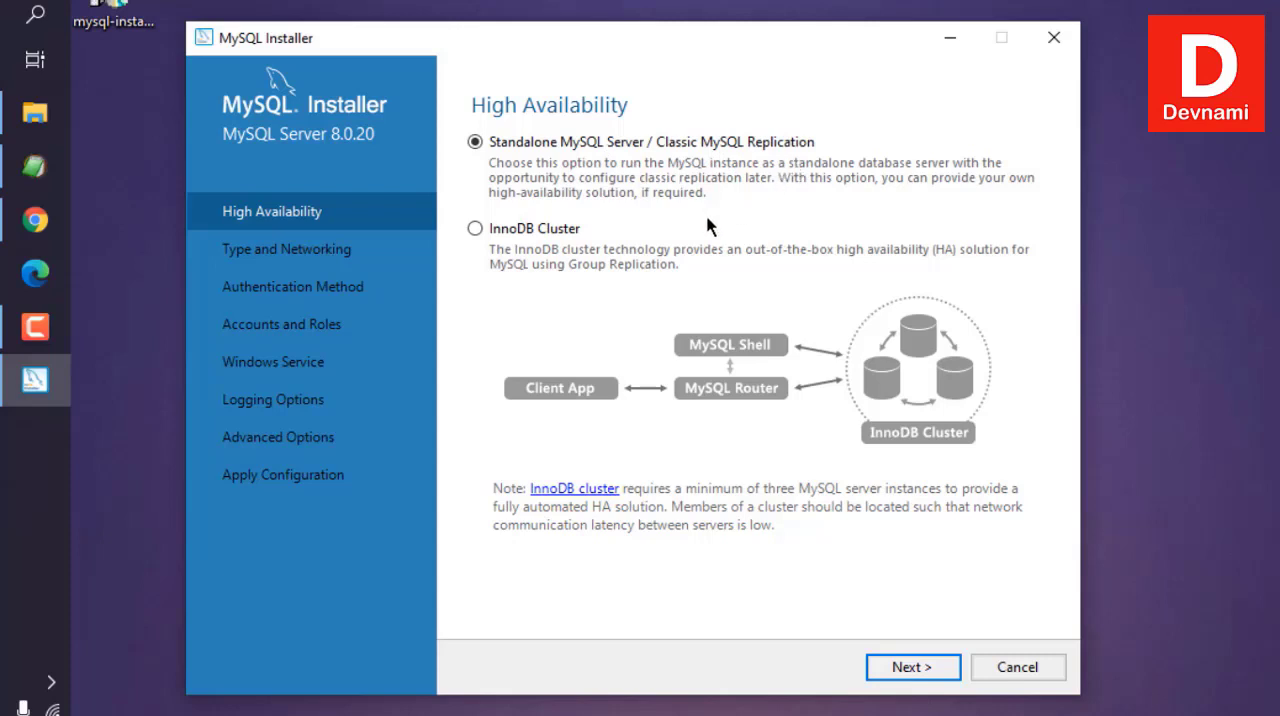
{"action": "mouse_move", "coordinate": [826, 268]}
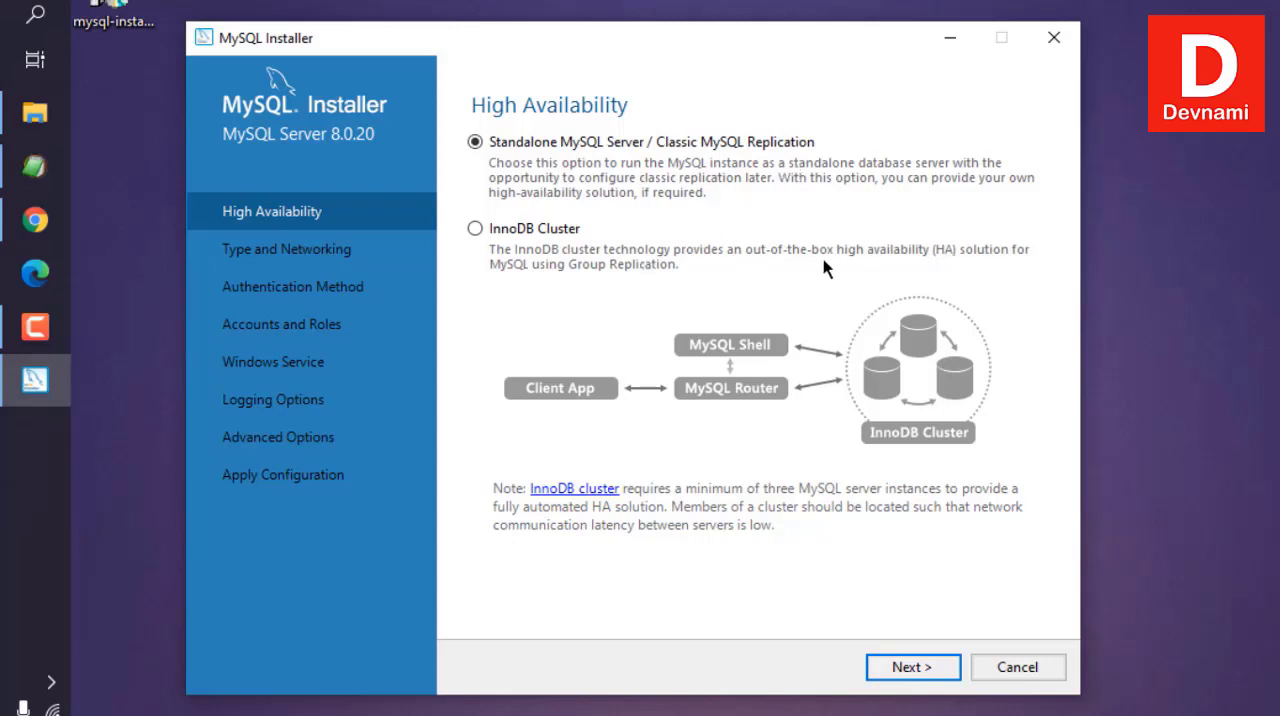
{"action": "mouse_move", "coordinate": [512, 237]}
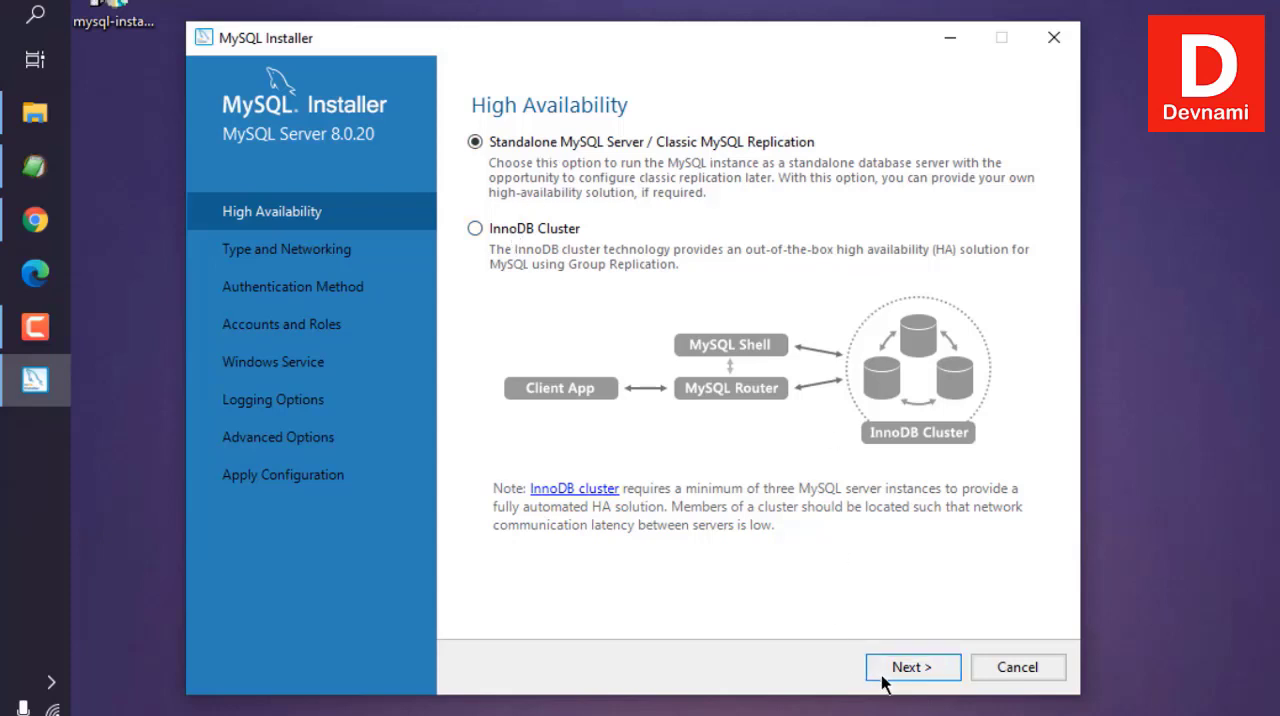
Step: Keep the Development Computer config type with ports 3306 and 33060
{"action": "left_click", "coordinate": [911, 667]}
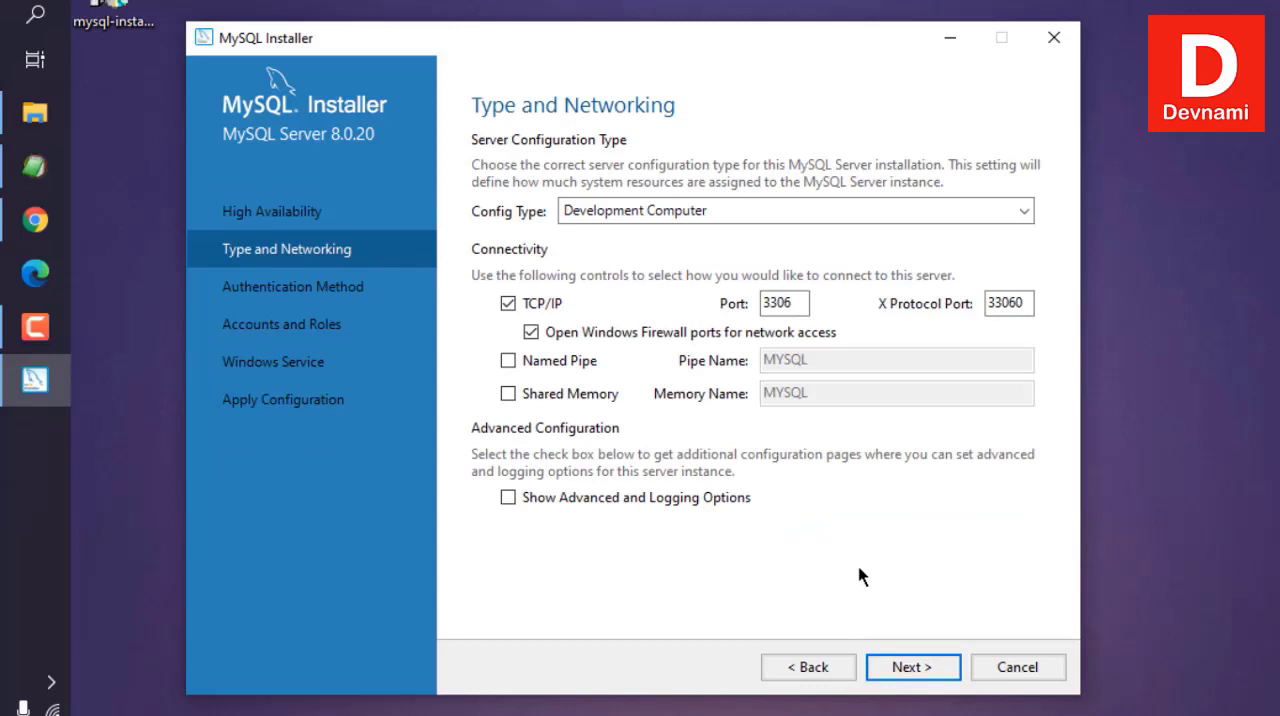
{"action": "mouse_move", "coordinate": [784, 303]}
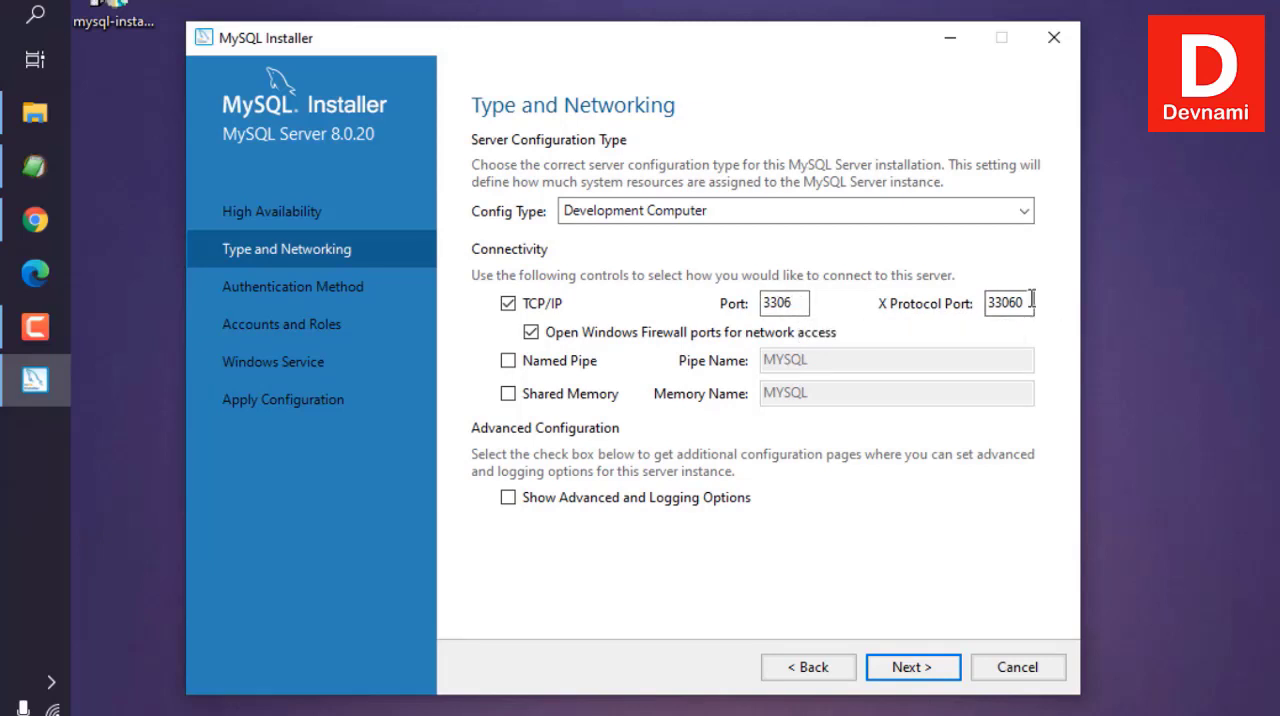
{"action": "mouse_move", "coordinate": [1008, 302]}
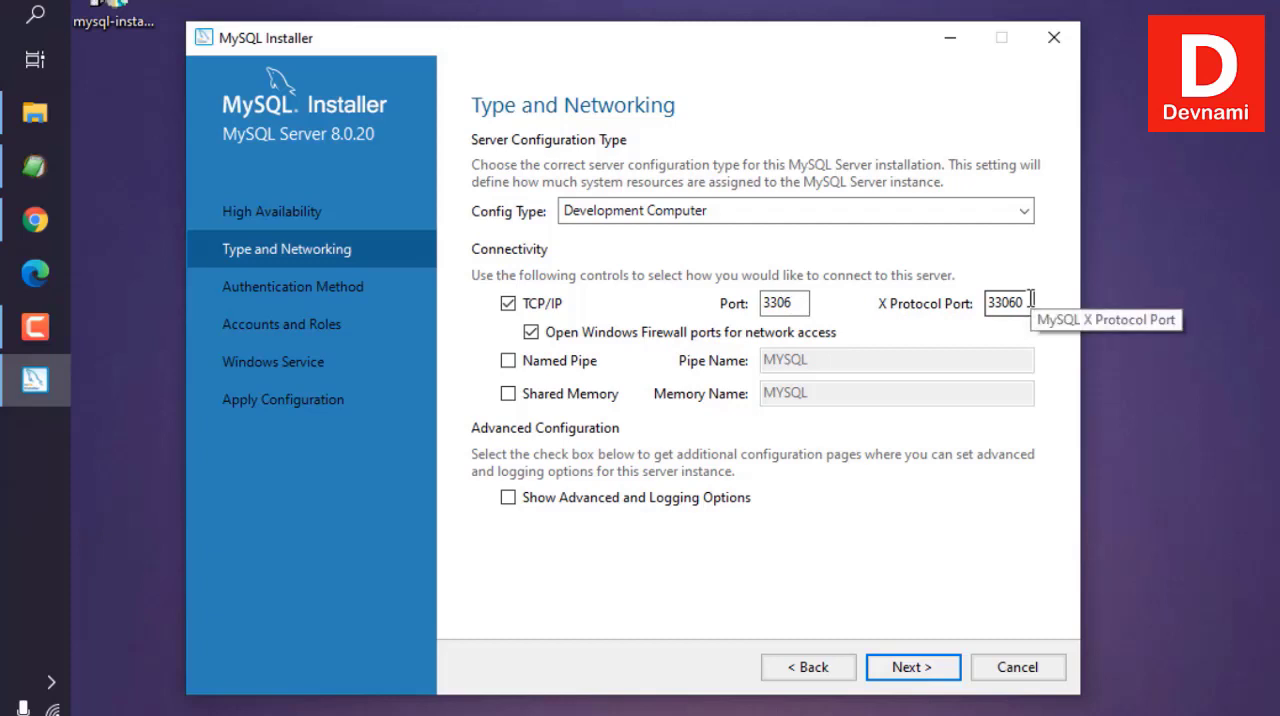
{"action": "mouse_move", "coordinate": [610, 224]}
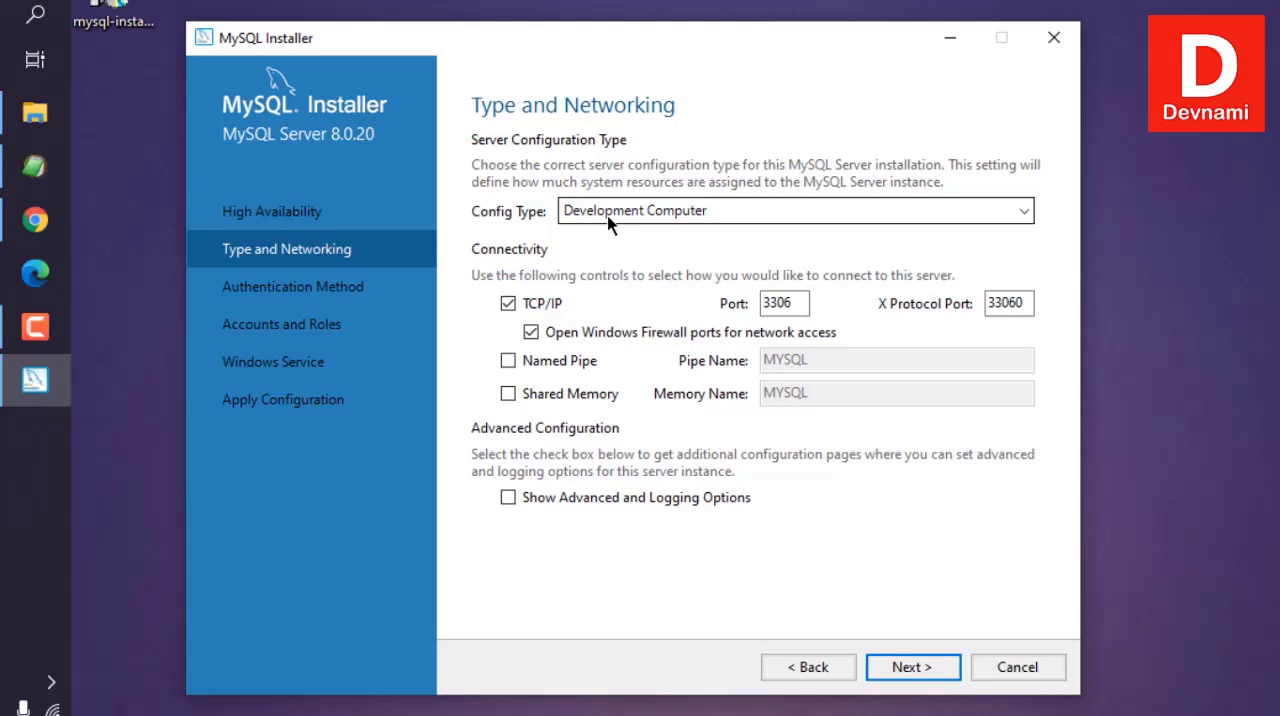
{"action": "left_click", "coordinate": [1022, 210]}
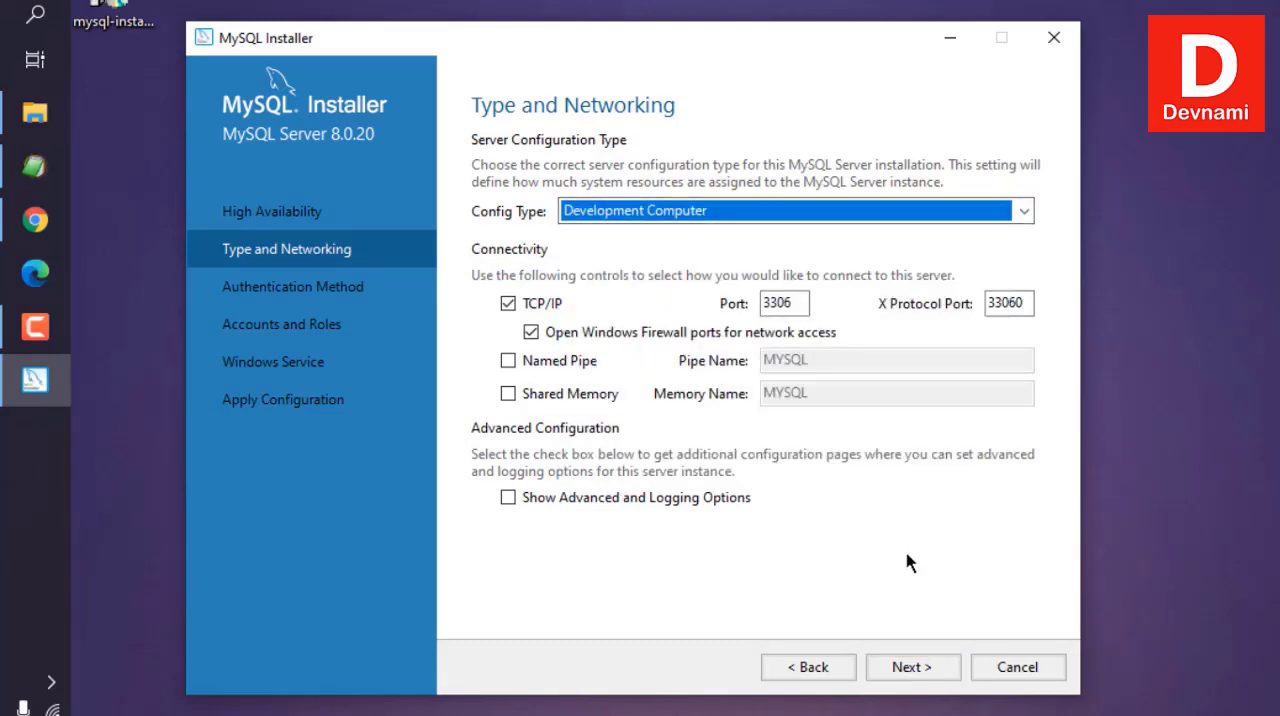
{"action": "left_click", "coordinate": [911, 667]}
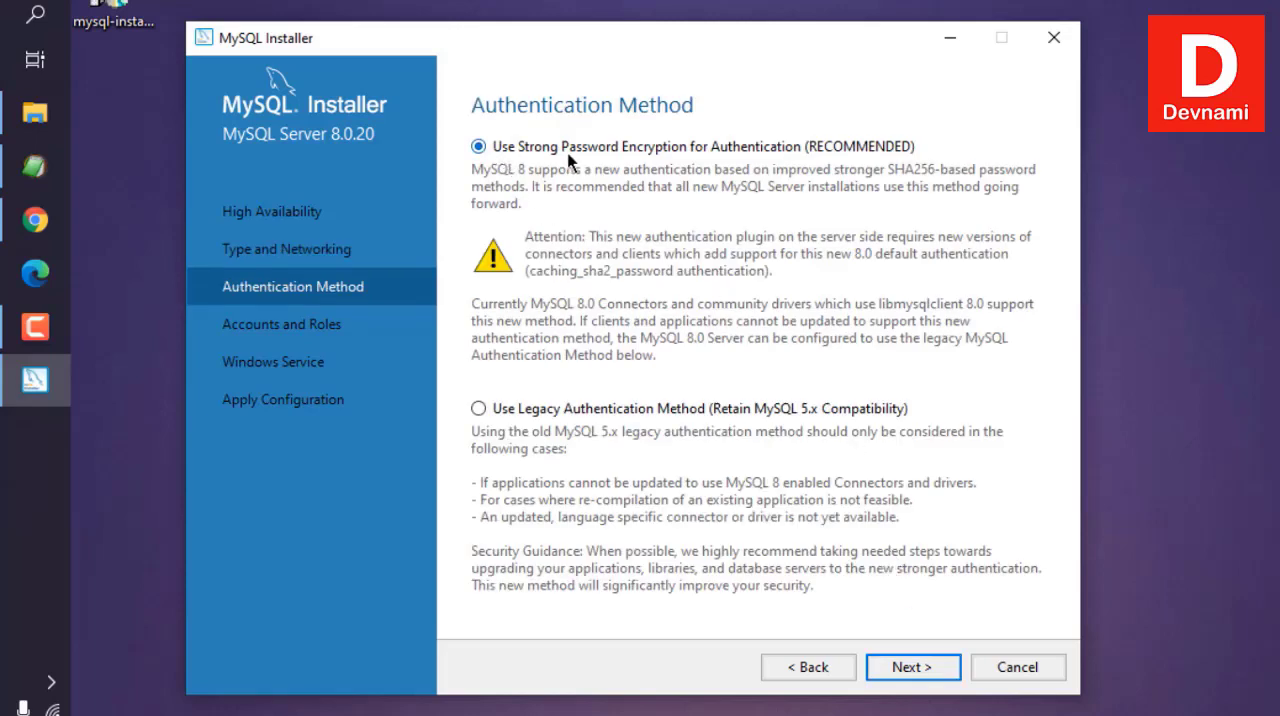
{"action": "mouse_move", "coordinate": [640, 167]}
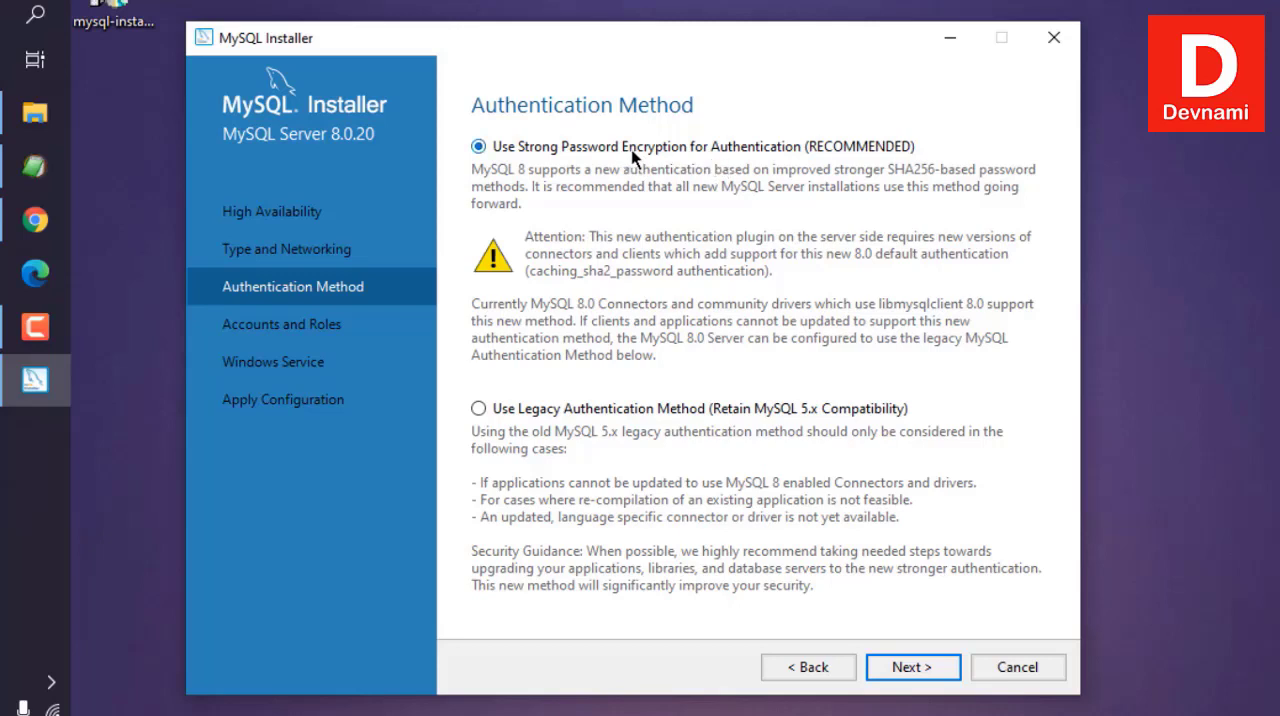
{"action": "mouse_move", "coordinate": [795, 172]}
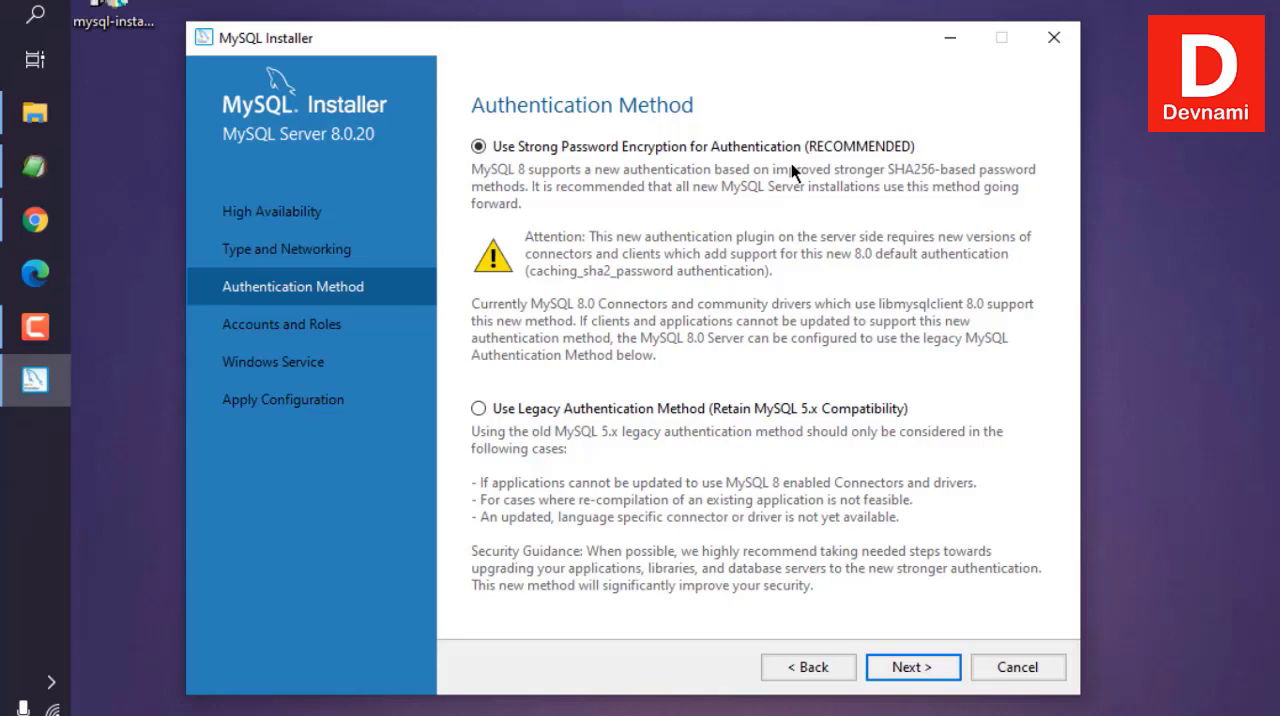
{"action": "mouse_move", "coordinate": [911, 667]}
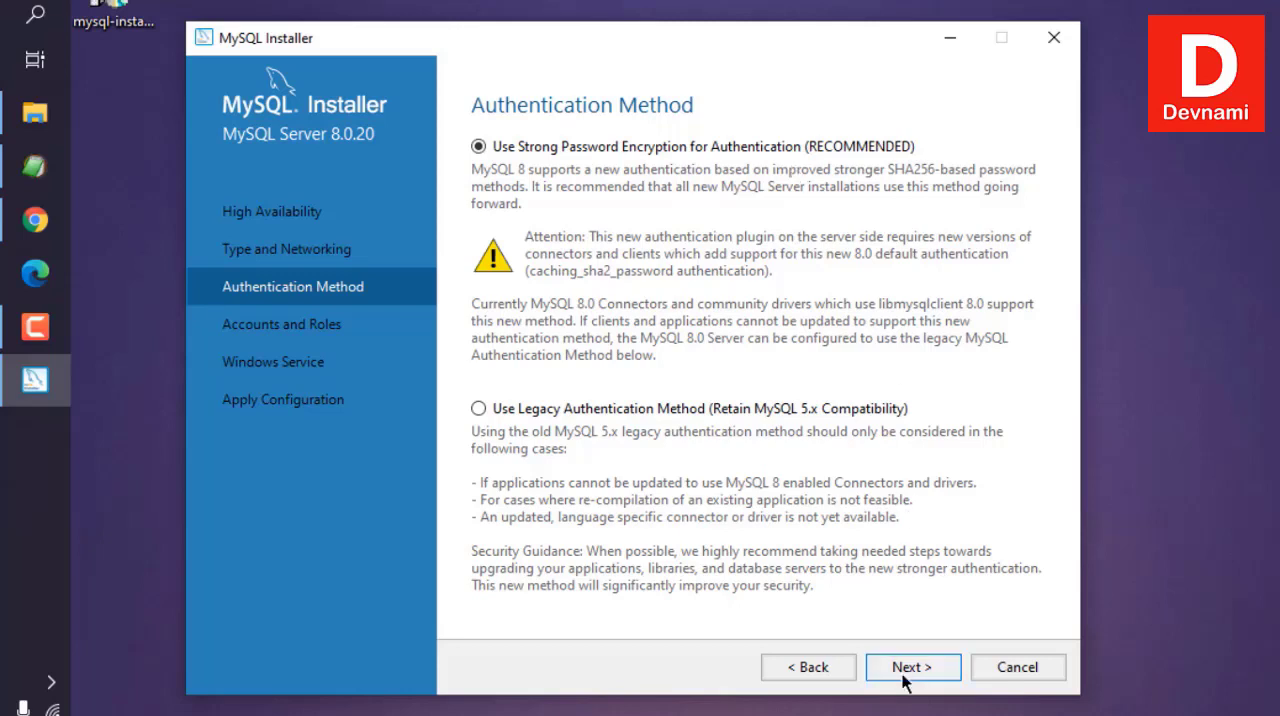
Step: Continue with Use Strong Password Encryption for Authentication selected
{"action": "left_click", "coordinate": [911, 667]}
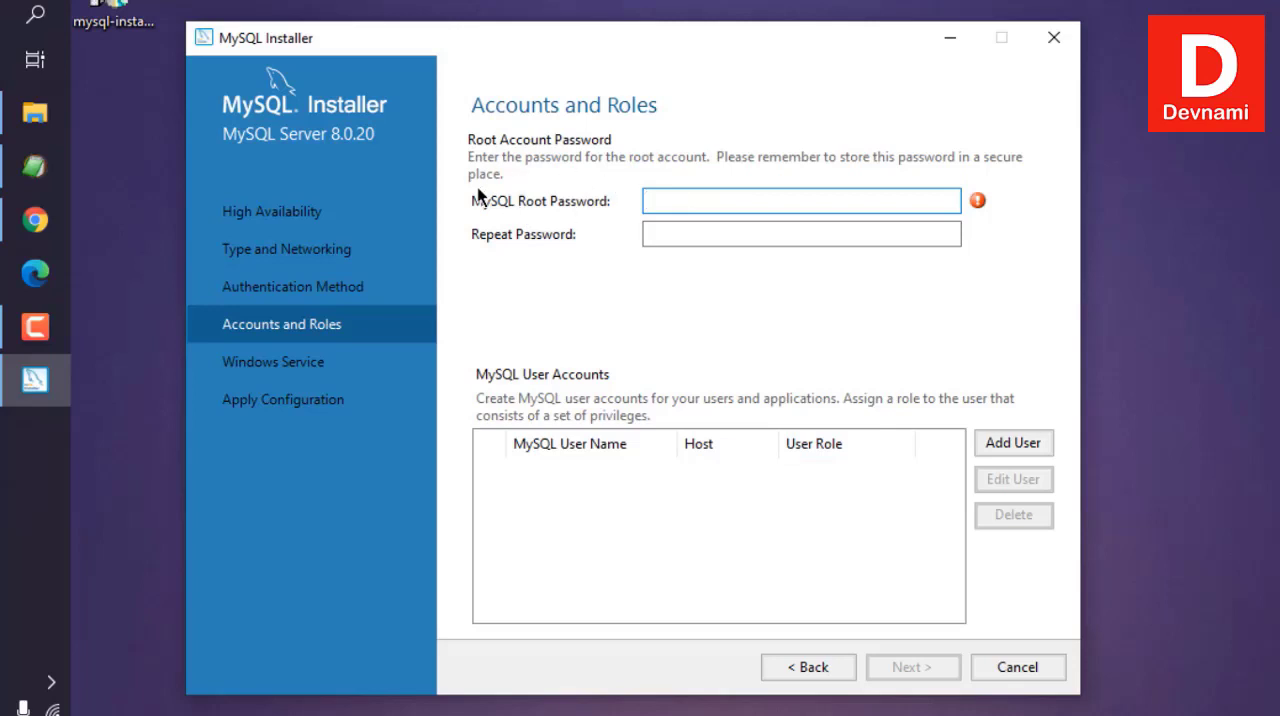
{"action": "mouse_move", "coordinate": [614, 222]}
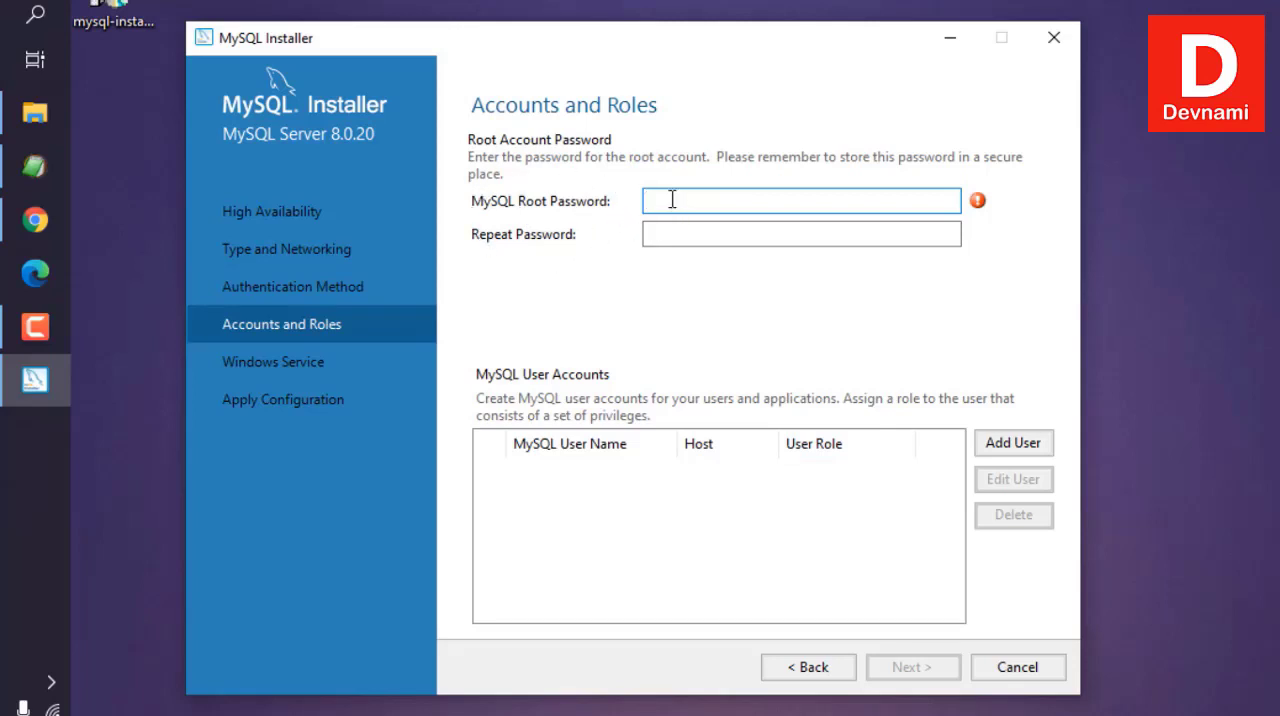
Step: Enter the root password in both MySQL Root Password and Repeat Password
{"action": "type", "text": "•"}
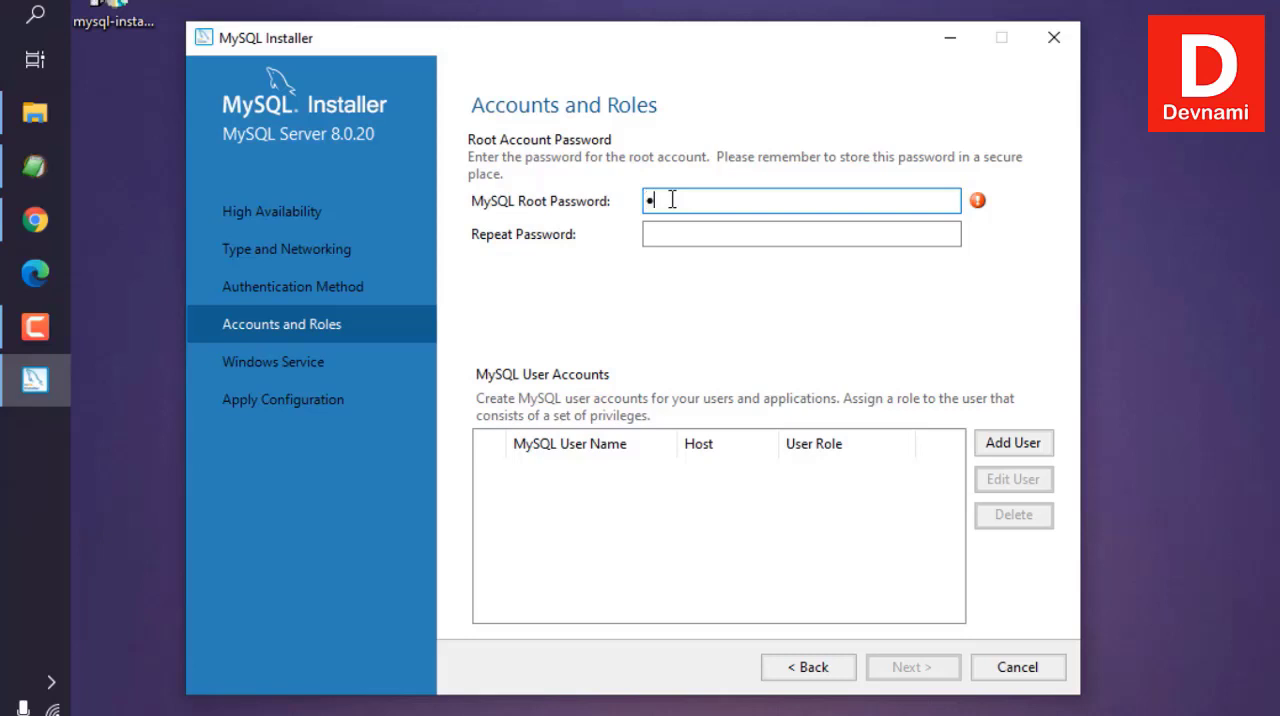
{"action": "type", "text": "•"}
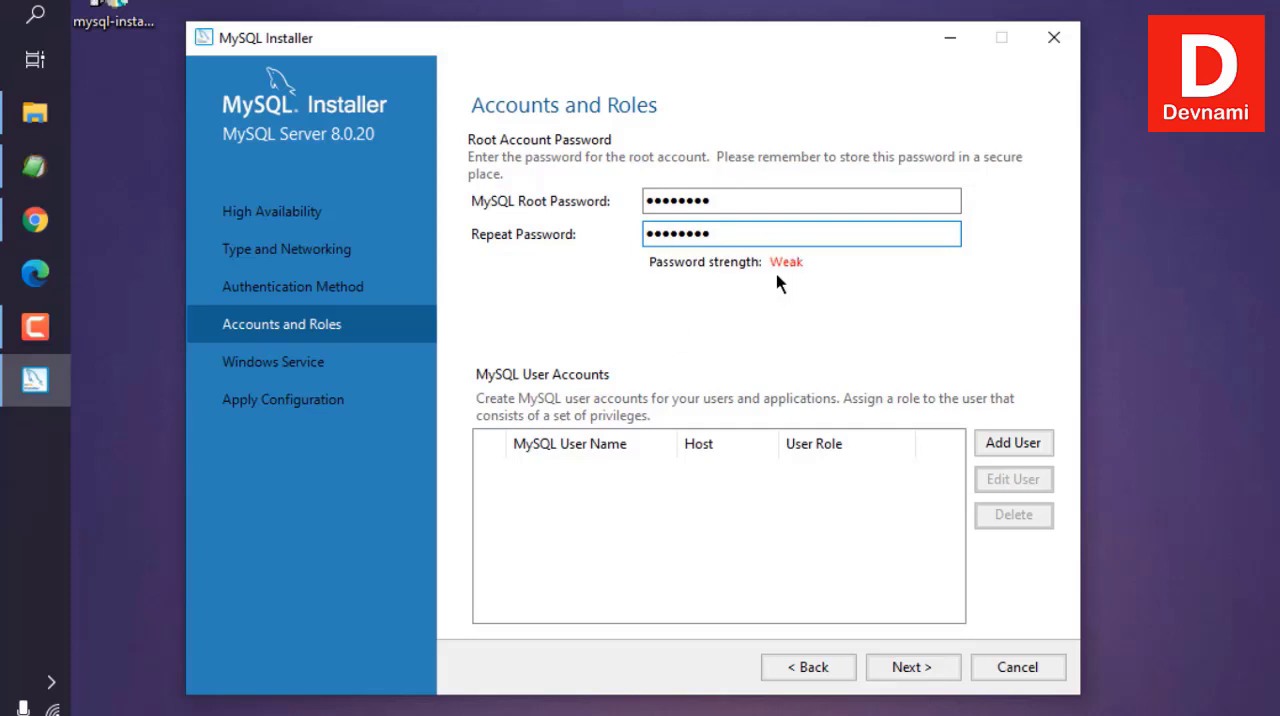
{"action": "mouse_move", "coordinate": [692, 305]}
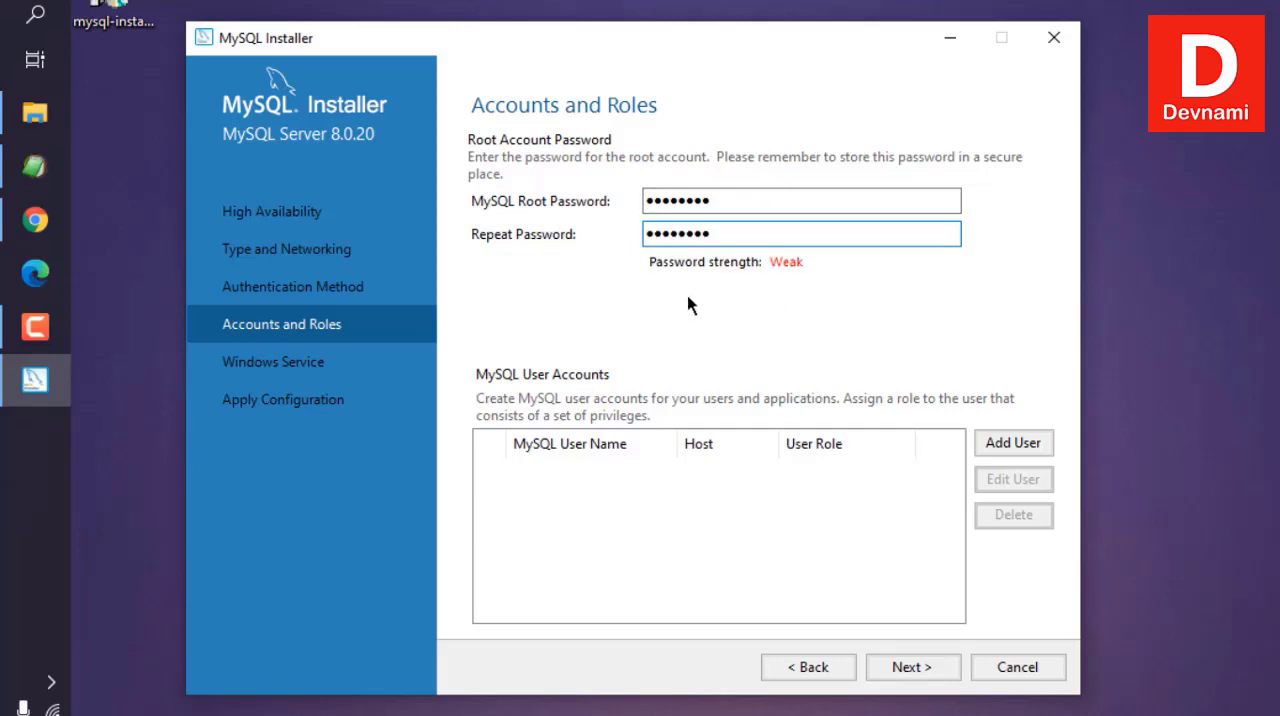
{"action": "mouse_move", "coordinate": [578, 282]}
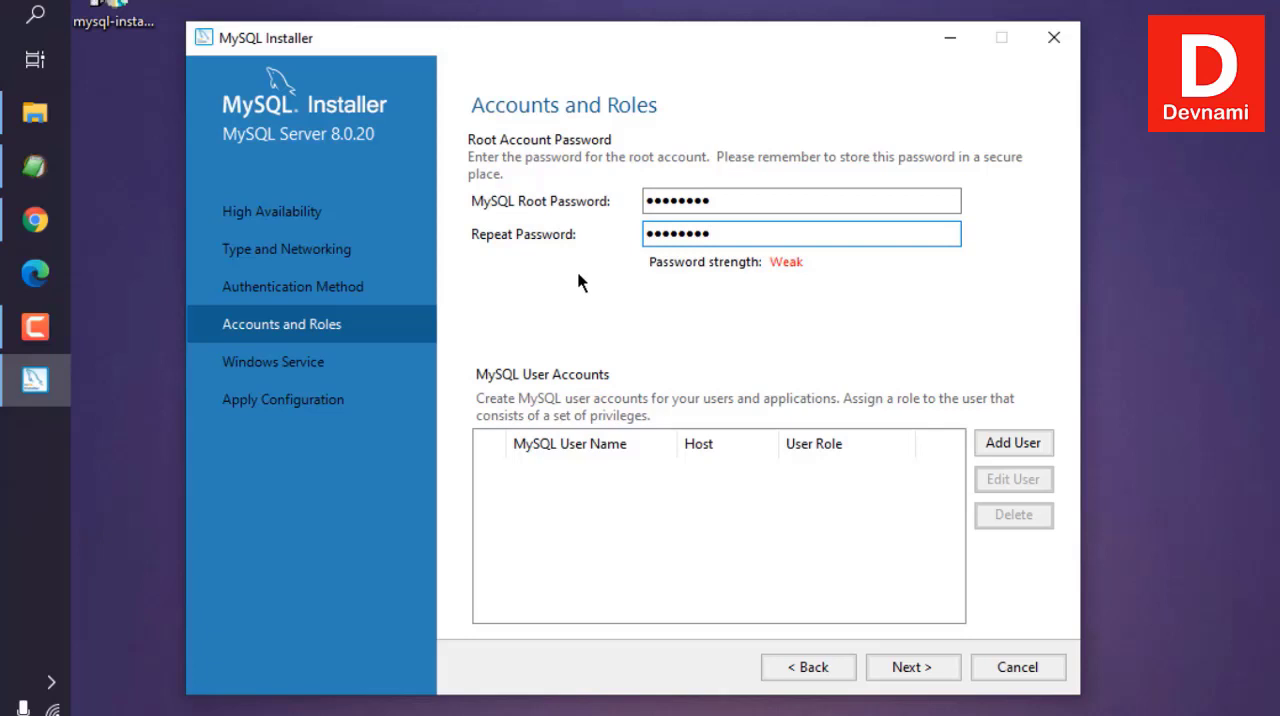
{"action": "mouse_move", "coordinate": [585, 391]}
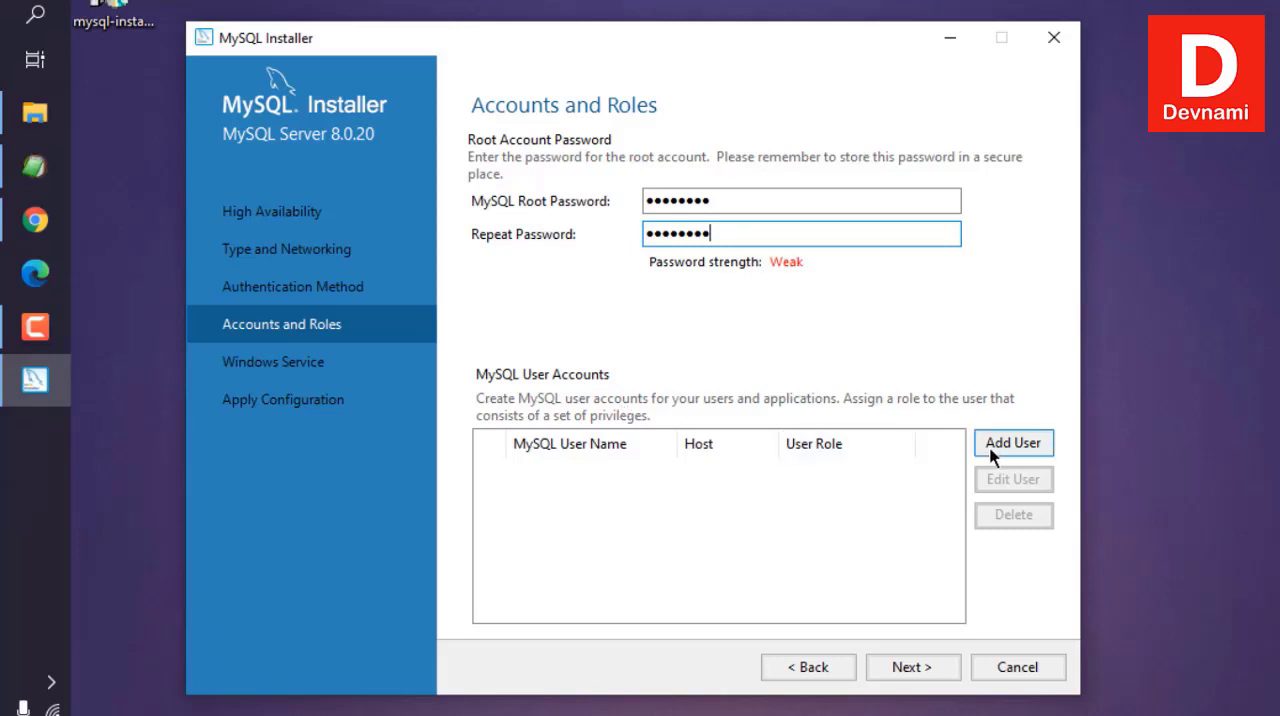
Step: Add user account 'mahesh' with a password, DB Admin role and All Hosts access
{"action": "left_click", "coordinate": [1013, 443]}
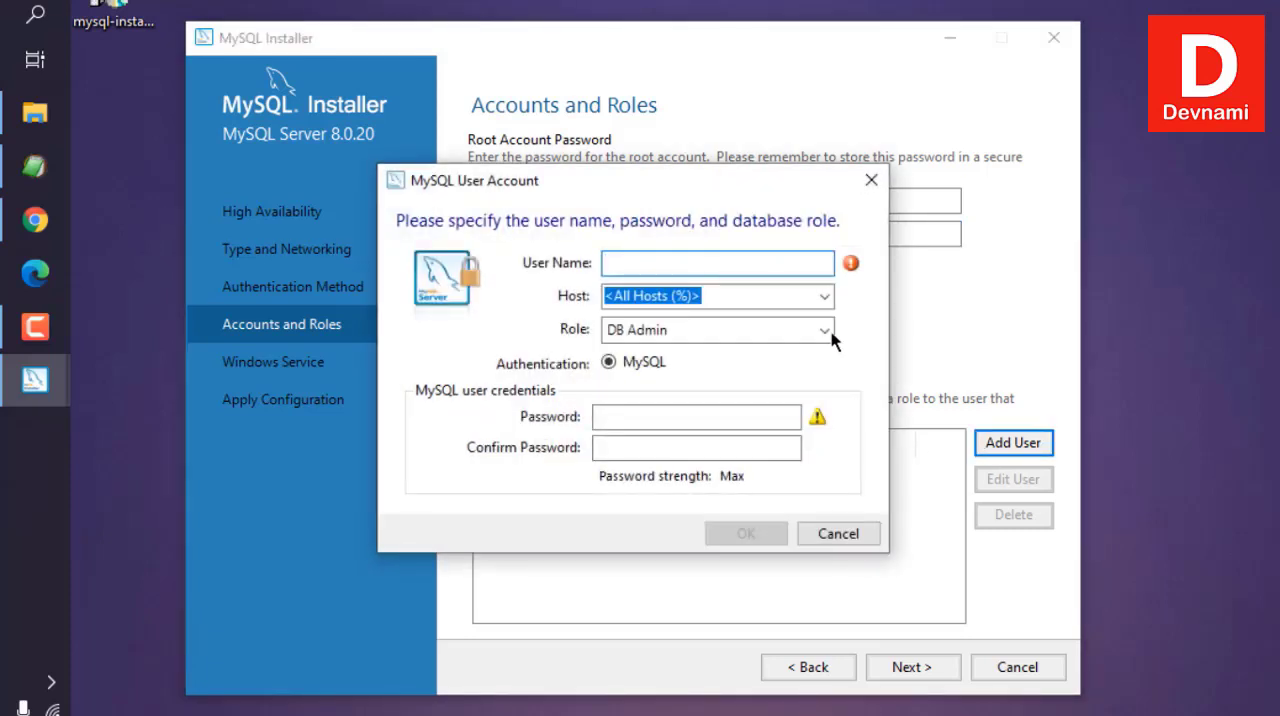
{"action": "left_click", "coordinate": [716, 263]}
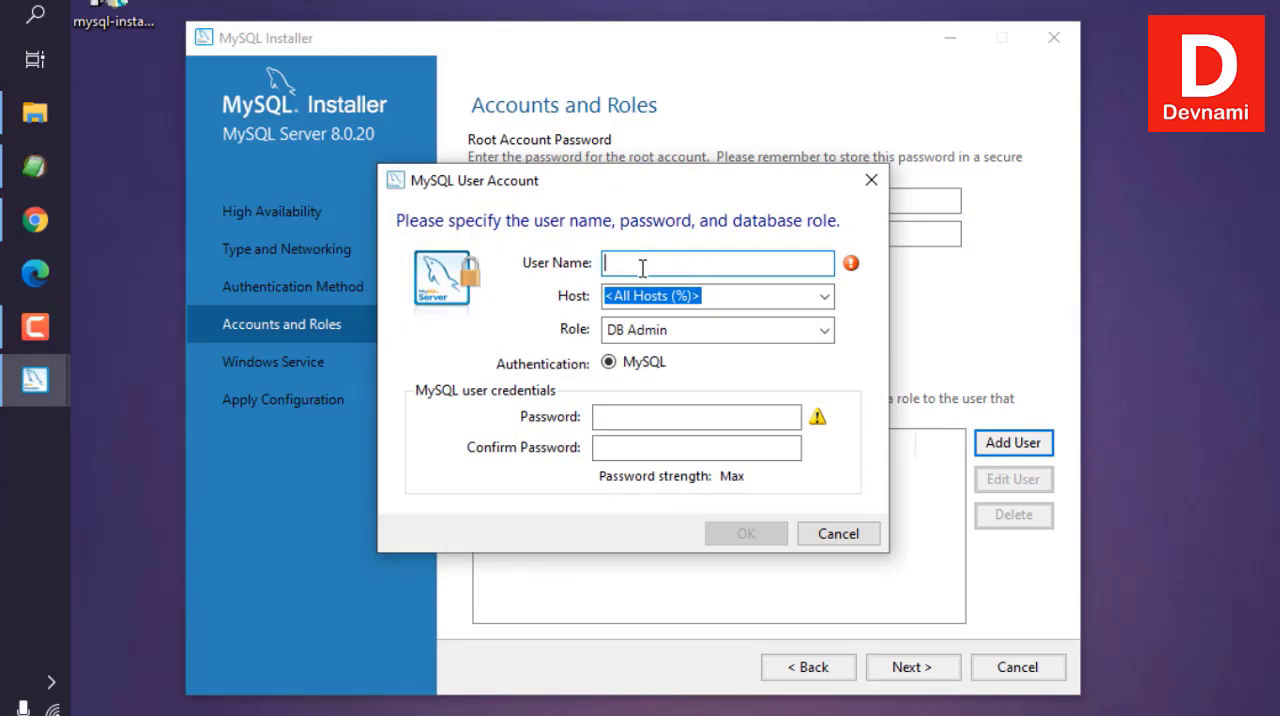
{"action": "type", "text": "mahesh"}
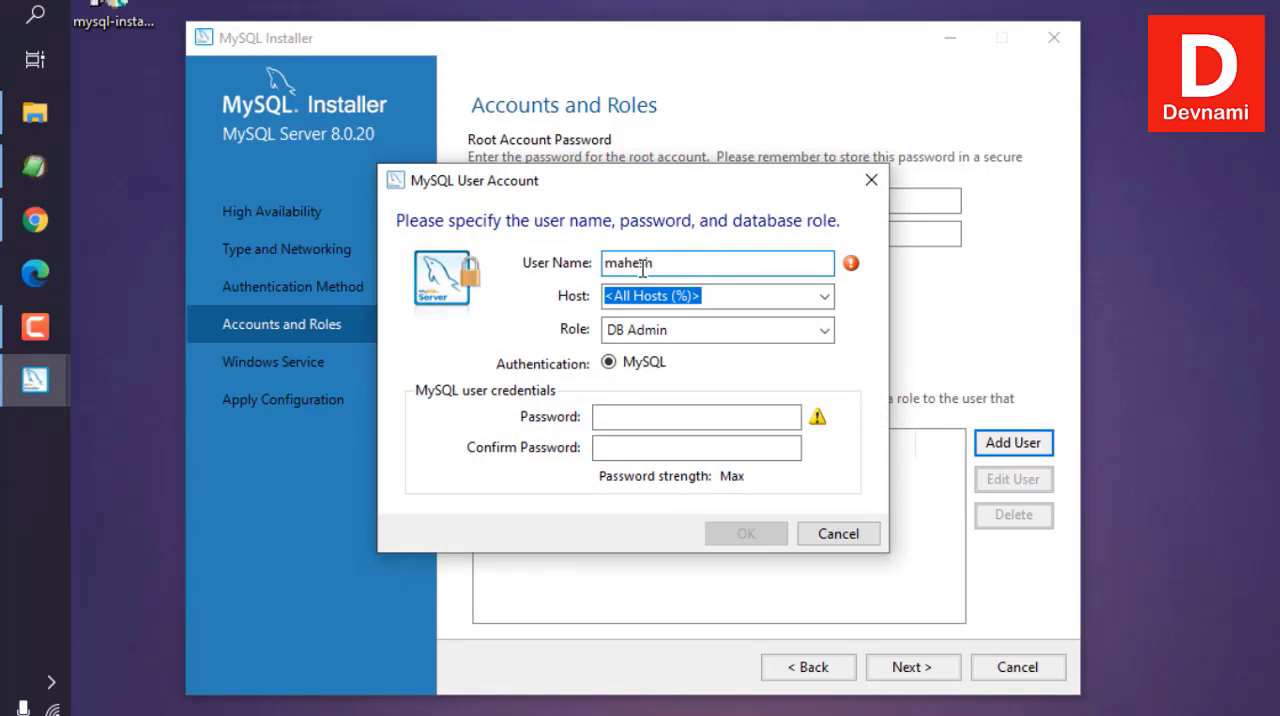
{"action": "left_click", "coordinate": [695, 417]}
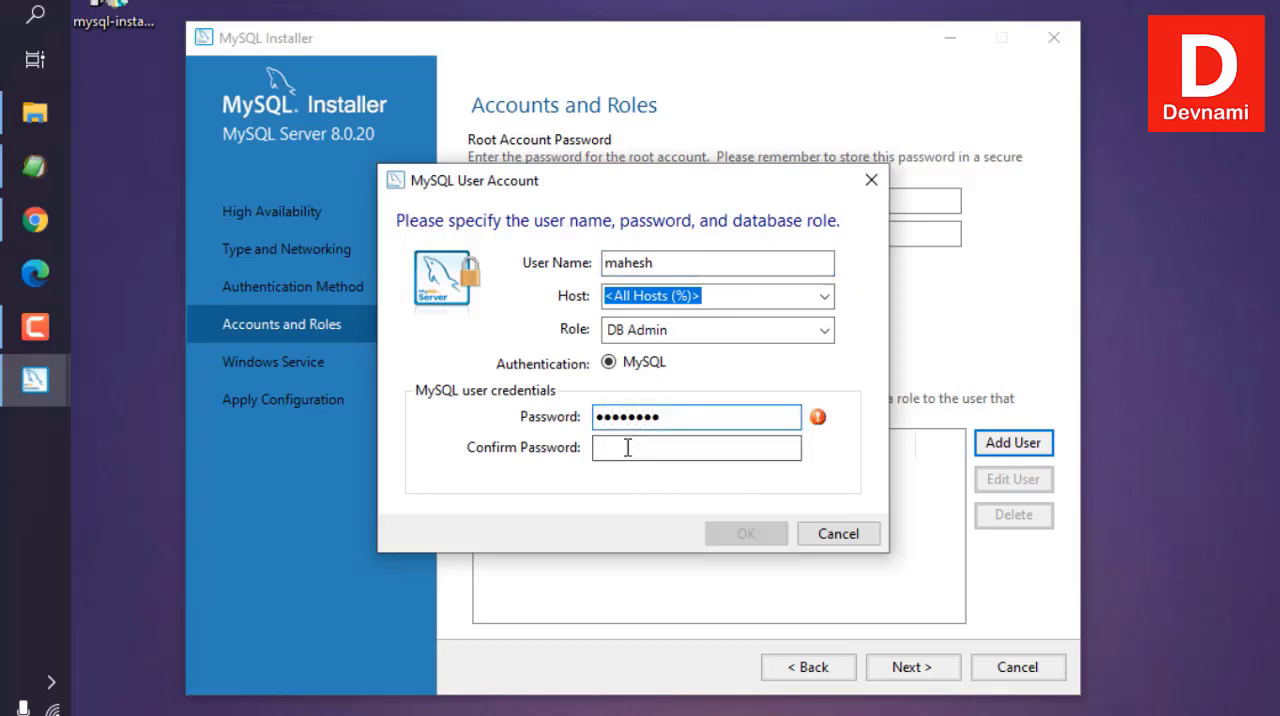
{"action": "type", "text": "•••••"}
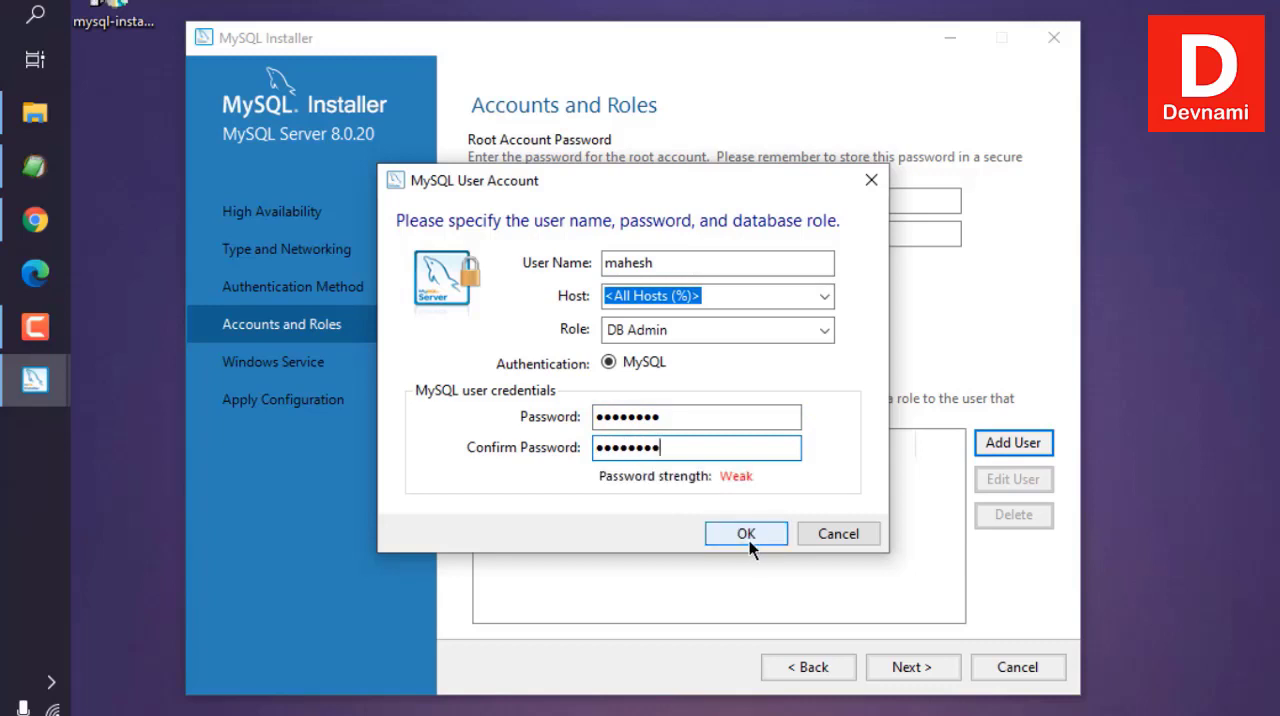
{"action": "left_click", "coordinate": [745, 533]}
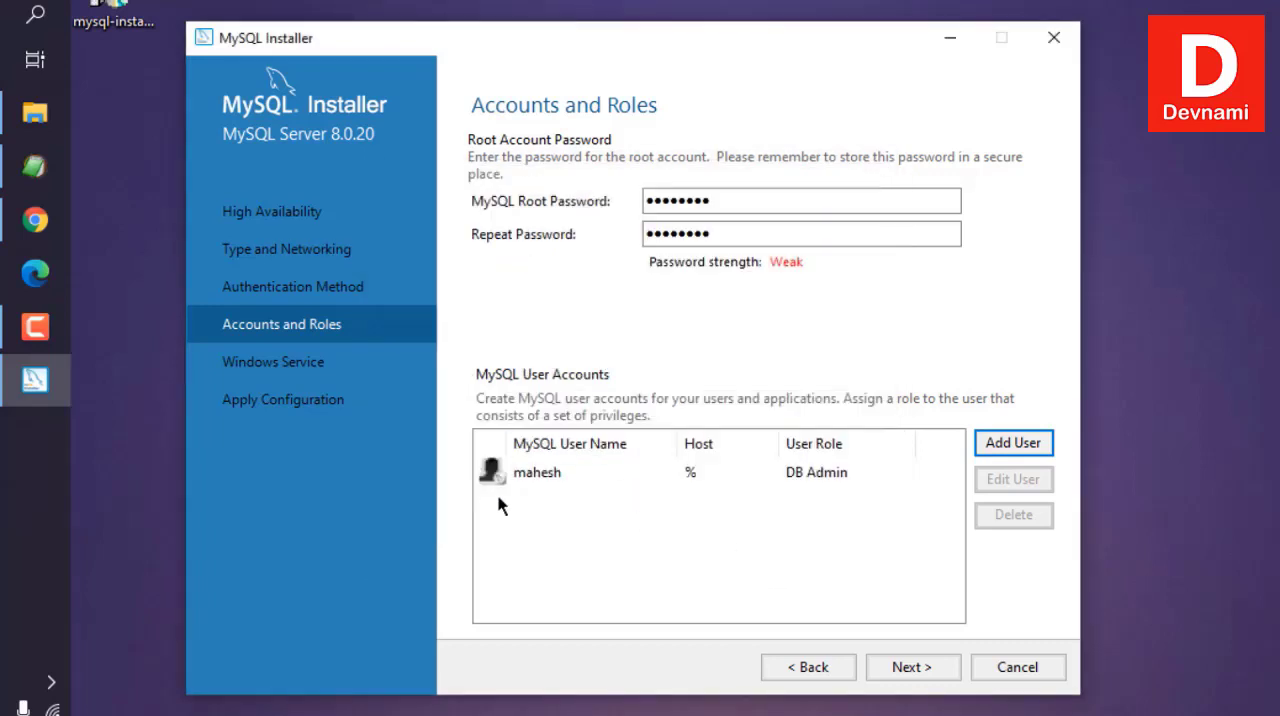
{"action": "mouse_move", "coordinate": [688, 478]}
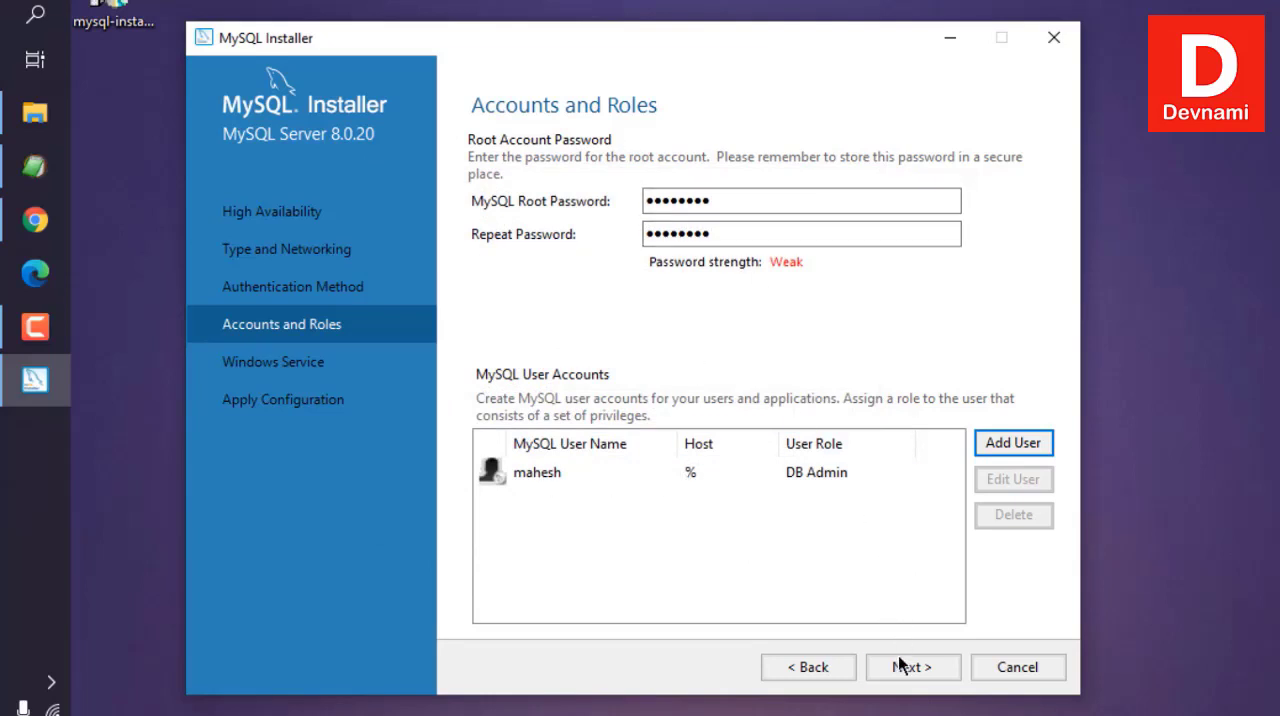
{"action": "left_click", "coordinate": [911, 667]}
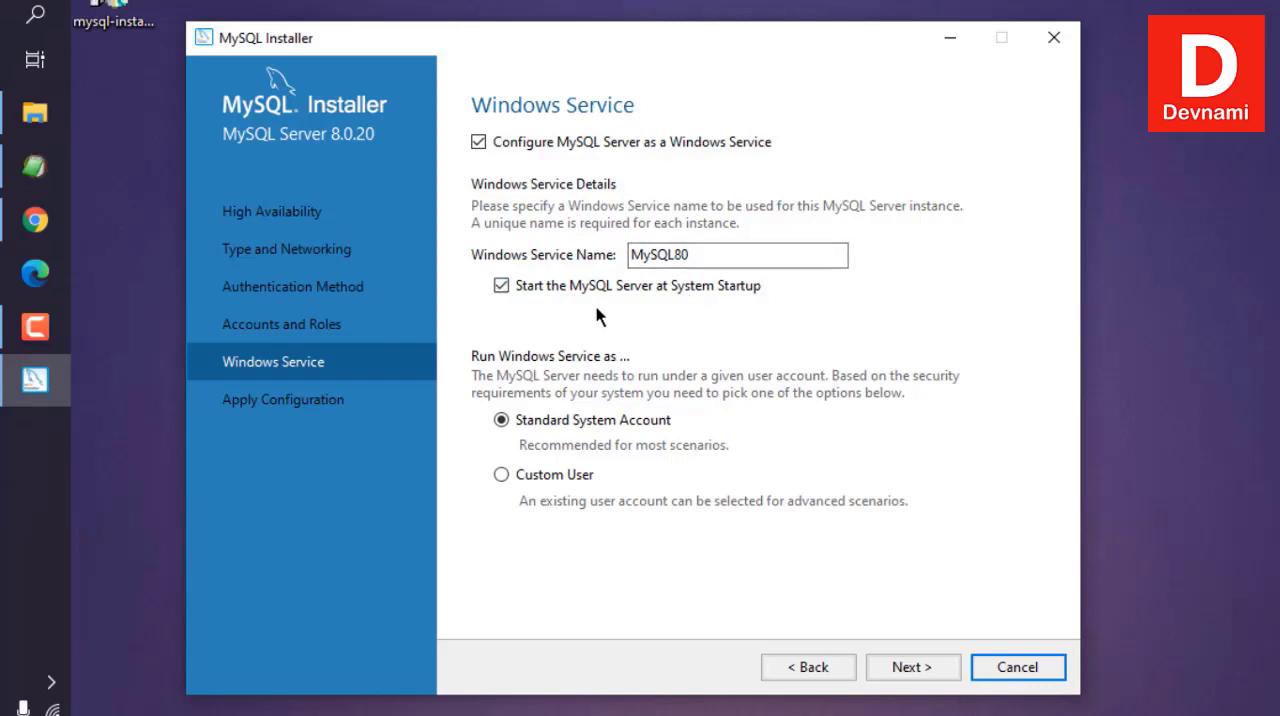
Step: Keep the MySQL80 service starting at system startup under the Standard System Account
{"action": "left_click", "coordinate": [500, 285]}
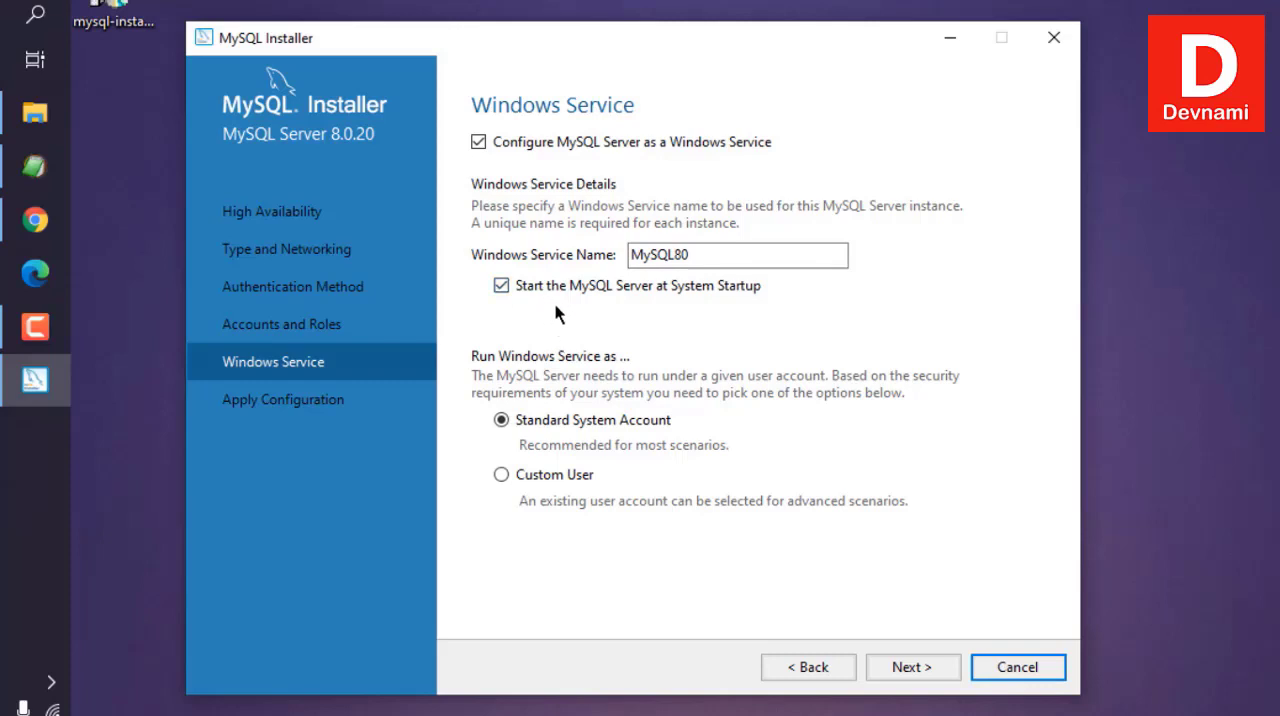
{"action": "mouse_move", "coordinate": [710, 347]}
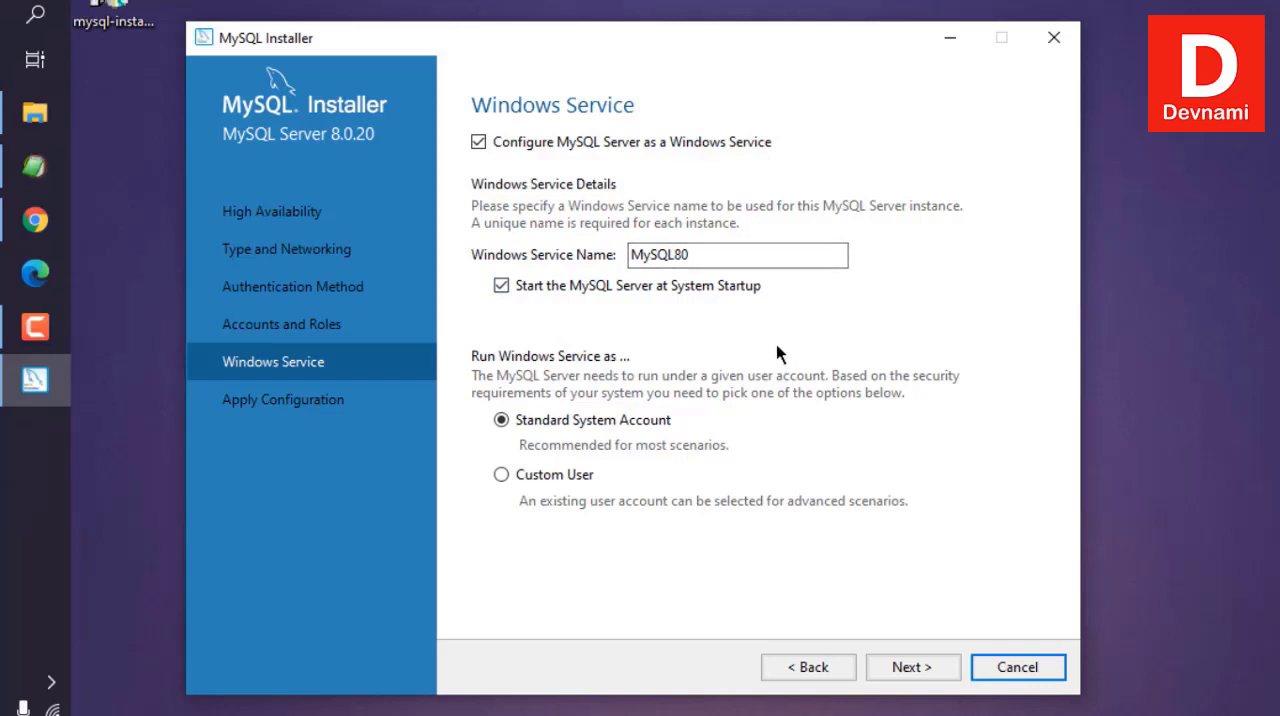
{"action": "mouse_move", "coordinate": [851, 513]}
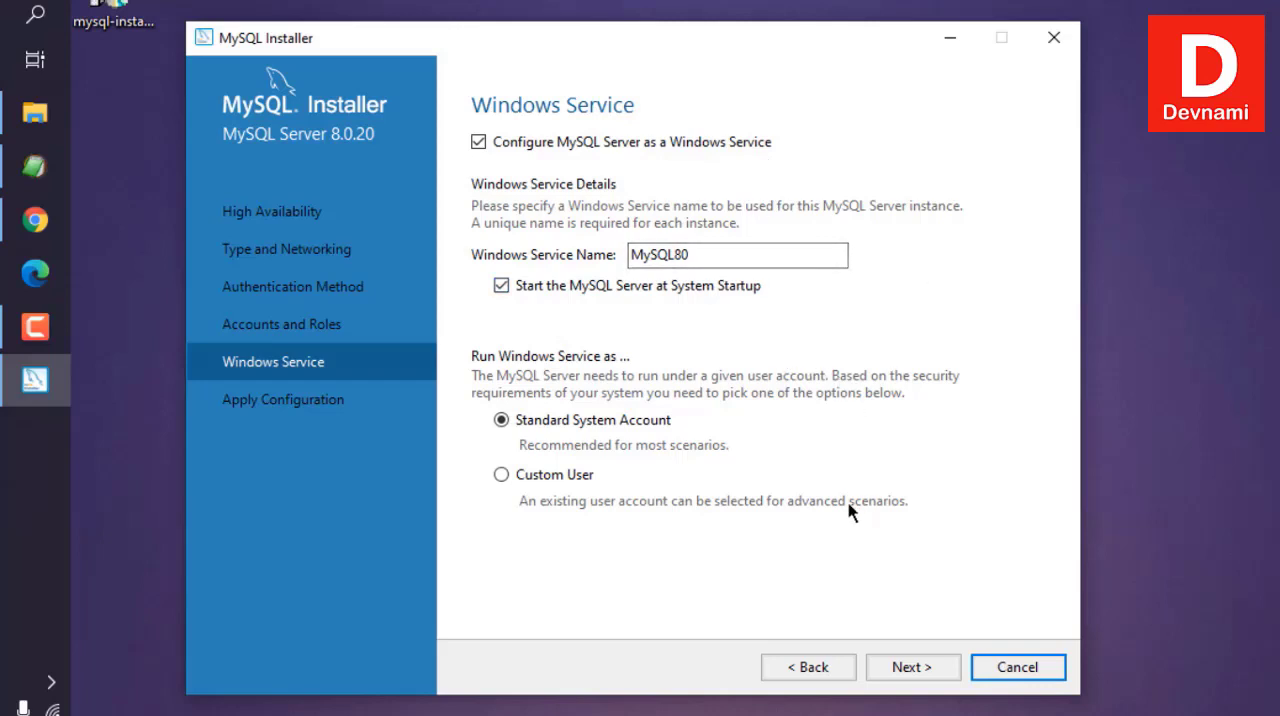
{"action": "left_click", "coordinate": [911, 667]}
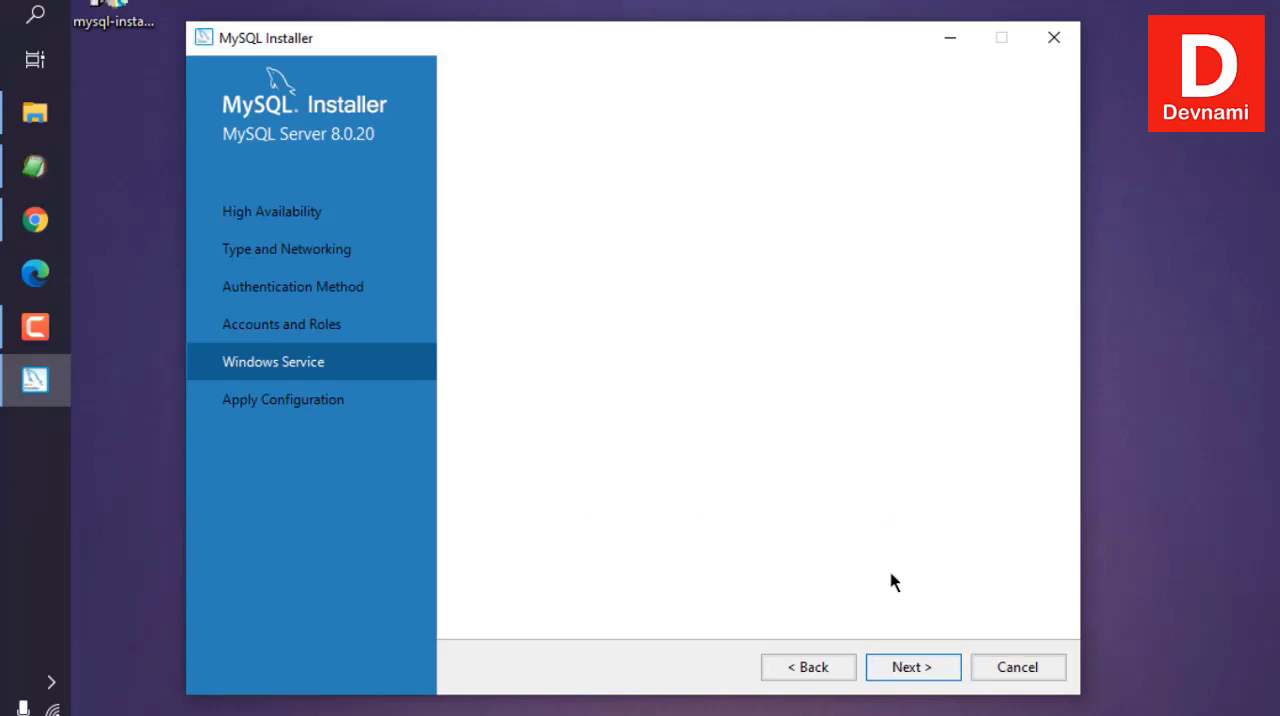
Step: Execute all MySQL Server 8.0.20 configuration steps and finish once they succeed
{"action": "left_click", "coordinate": [911, 666]}
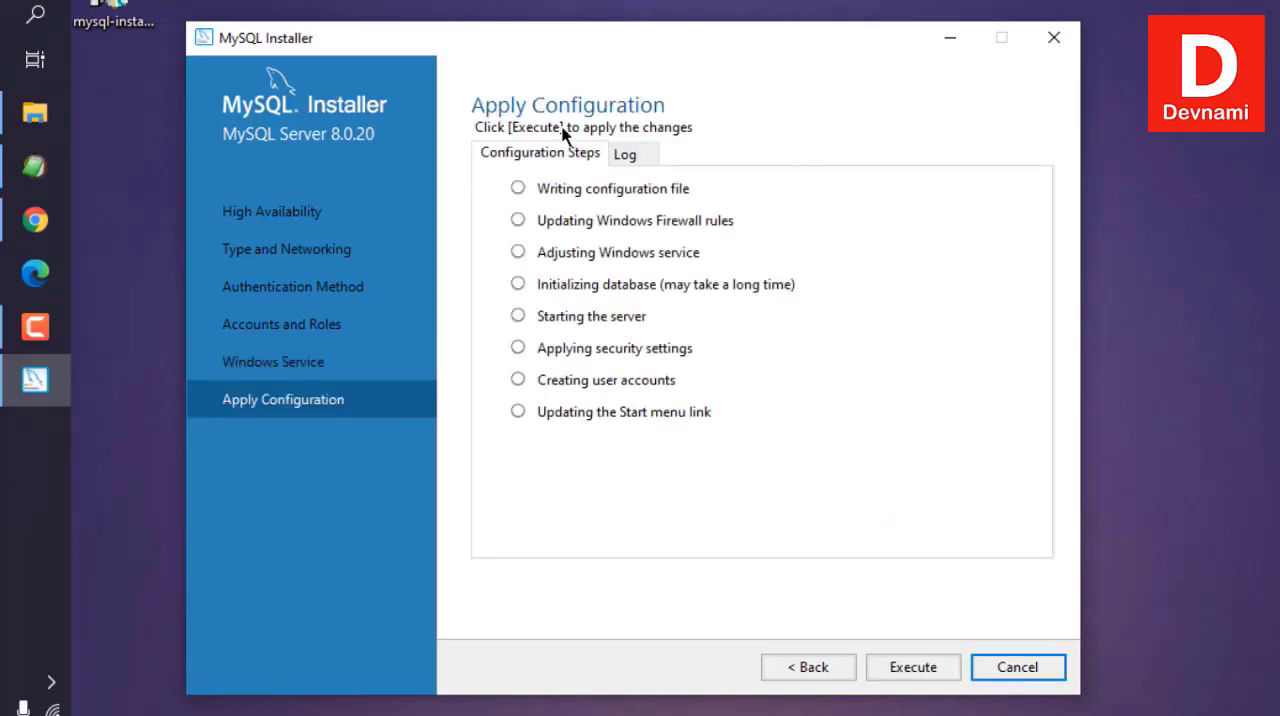
{"action": "mouse_move", "coordinate": [523, 213]}
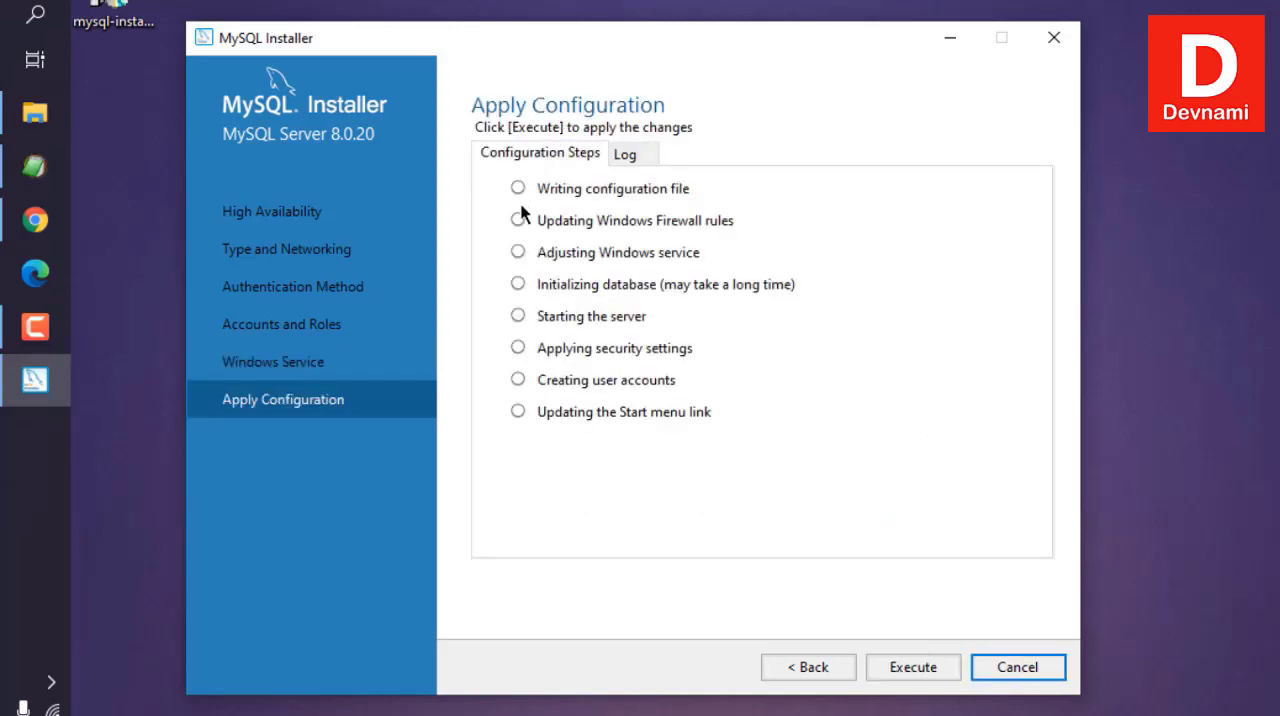
{"action": "mouse_move", "coordinate": [833, 349]}
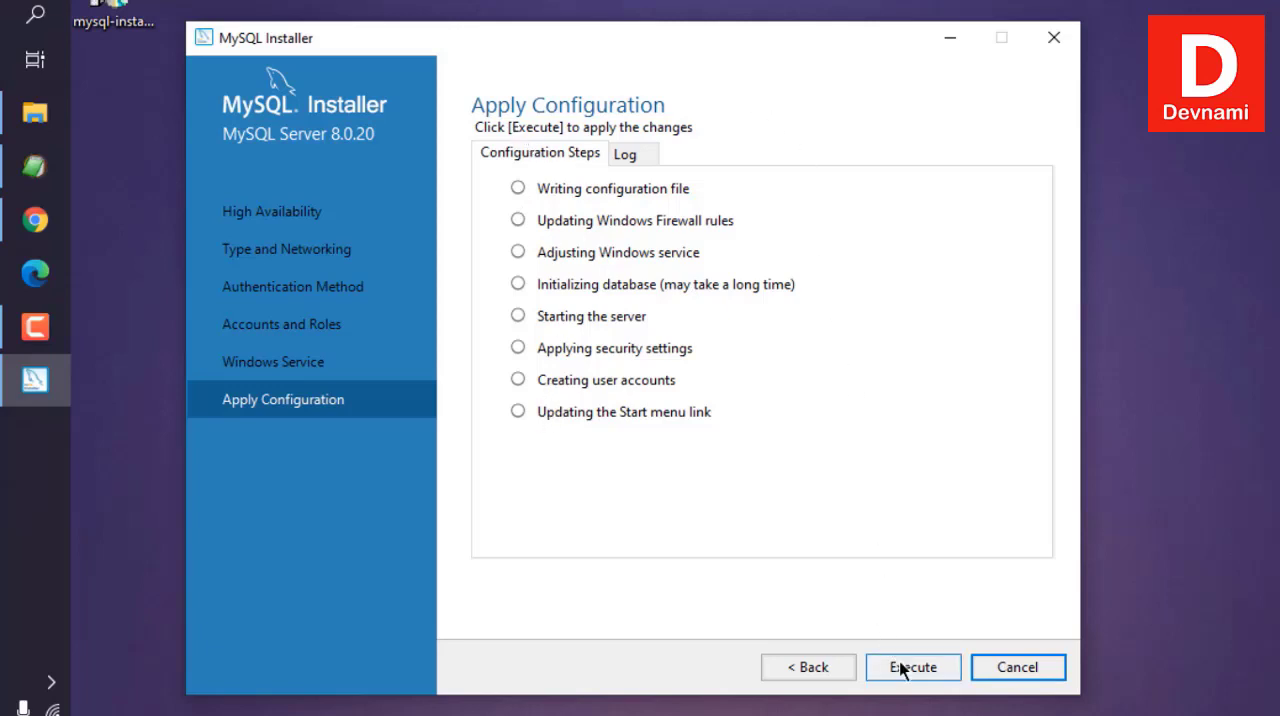
{"action": "left_click", "coordinate": [912, 667]}
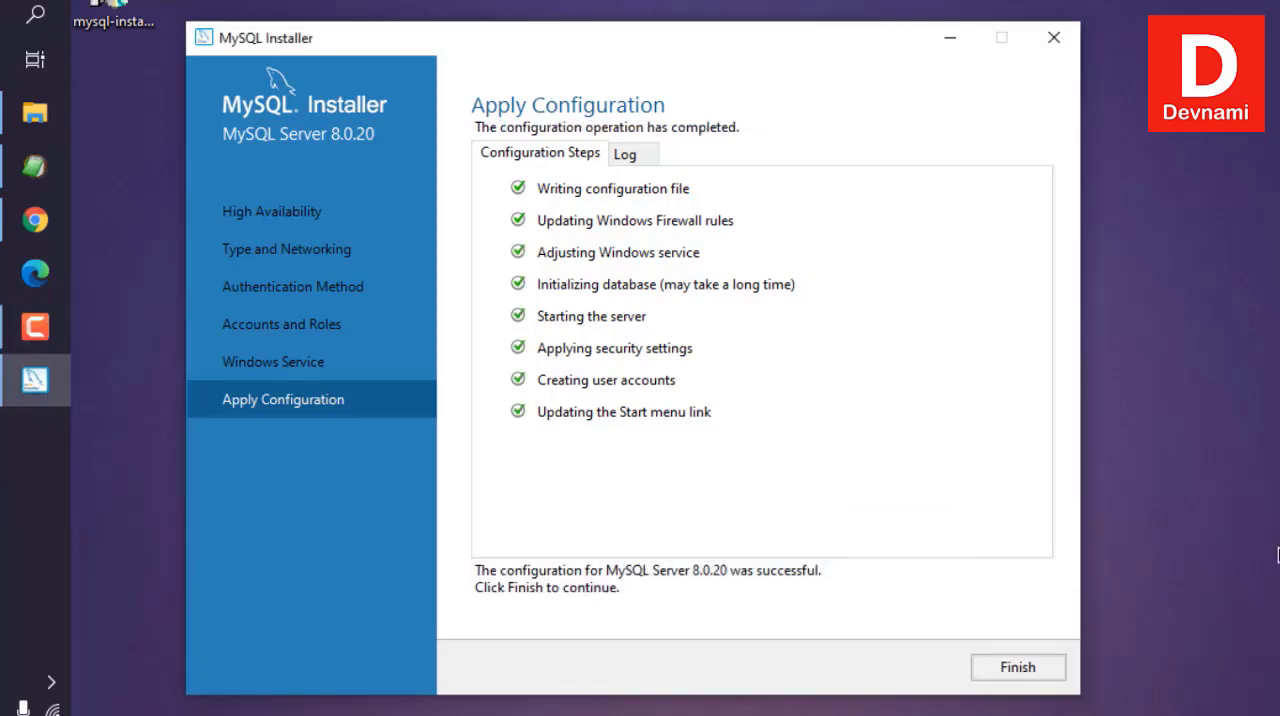
{"action": "mouse_move", "coordinate": [702, 146]}
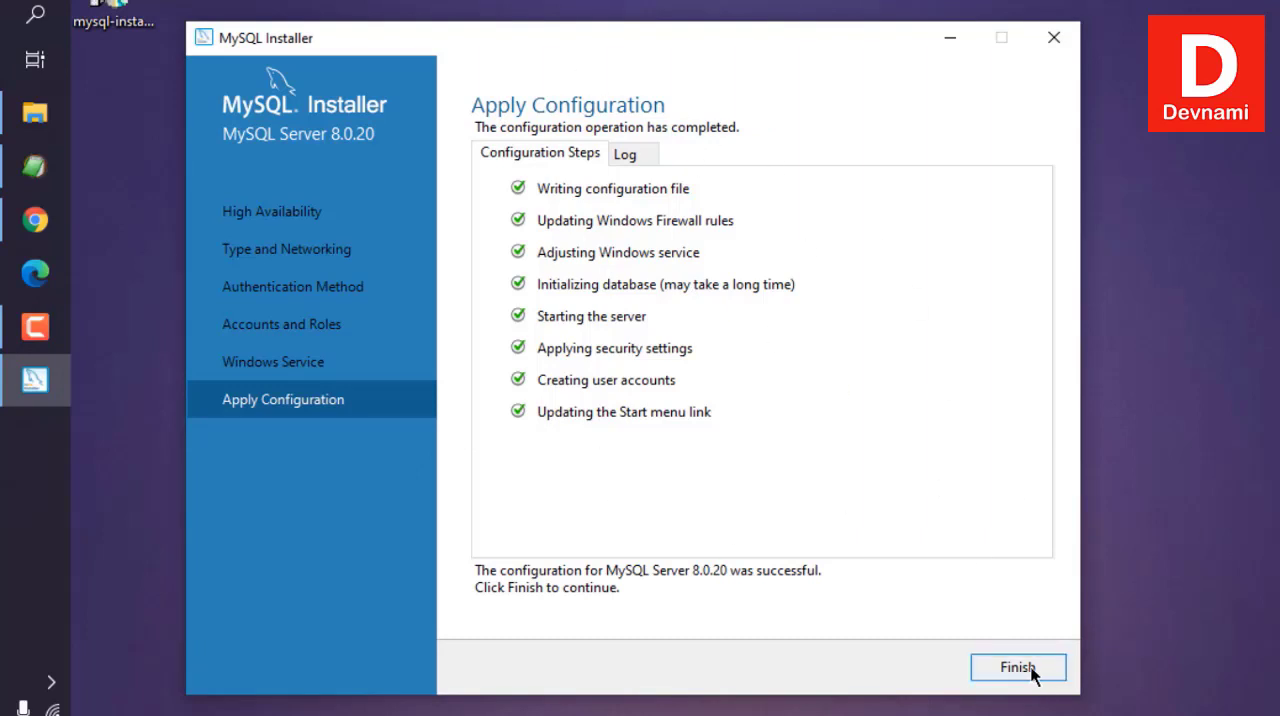
{"action": "left_click", "coordinate": [1017, 667]}
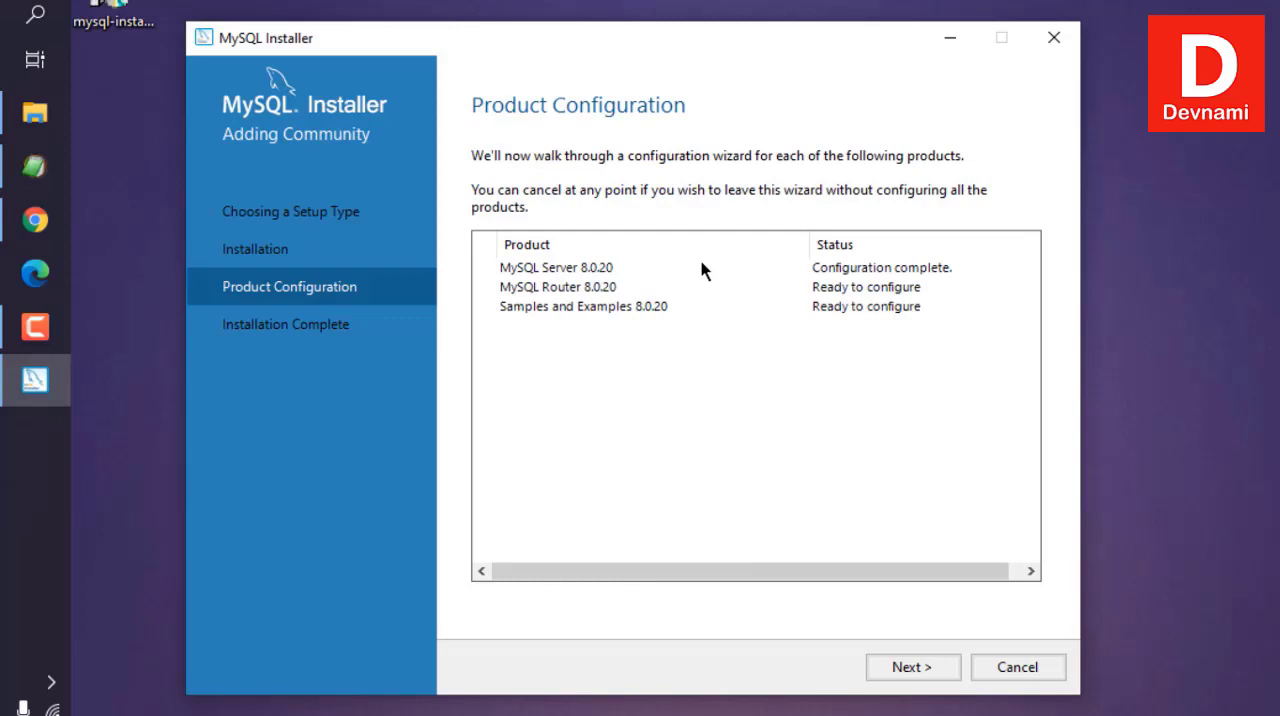
{"action": "mouse_move", "coordinate": [600, 293]}
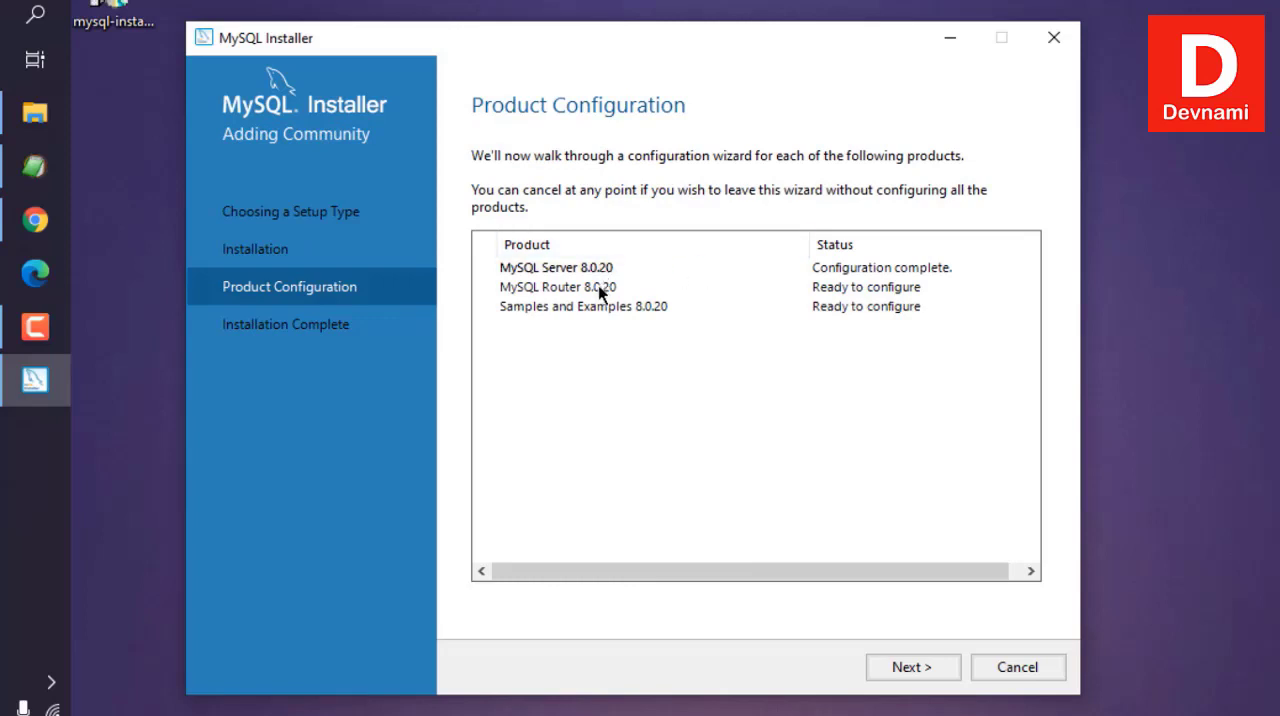
{"action": "mouse_move", "coordinate": [724, 308]}
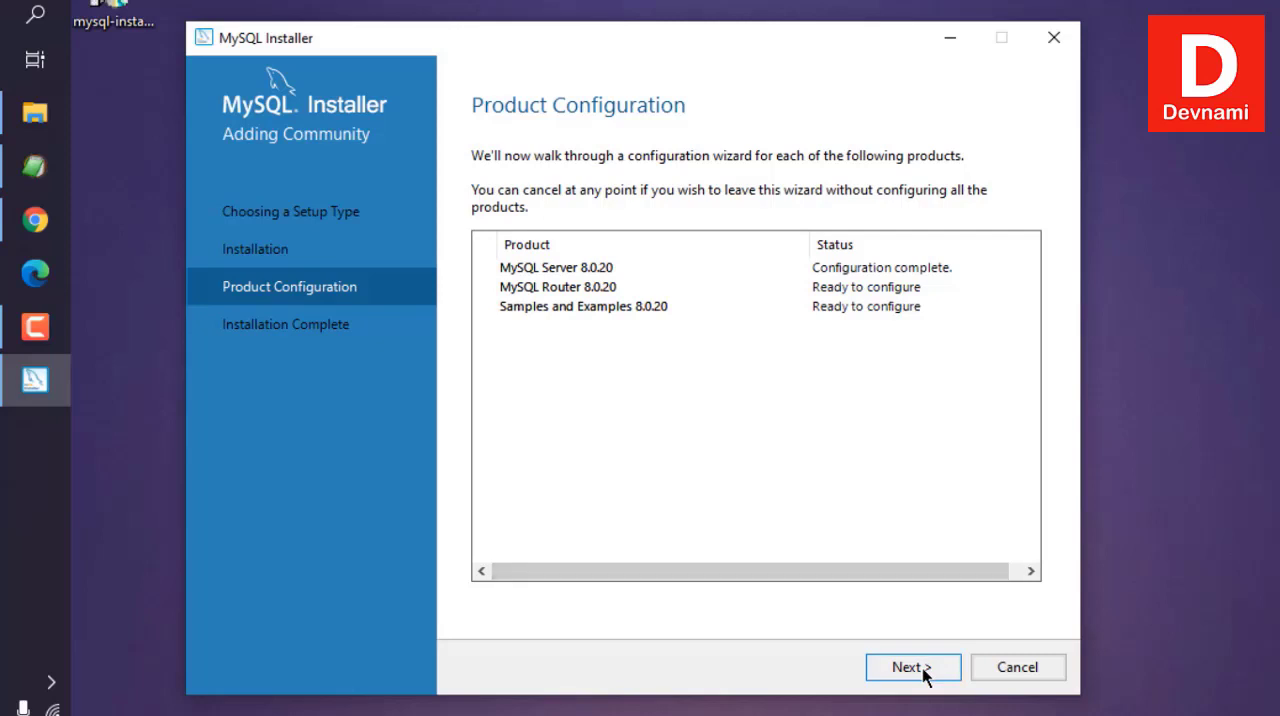
Step: Advance from Product Configuration to the MySQL Router 8.0.20 configuration page
{"action": "left_click", "coordinate": [911, 667]}
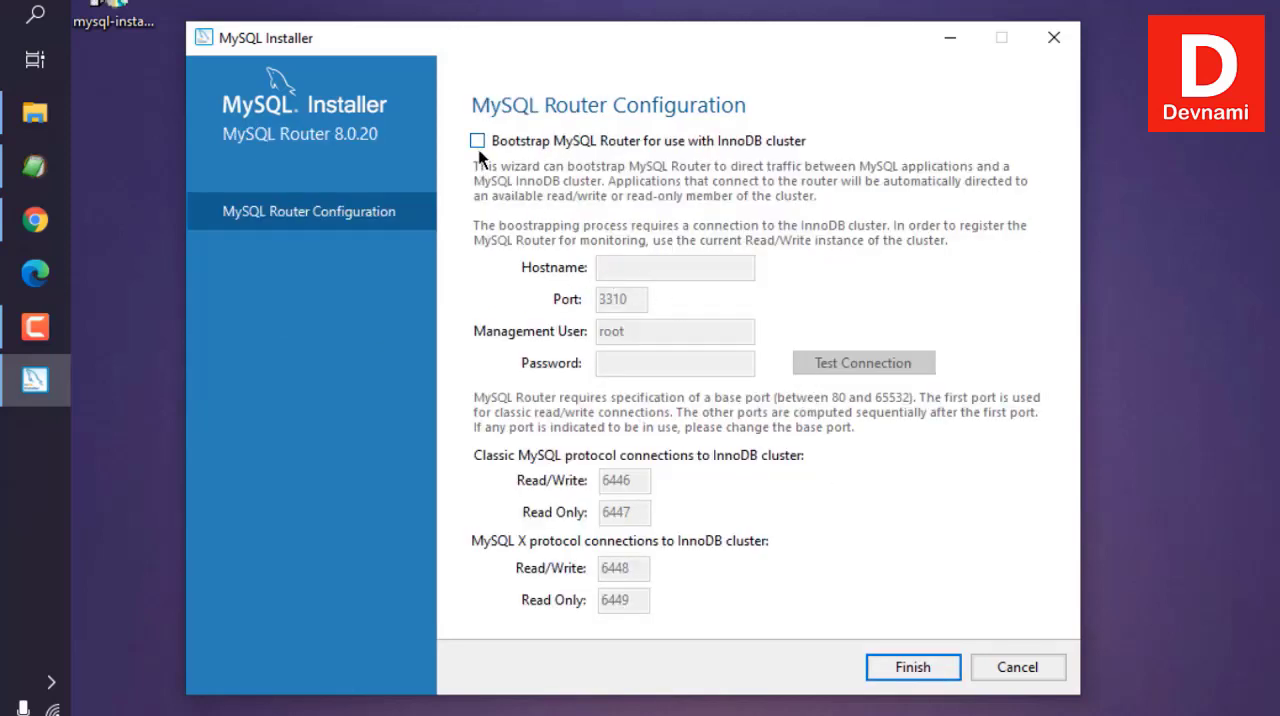
Step: Enable InnoDB cluster bootstrapping with host 127 and a password, and test the connection
{"action": "left_click", "coordinate": [477, 140]}
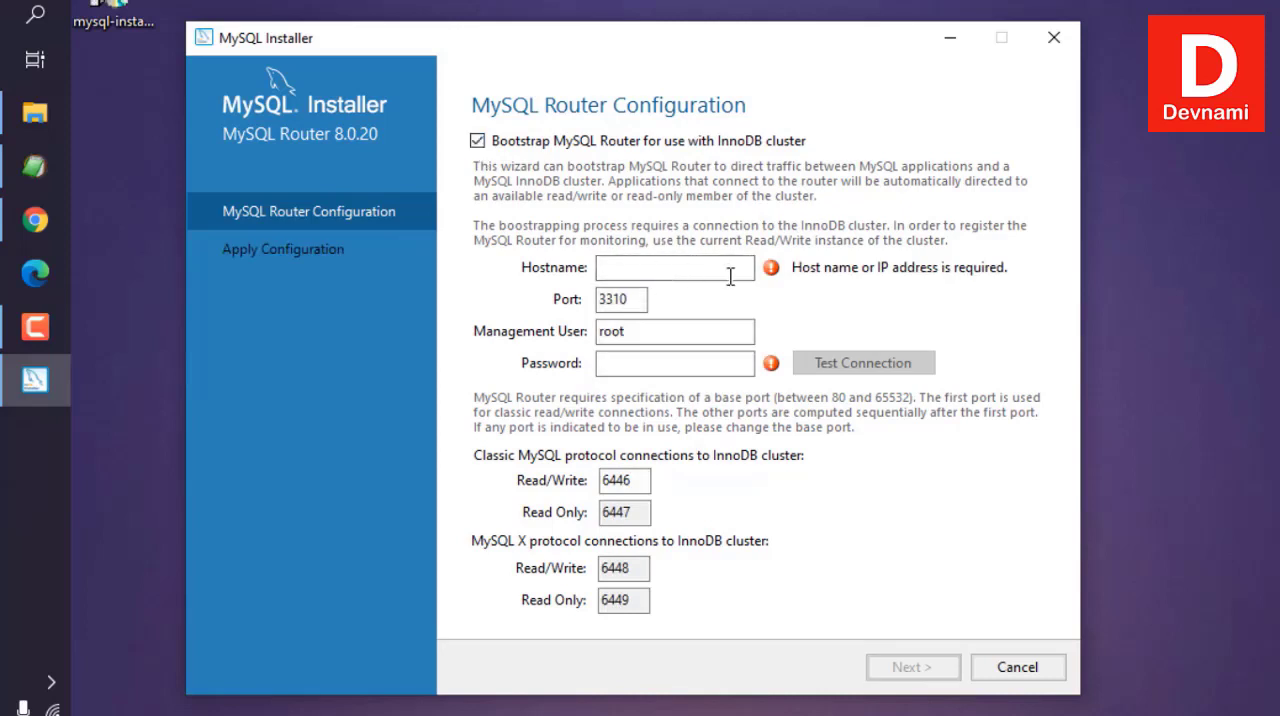
{"action": "left_click", "coordinate": [621, 299]}
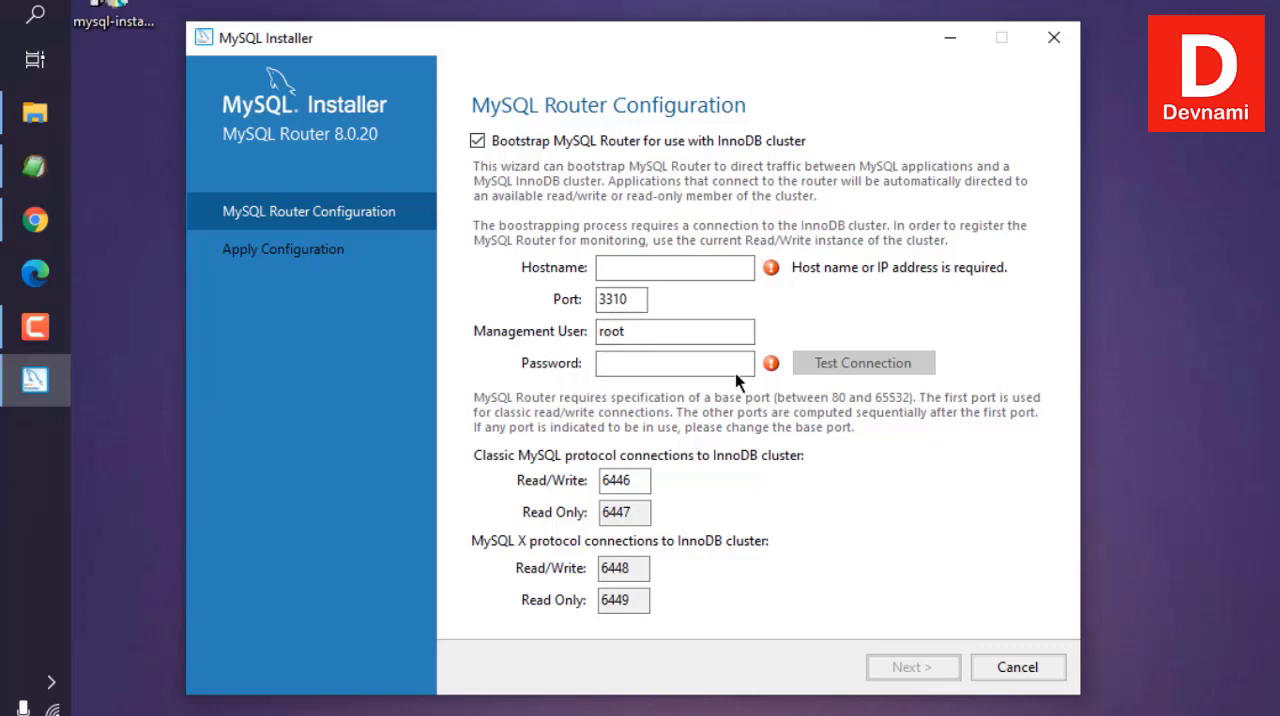
{"action": "left_click", "coordinate": [674, 267]}
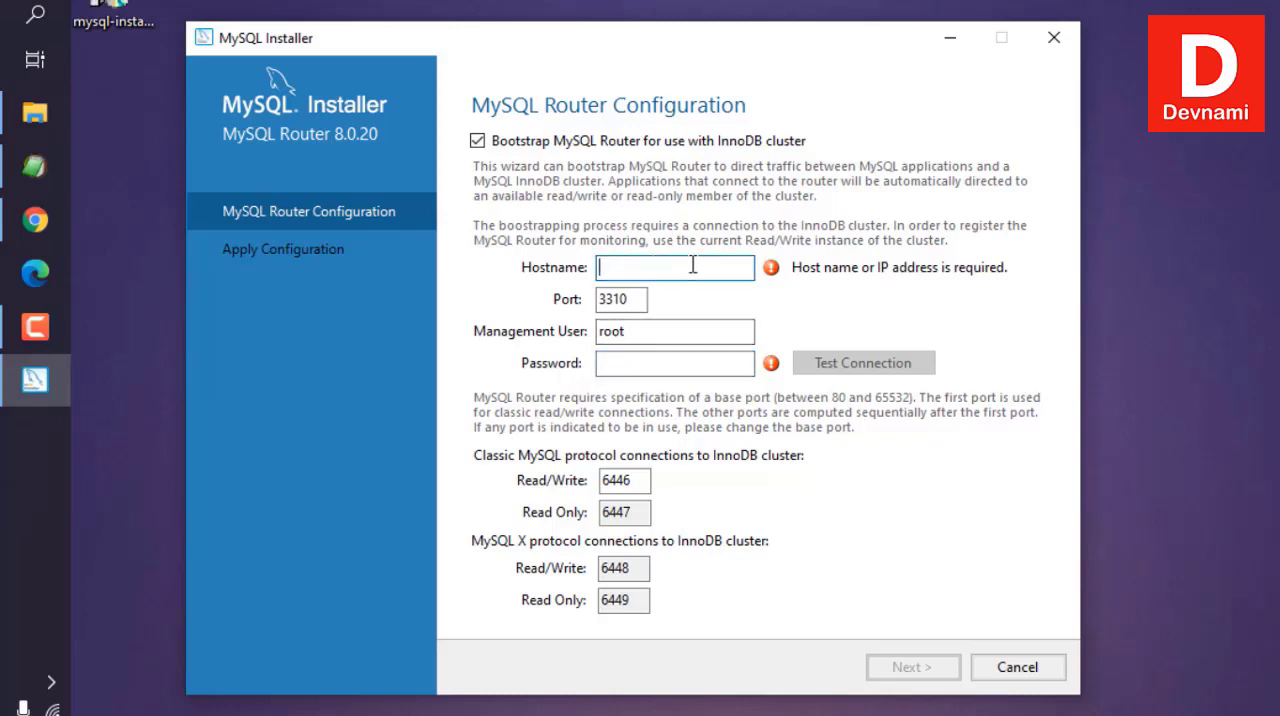
{"action": "mouse_move", "coordinate": [662, 271]}
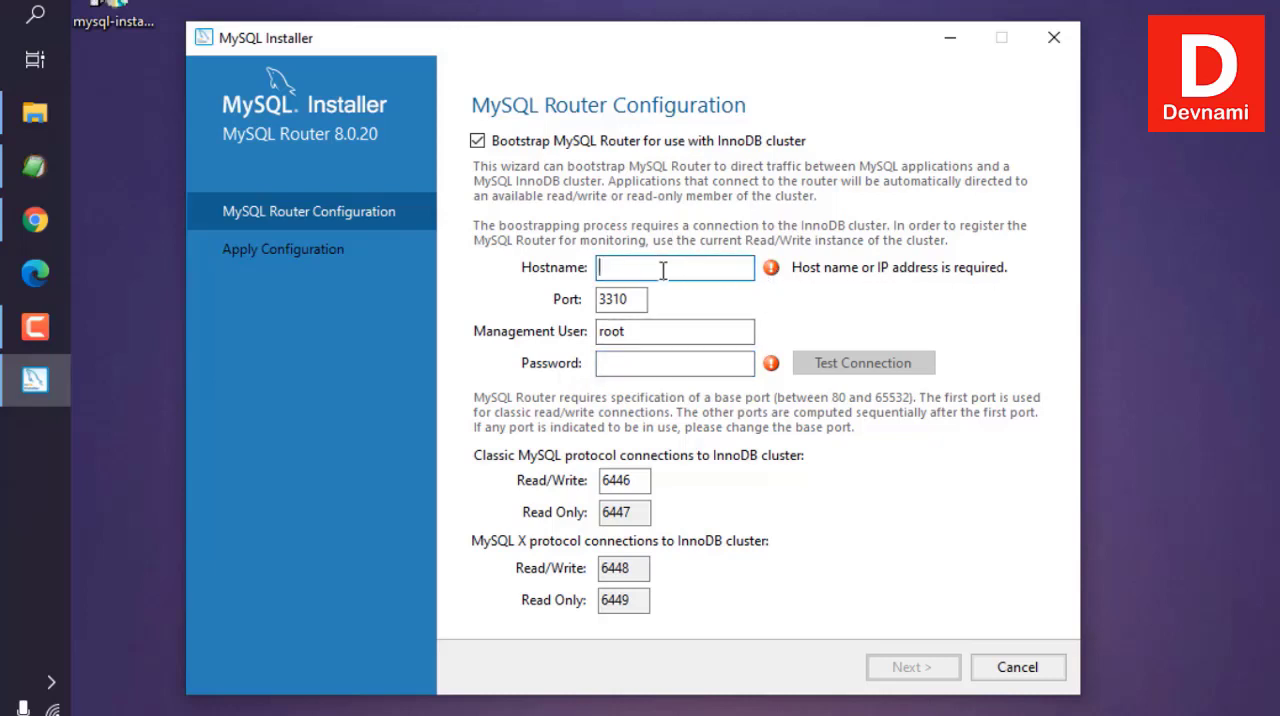
{"action": "type", "text": "127.0.0.1"}
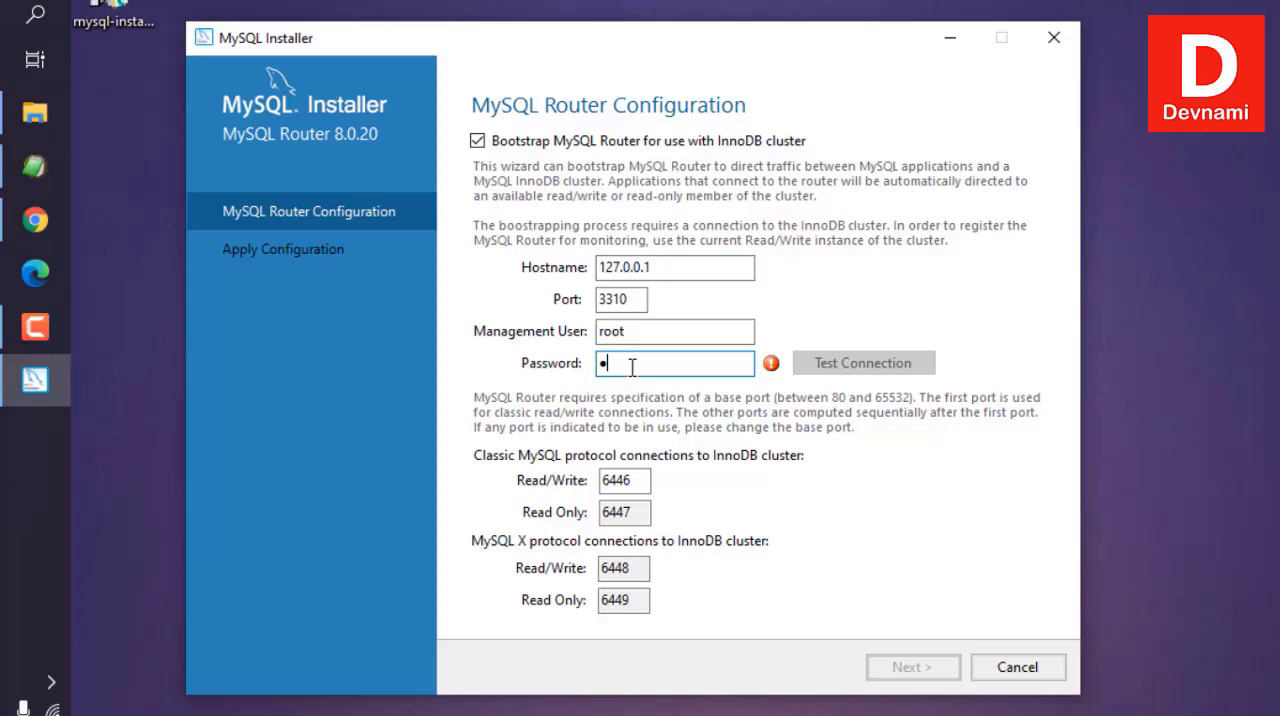
{"action": "type", "text": "password"}
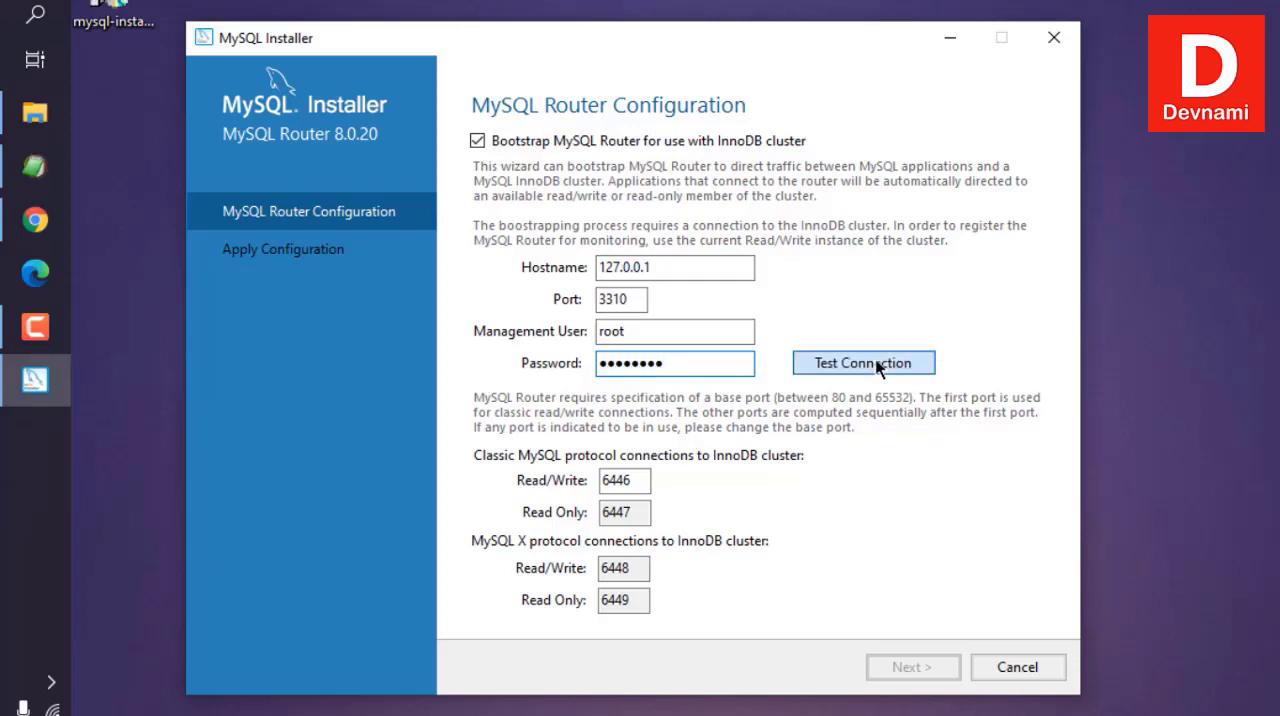
{"action": "left_click", "coordinate": [862, 362]}
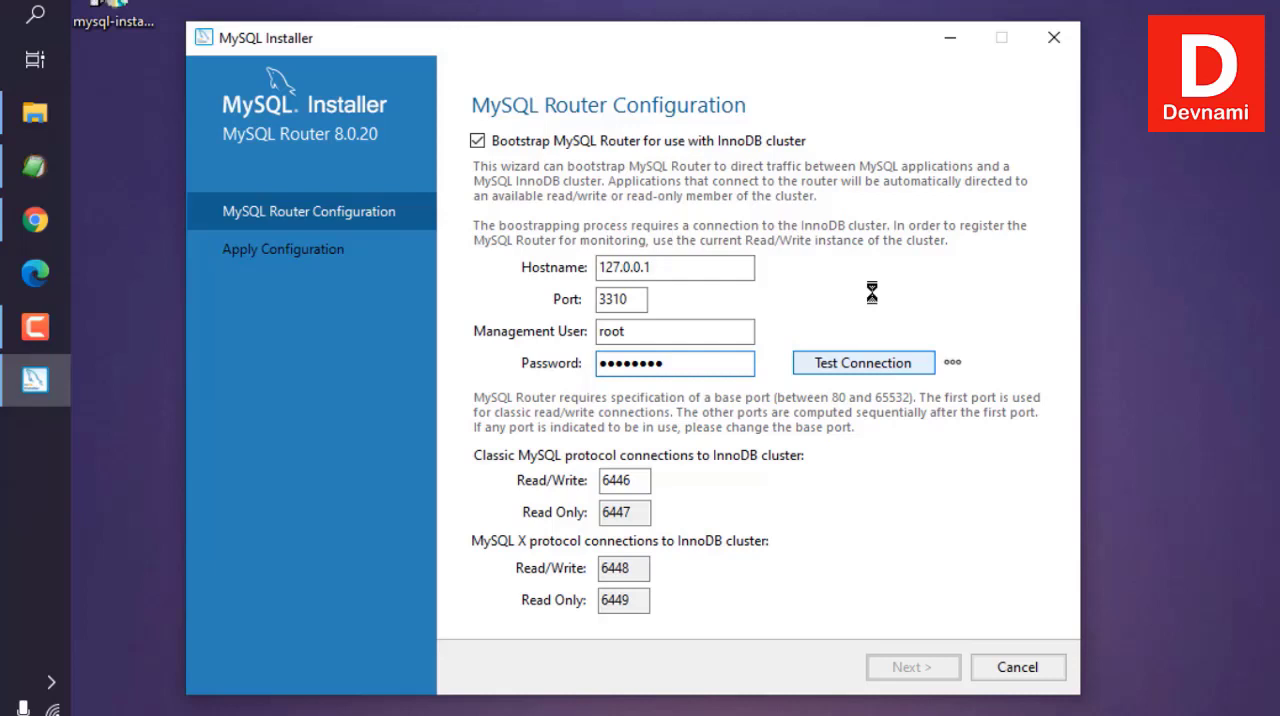
Step: Change the host to localhost and finish Router setup without bootstrapping
{"action": "left_click", "coordinate": [863, 362]}
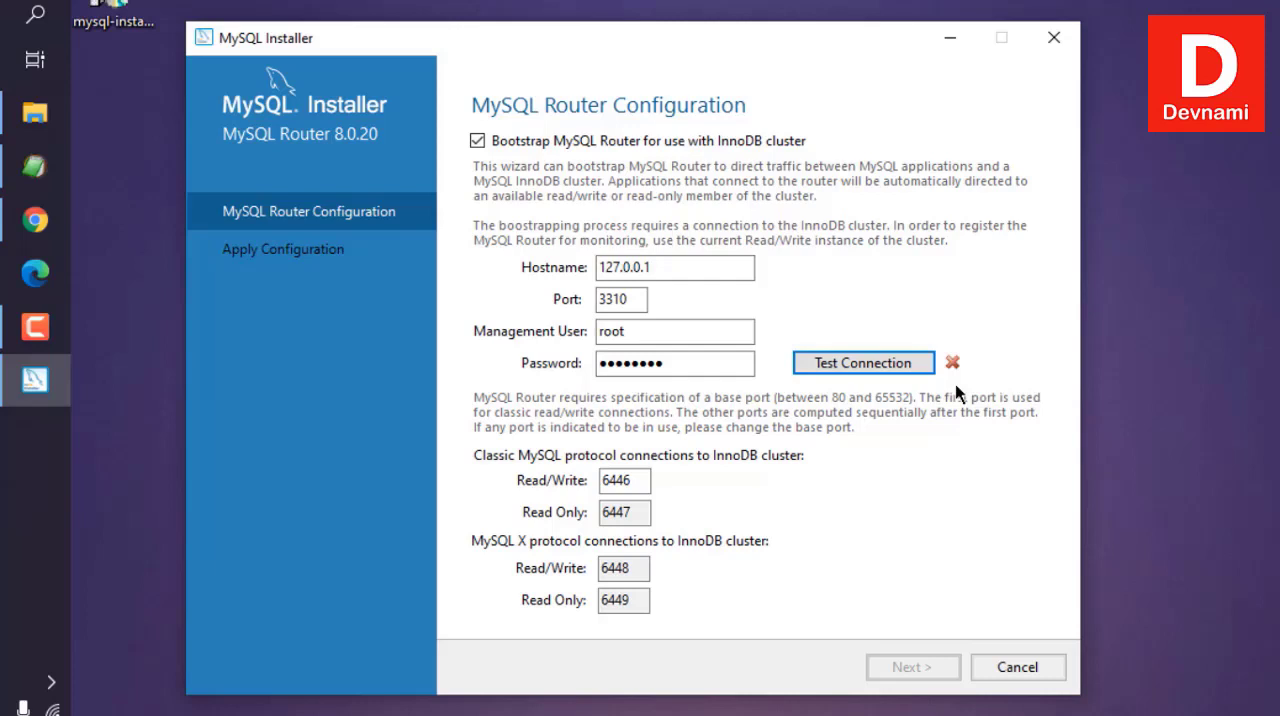
{"action": "type", "text": "localhost"}
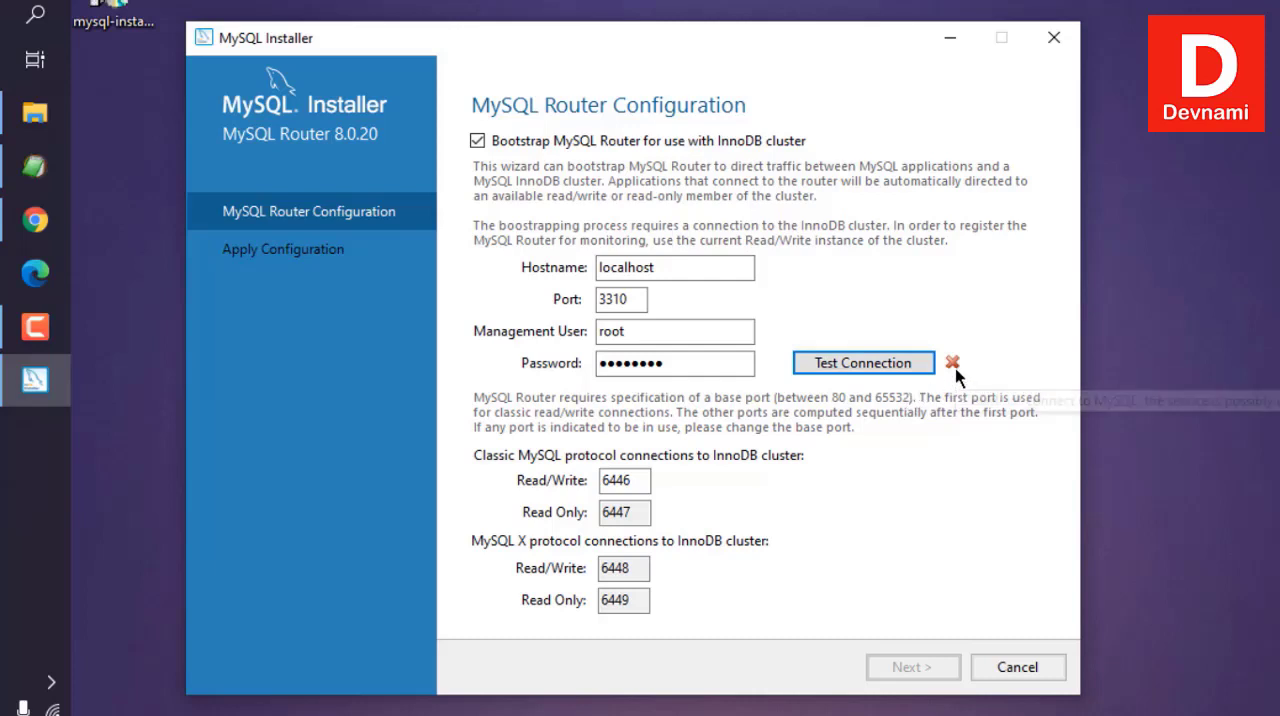
{"action": "mouse_move", "coordinate": [953, 362]}
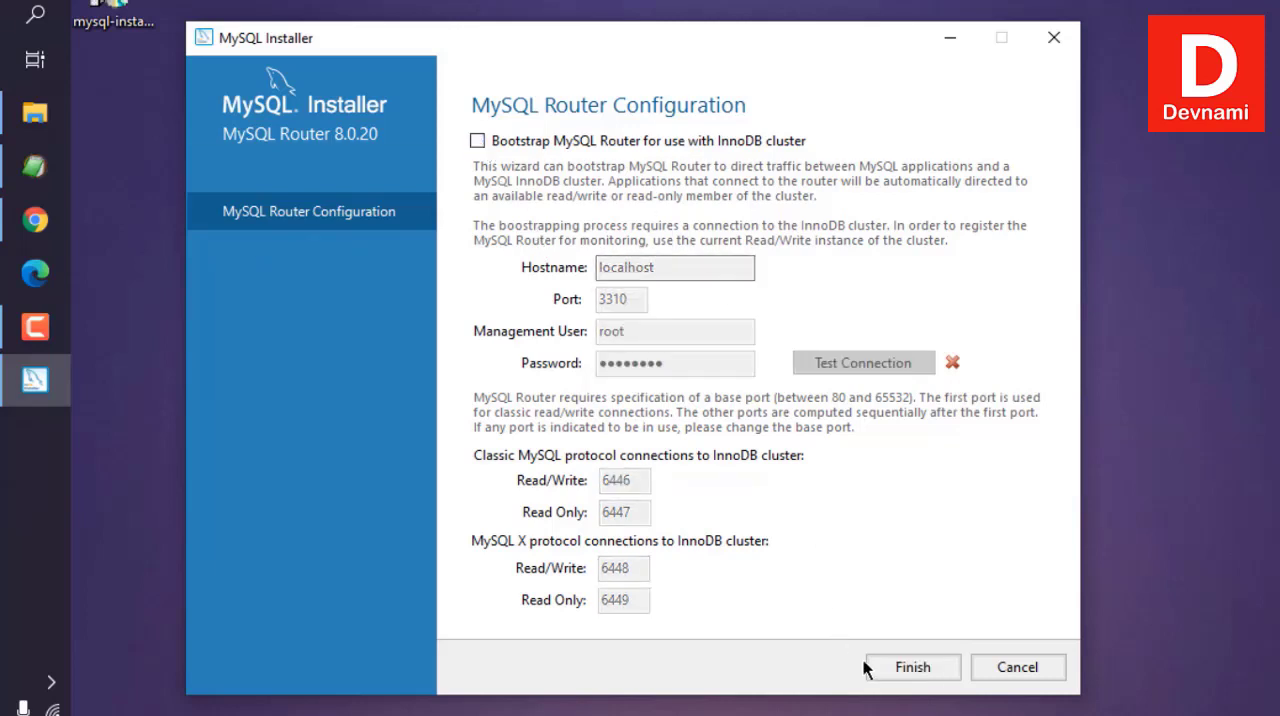
{"action": "left_click", "coordinate": [911, 667]}
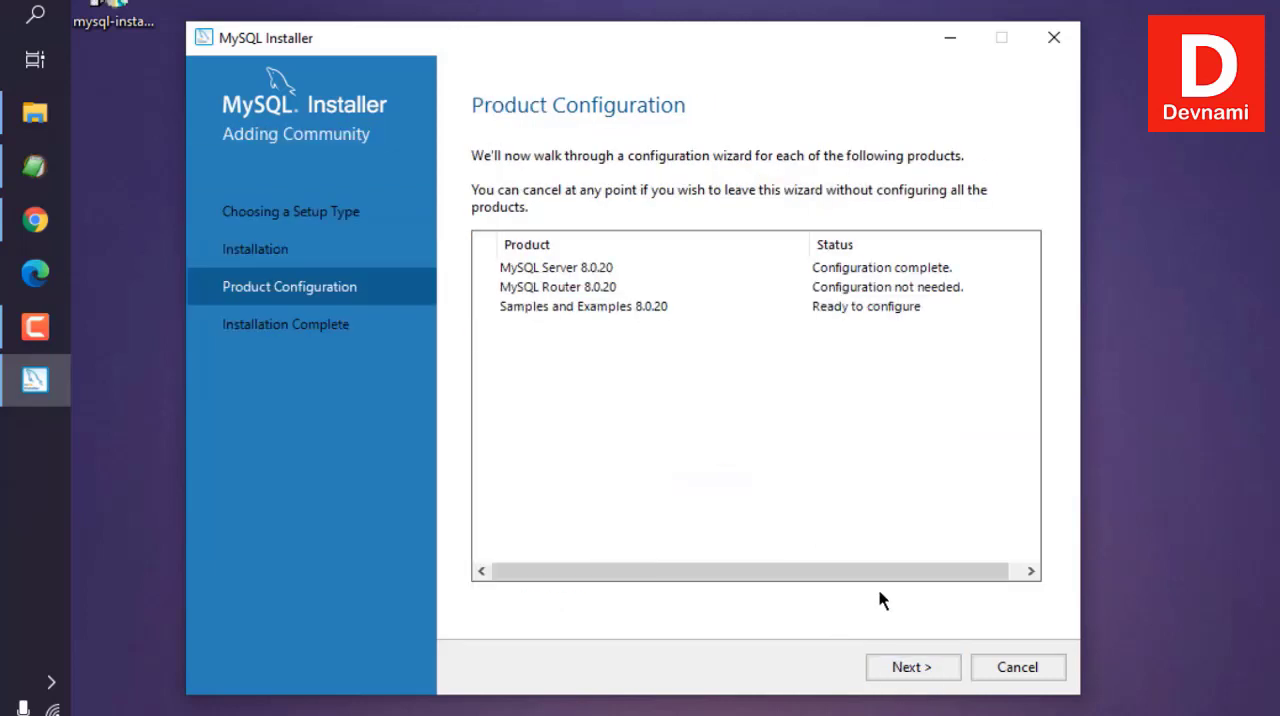
Step: Verify the root password connects to MySQL Server 8.0.20 for Samples and Examples
{"action": "left_click", "coordinate": [911, 666]}
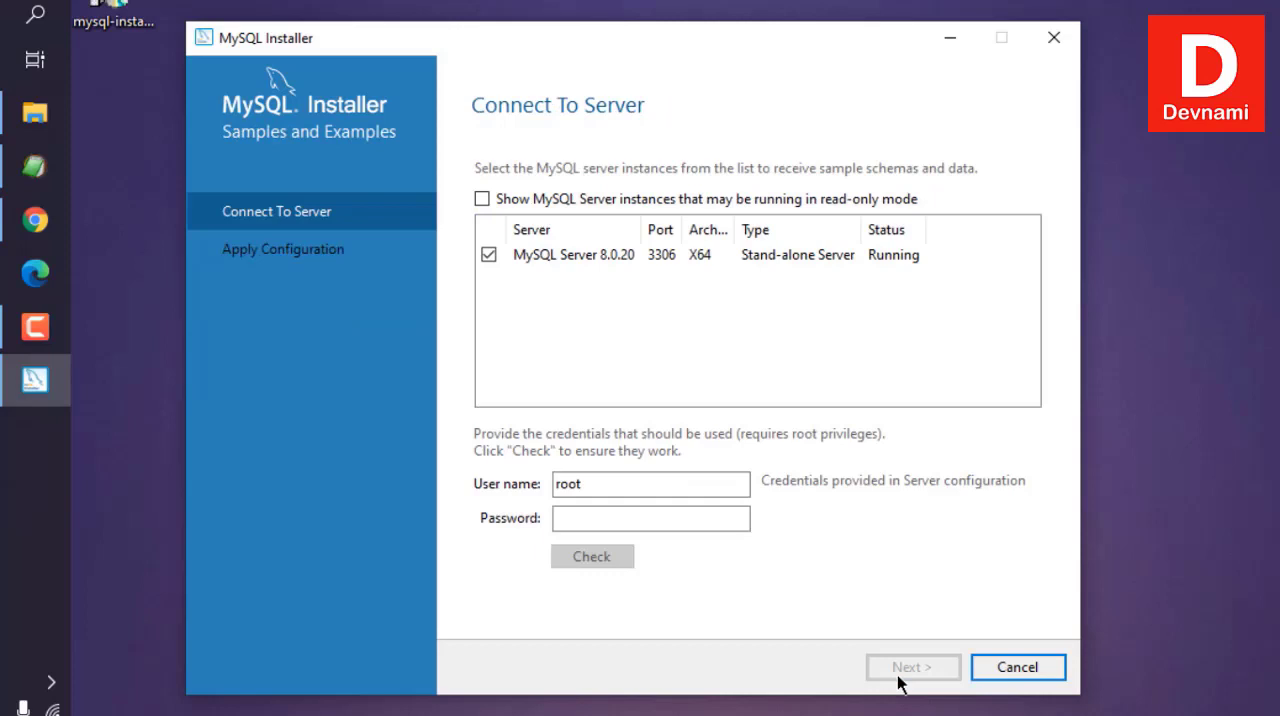
{"action": "left_click", "coordinate": [650, 518]}
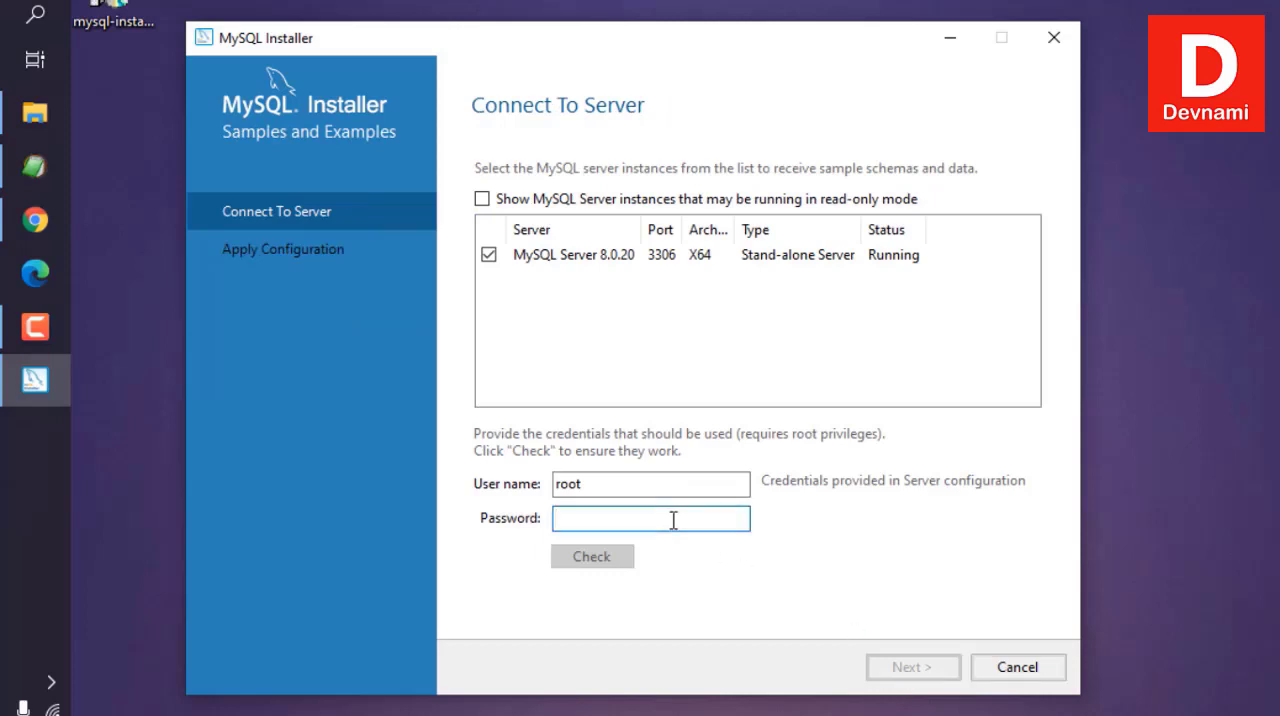
{"action": "type", "text": "•••"}
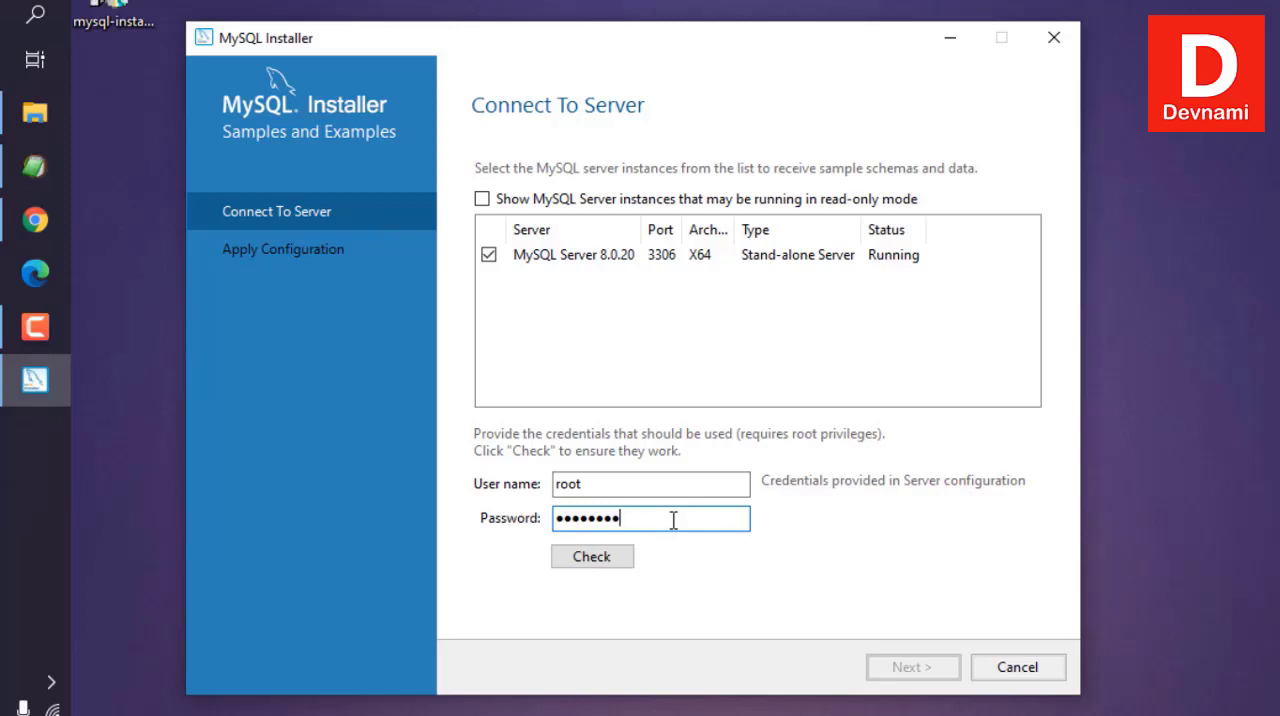
{"action": "left_click", "coordinate": [591, 556]}
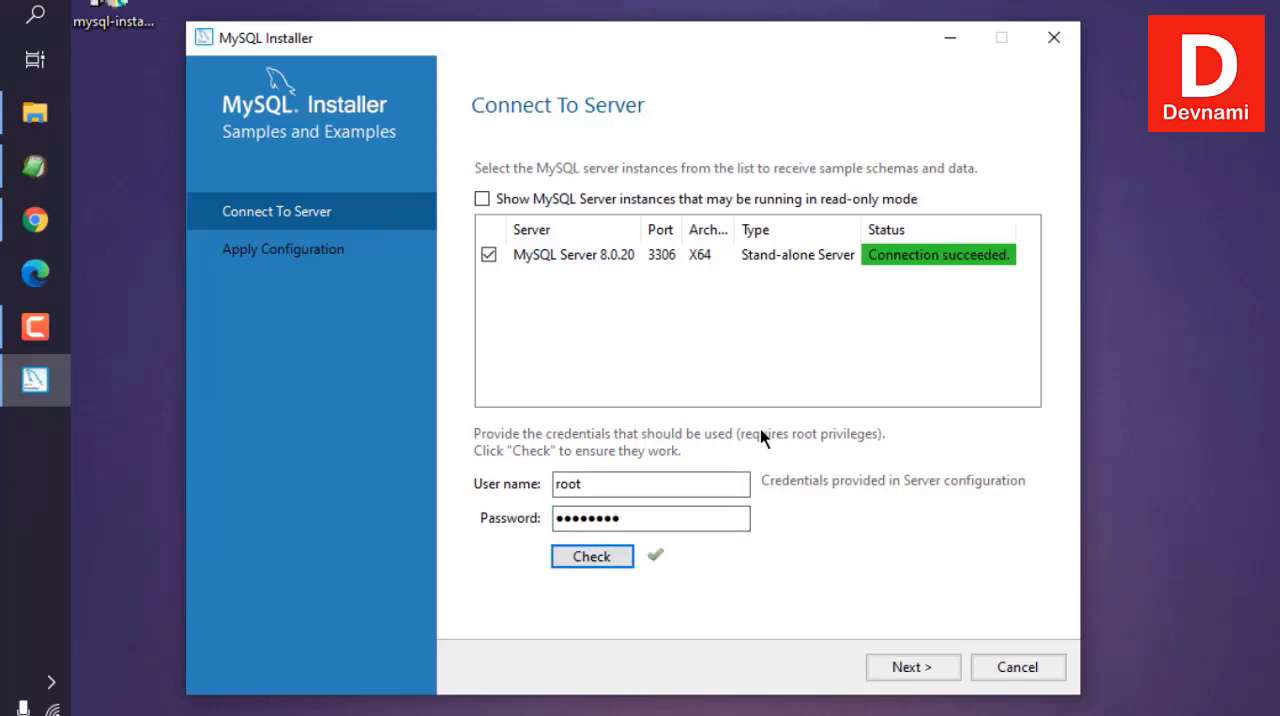
{"action": "mouse_move", "coordinate": [955, 243]}
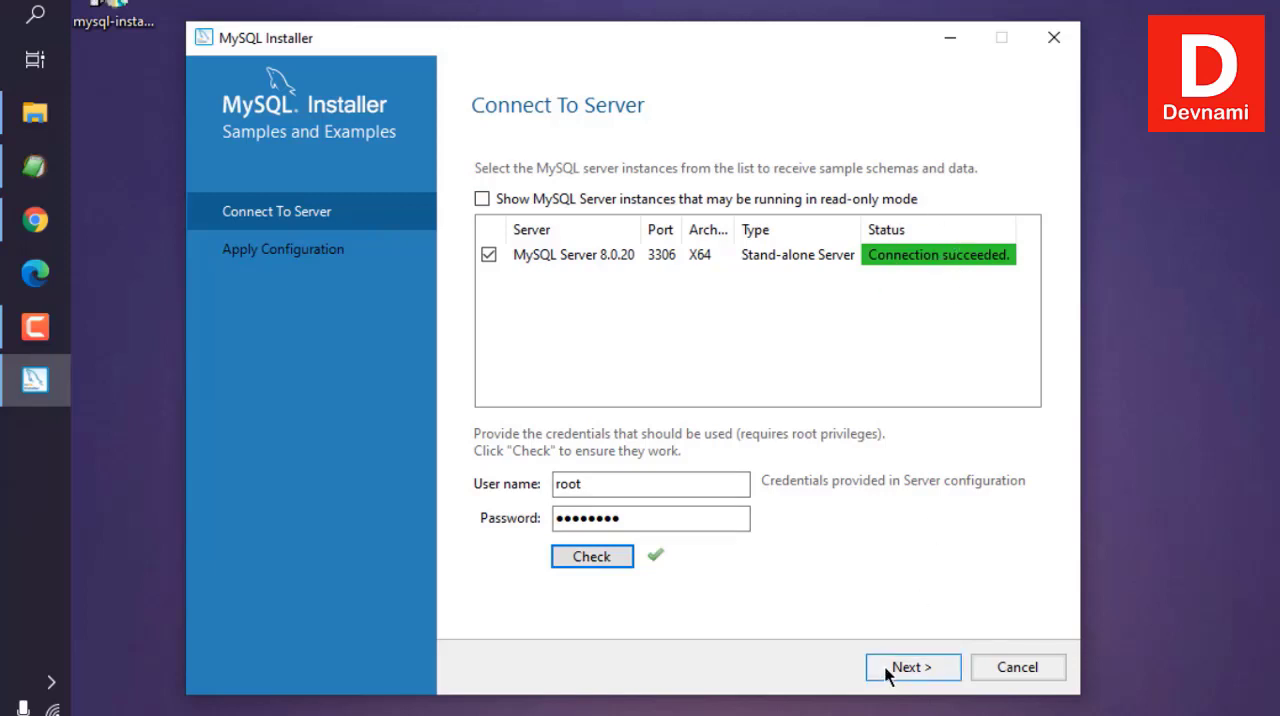
{"action": "left_click", "coordinate": [911, 667]}
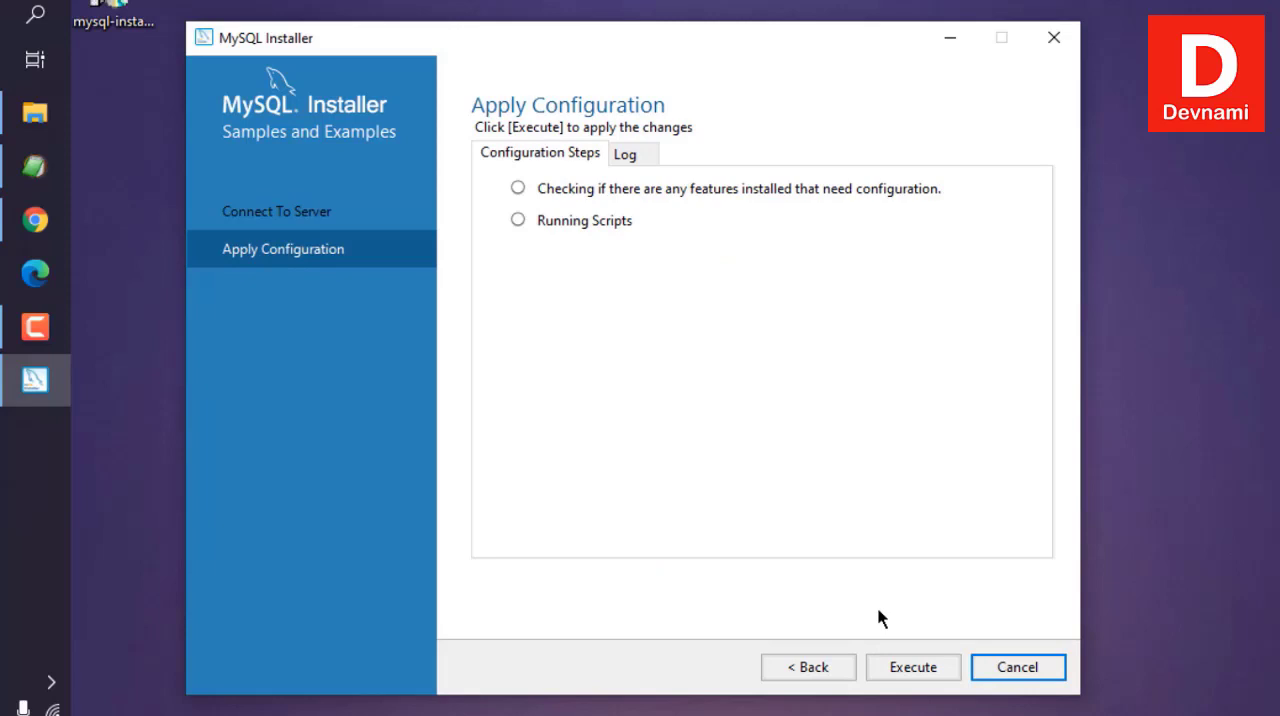
Step: Execute the Samples and Examples 8.0.20 configuration, finish, and continue to Installation Complete
{"action": "left_click", "coordinate": [911, 666]}
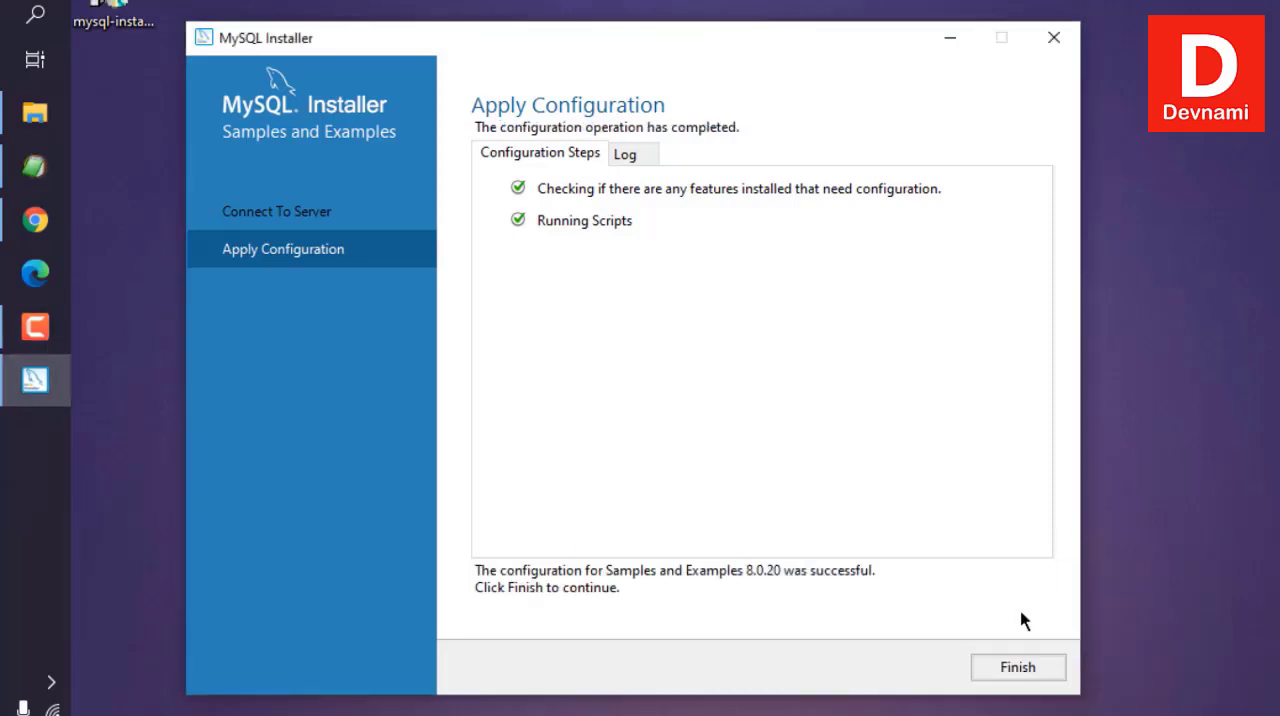
{"action": "left_click", "coordinate": [1017, 667]}
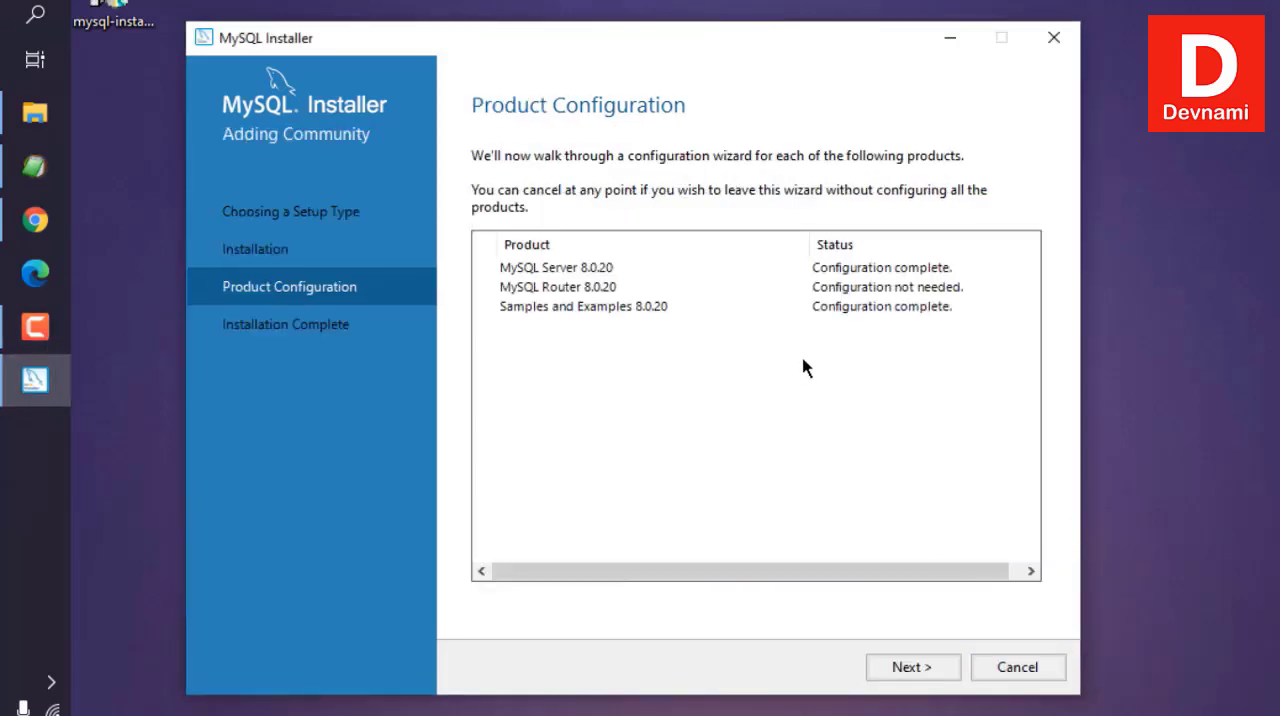
{"action": "left_click", "coordinate": [911, 667]}
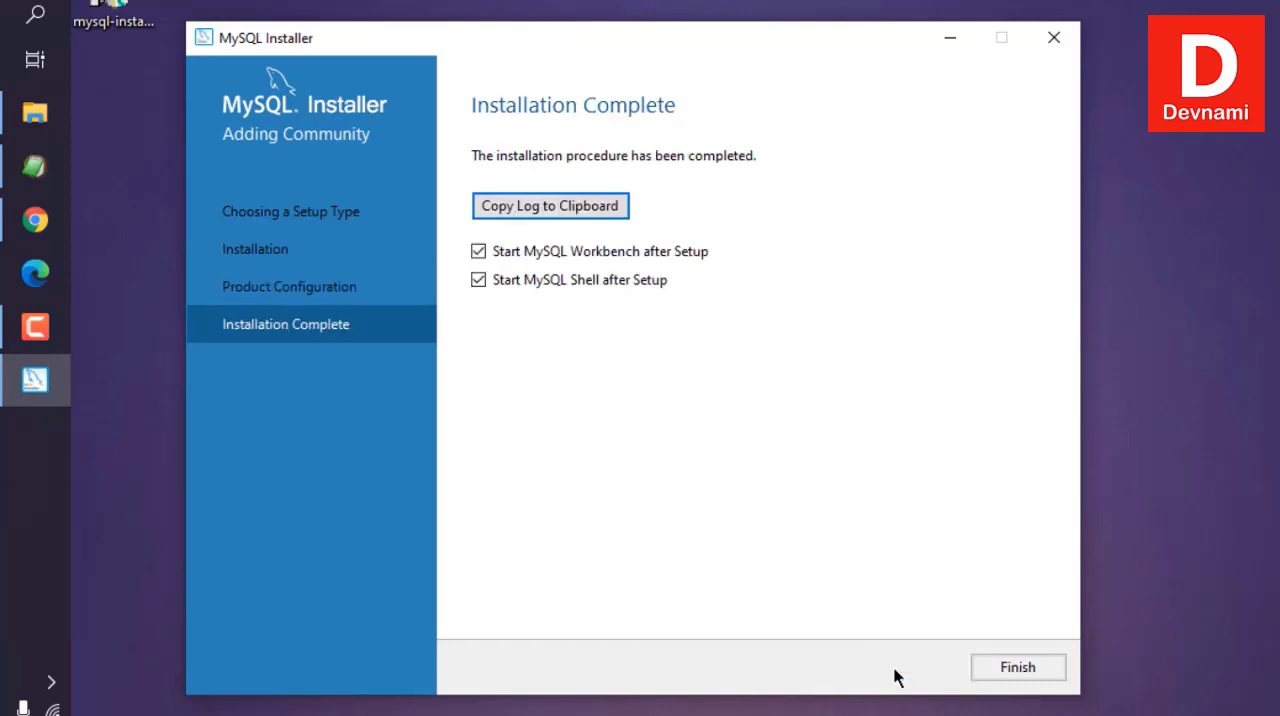
{"action": "mouse_move", "coordinate": [698, 148]}
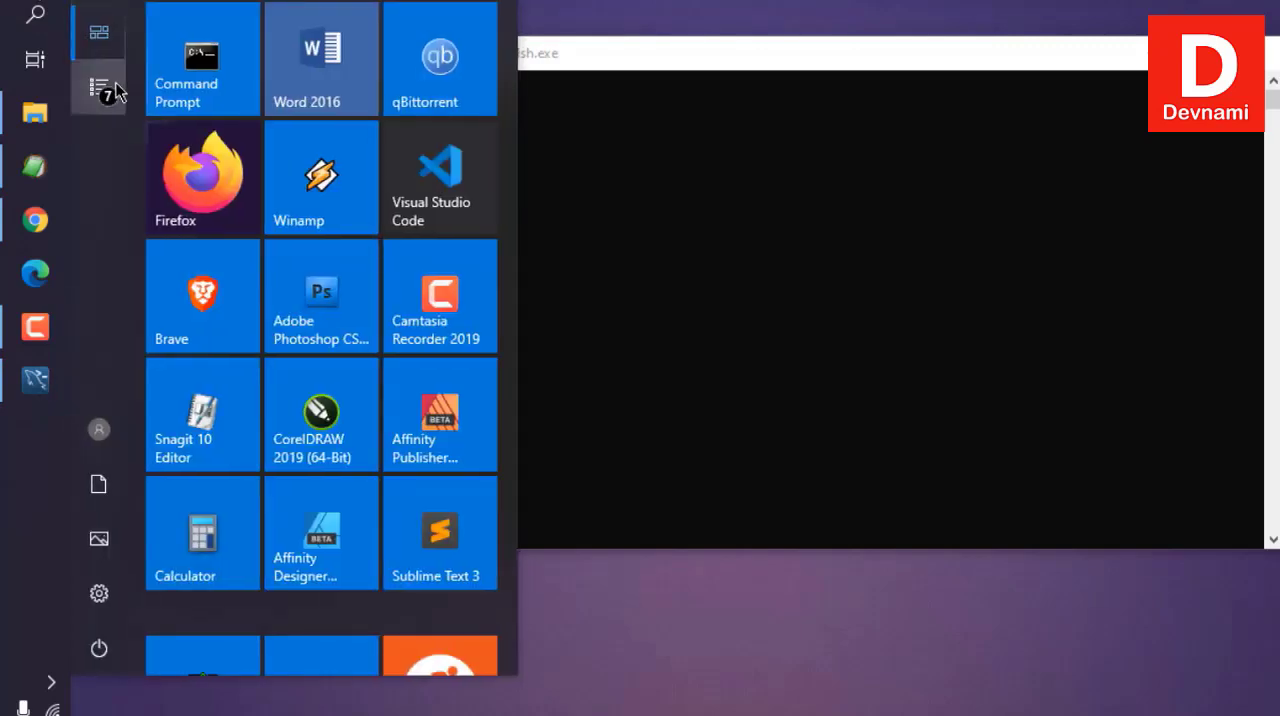
Step: Scroll All apps to view the new MySQL folder entries, then return to MySQL Shell
{"action": "left_click", "coordinate": [98, 87]}
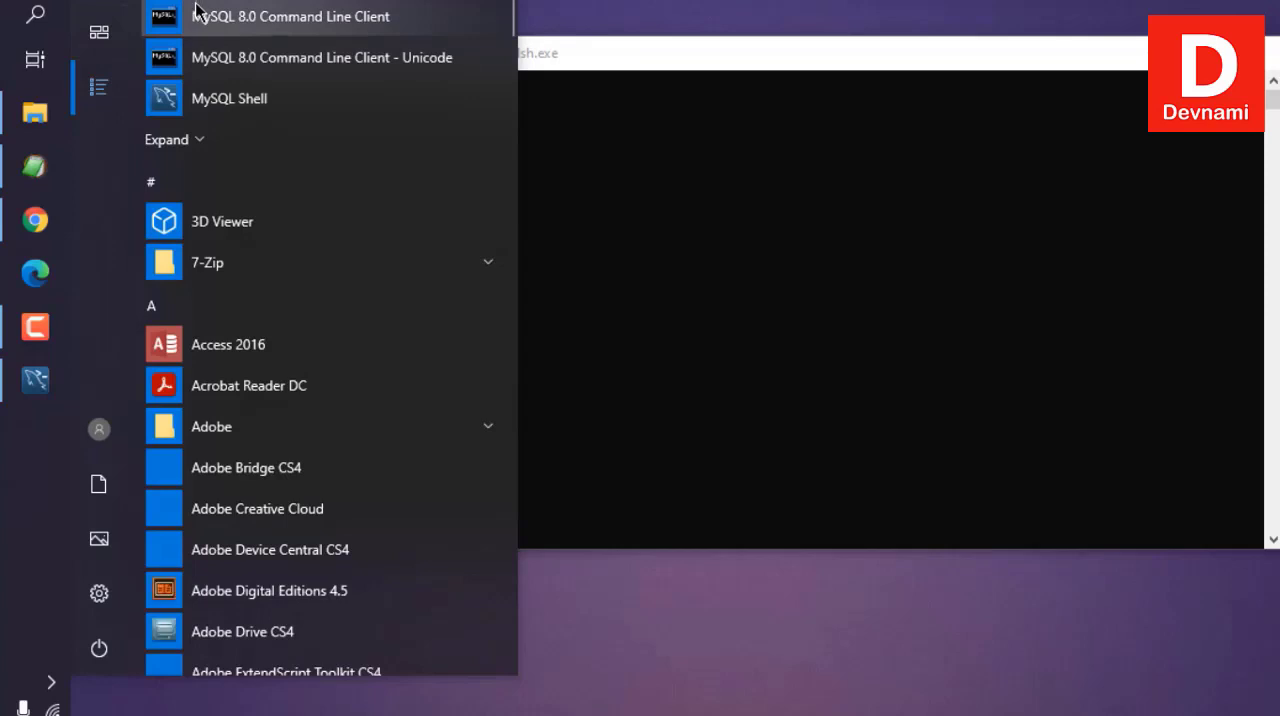
{"action": "mouse_move", "coordinate": [229, 98]}
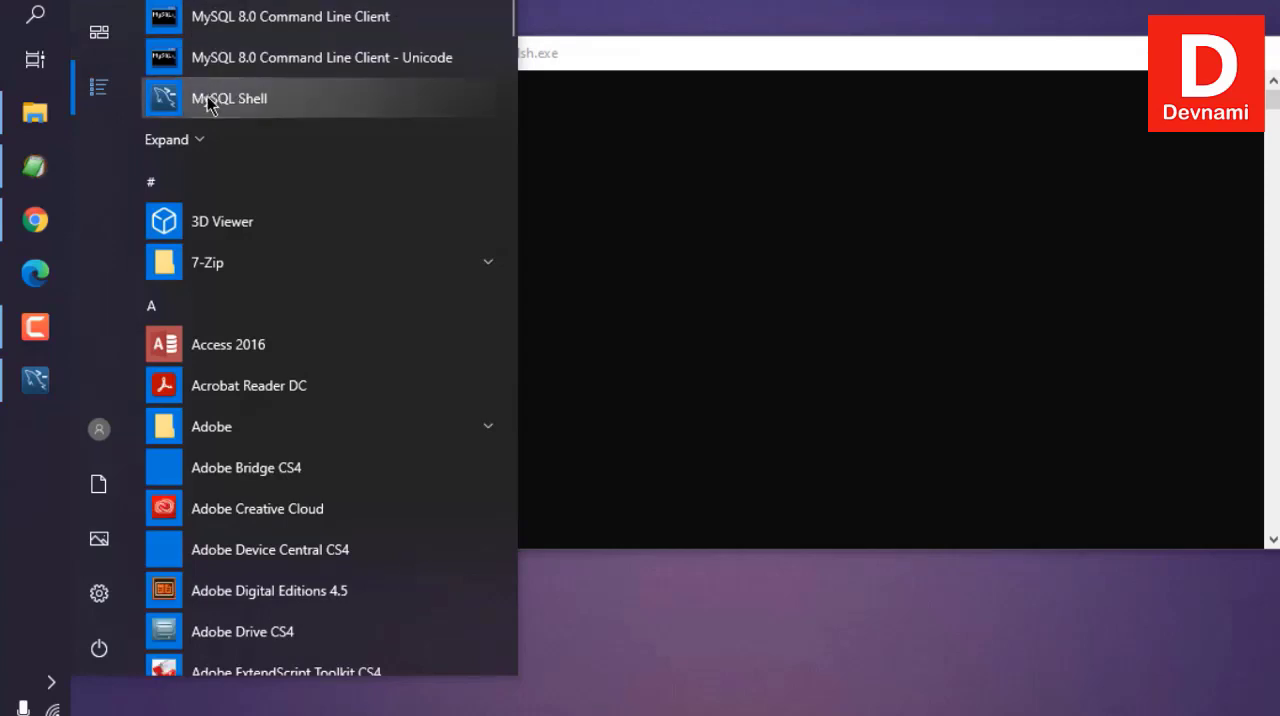
{"action": "mouse_move", "coordinate": [253, 57]}
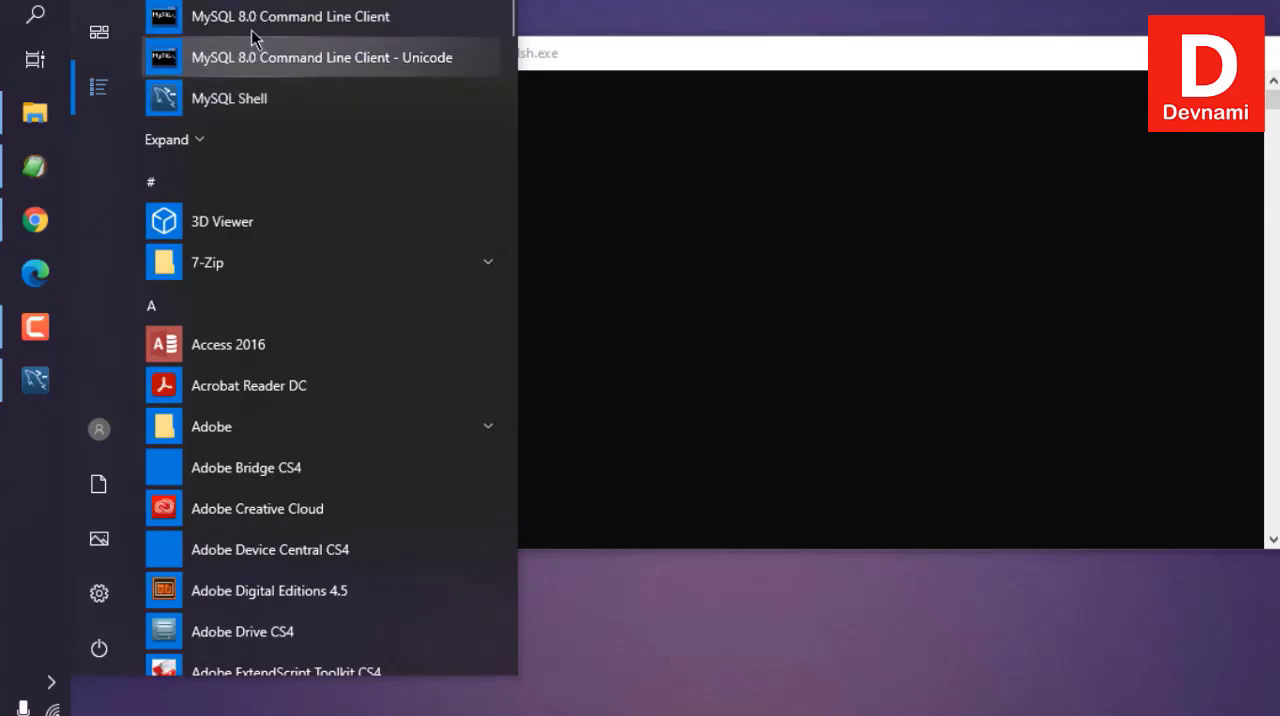
{"action": "scroll", "scroll_direction": "down", "scroll_amount": 3}
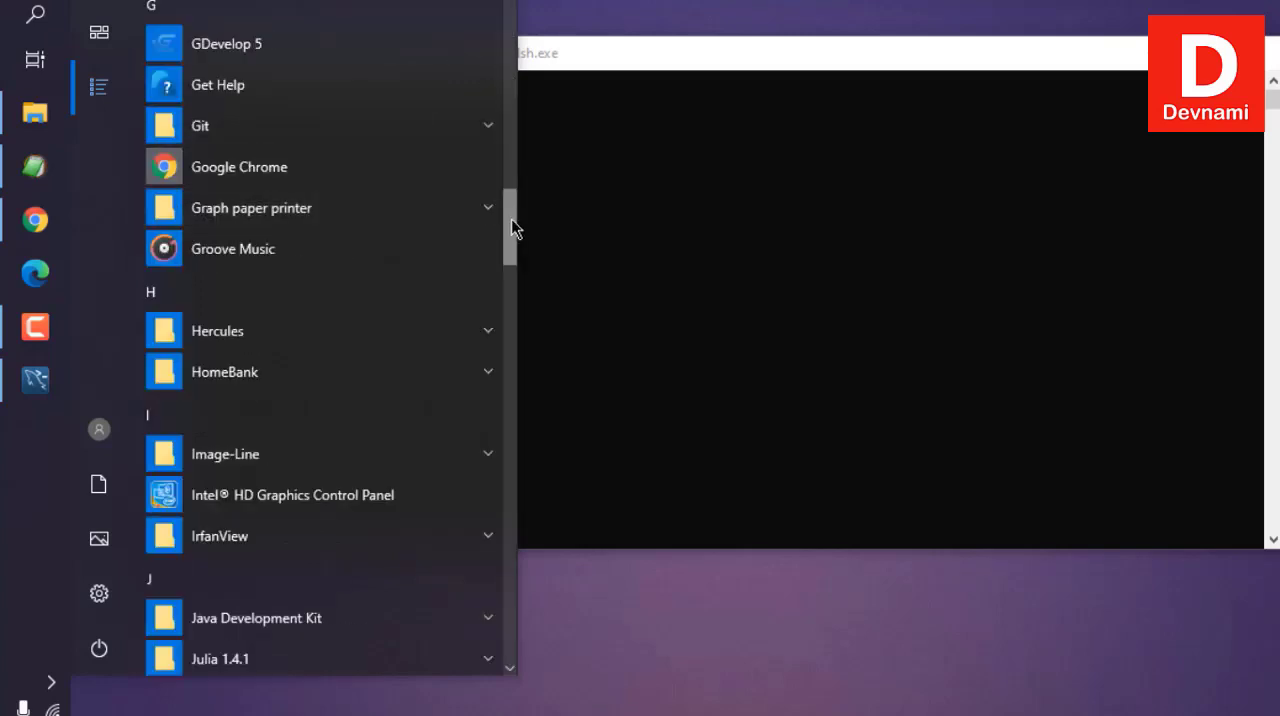
{"action": "scroll", "scroll_direction": "down", "scroll_amount": 3}
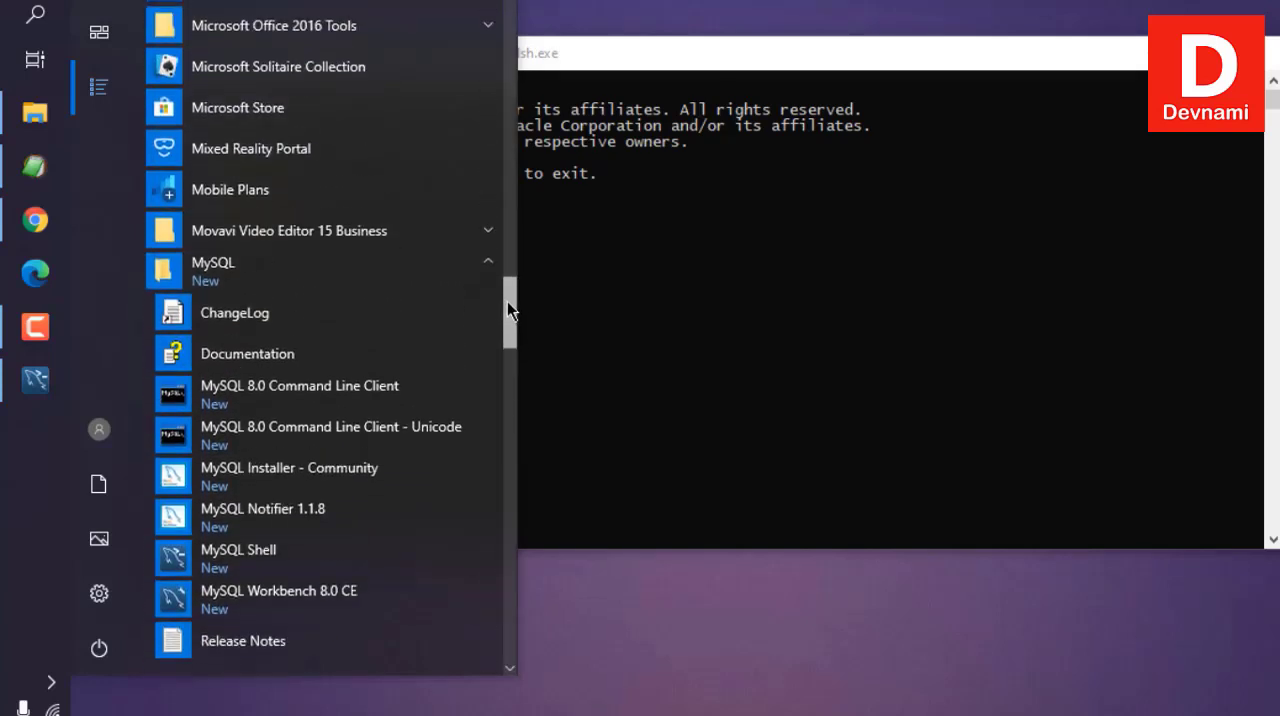
{"action": "mouse_move", "coordinate": [248, 533]}
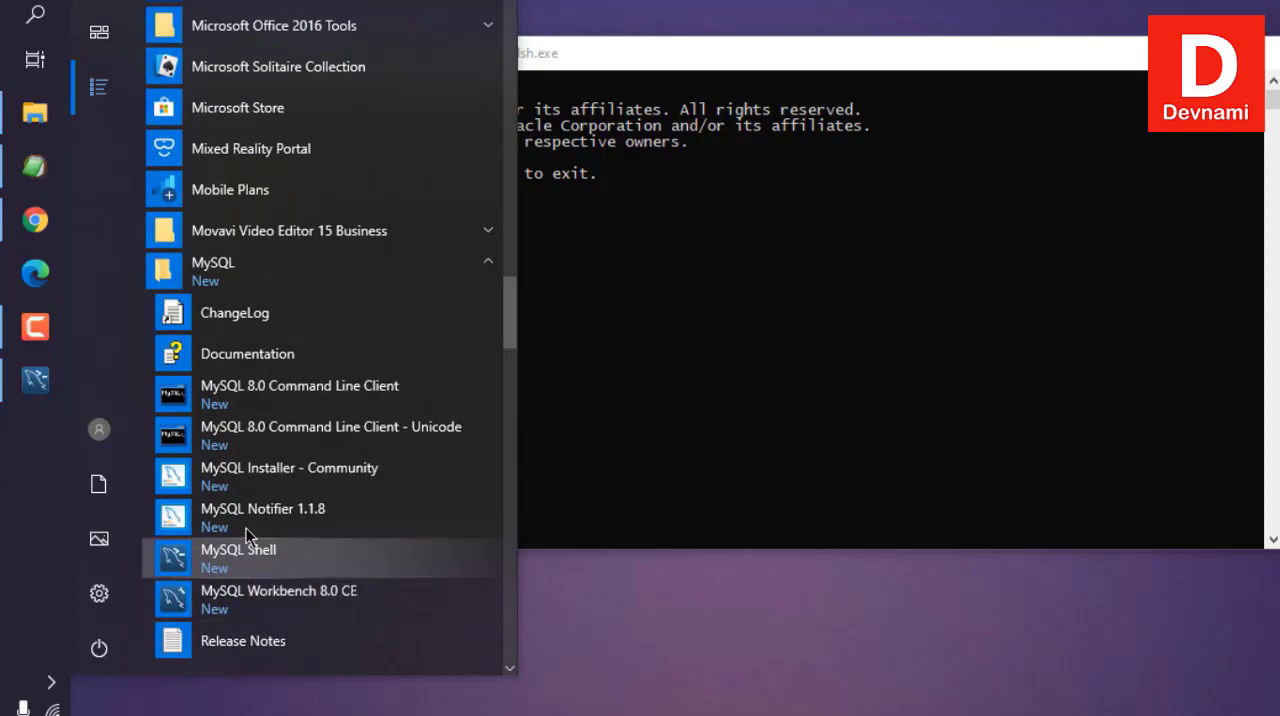
{"action": "mouse_move", "coordinate": [260, 477]}
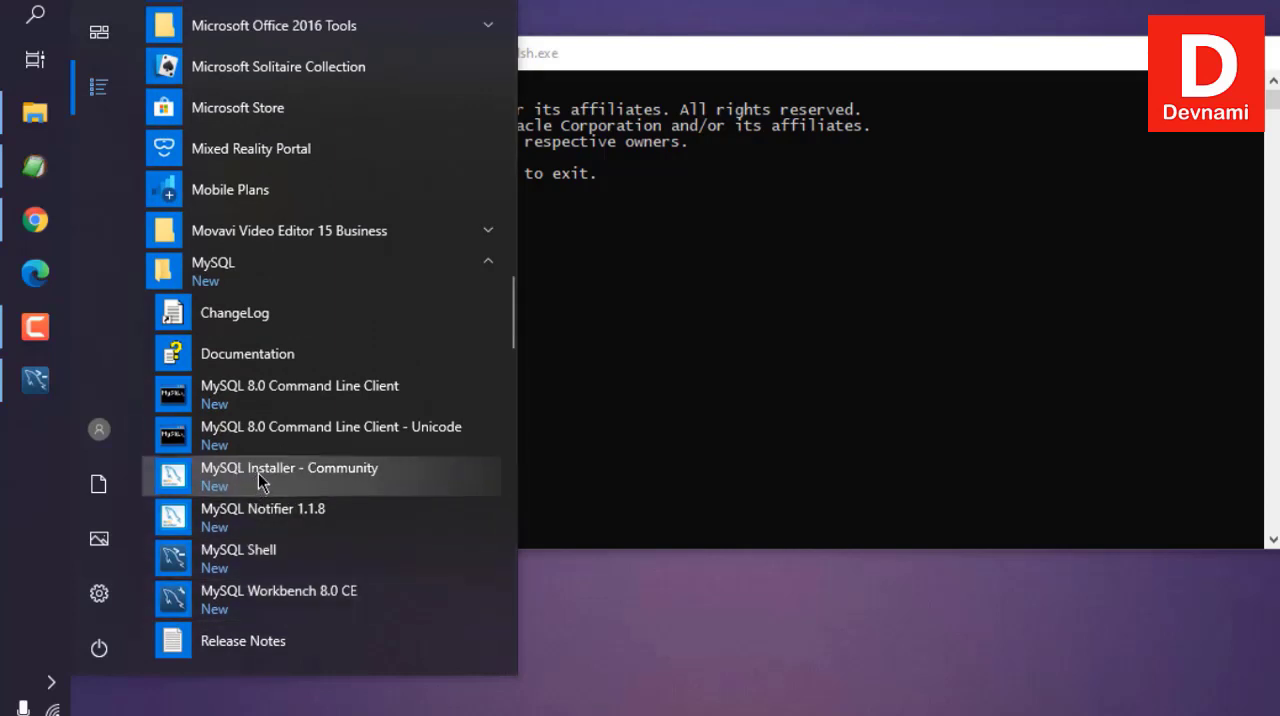
{"action": "mouse_move", "coordinate": [265, 435]}
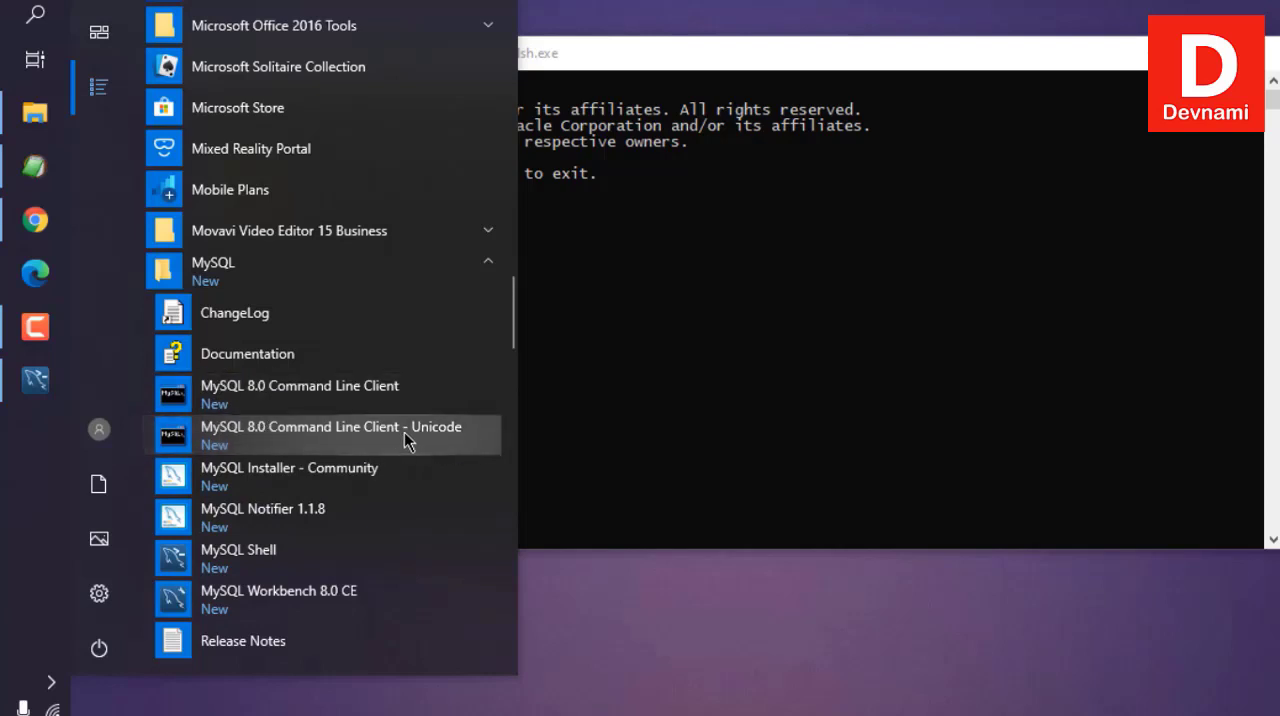
{"action": "mouse_move", "coordinate": [568, 118]}
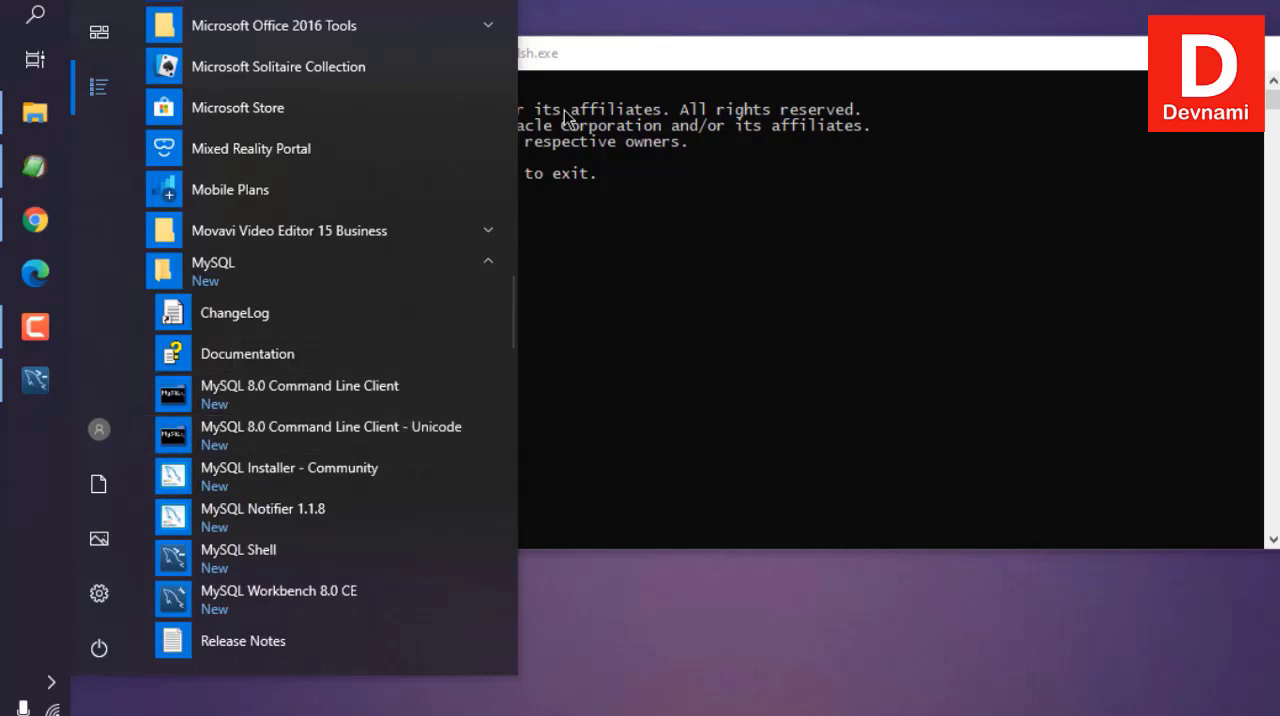
{"action": "left_click", "coordinate": [238, 549]}
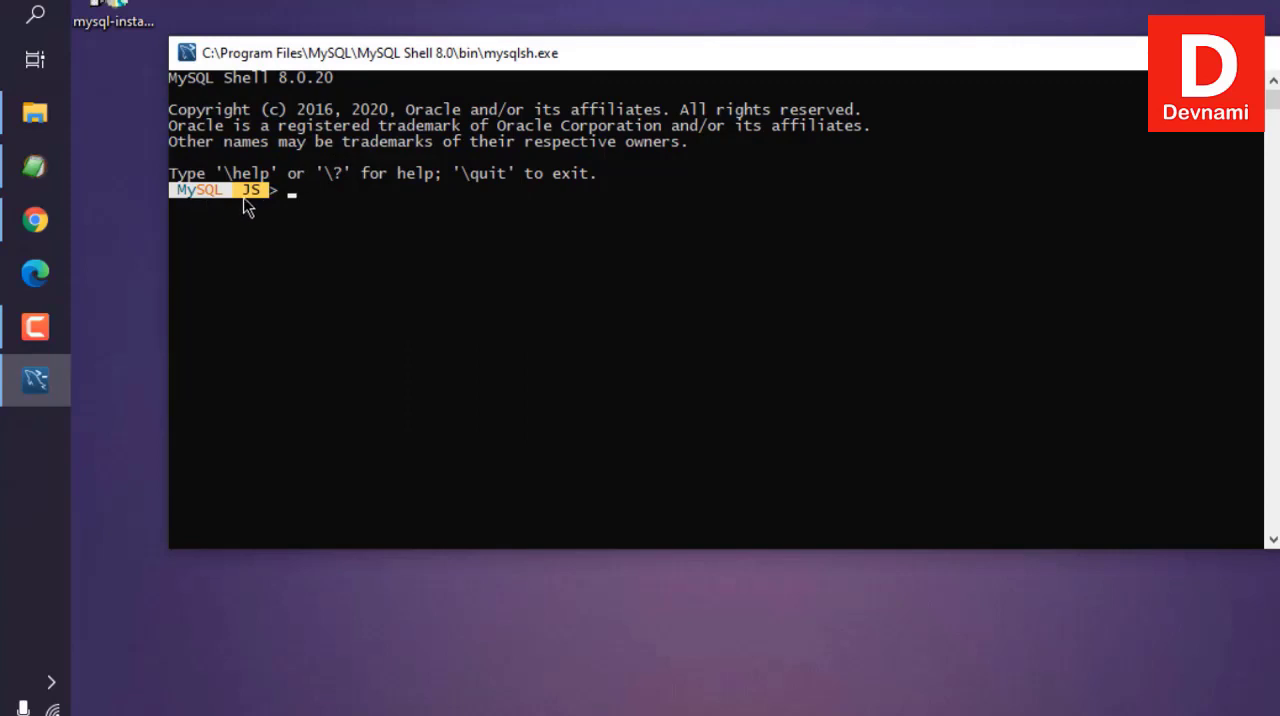
{"action": "mouse_move", "coordinate": [323, 211]}
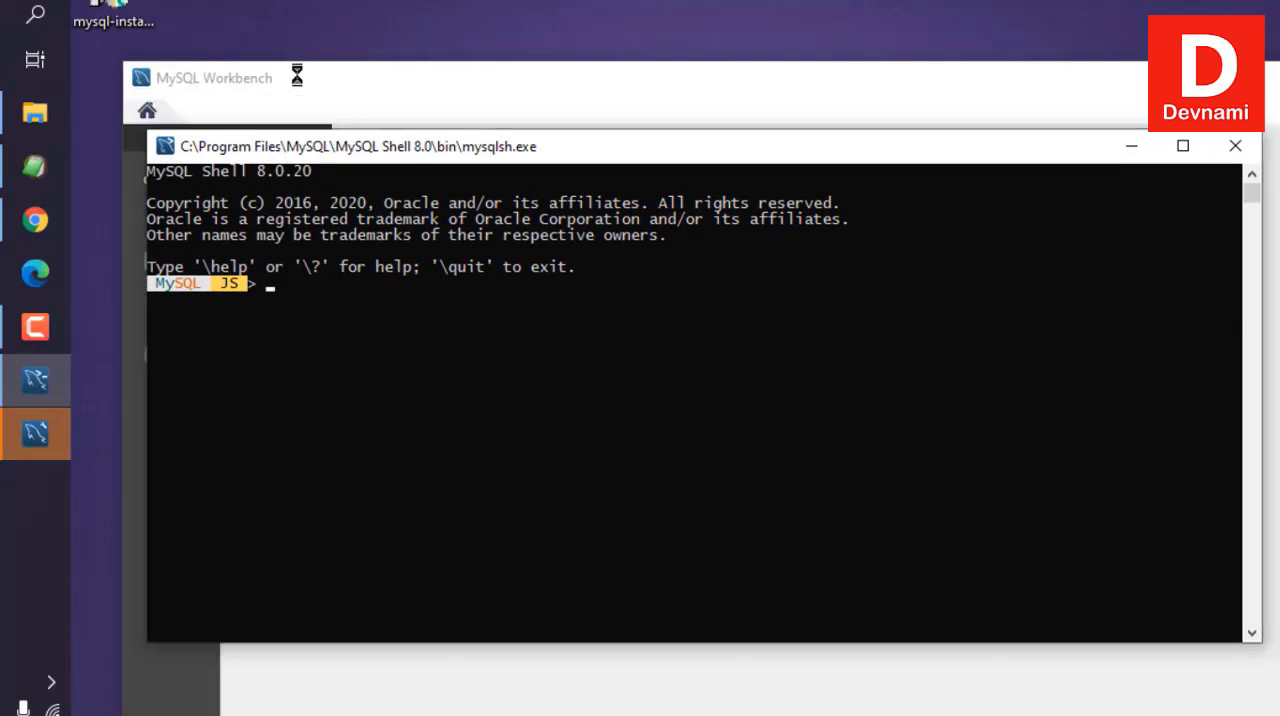
Step: View the Local instance MySQL80 connection in Workbench, then switch back to MySQL Shell
{"action": "left_click", "coordinate": [215, 77]}
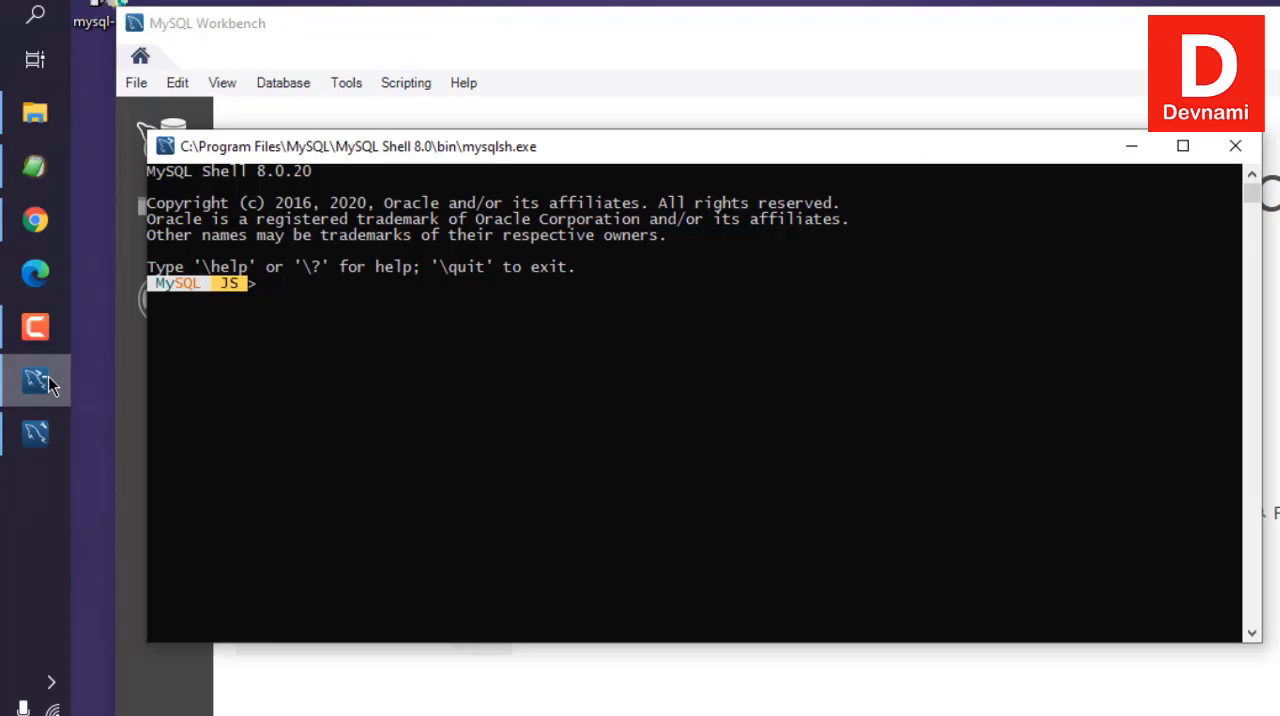
{"action": "mouse_move", "coordinate": [850, 225]}
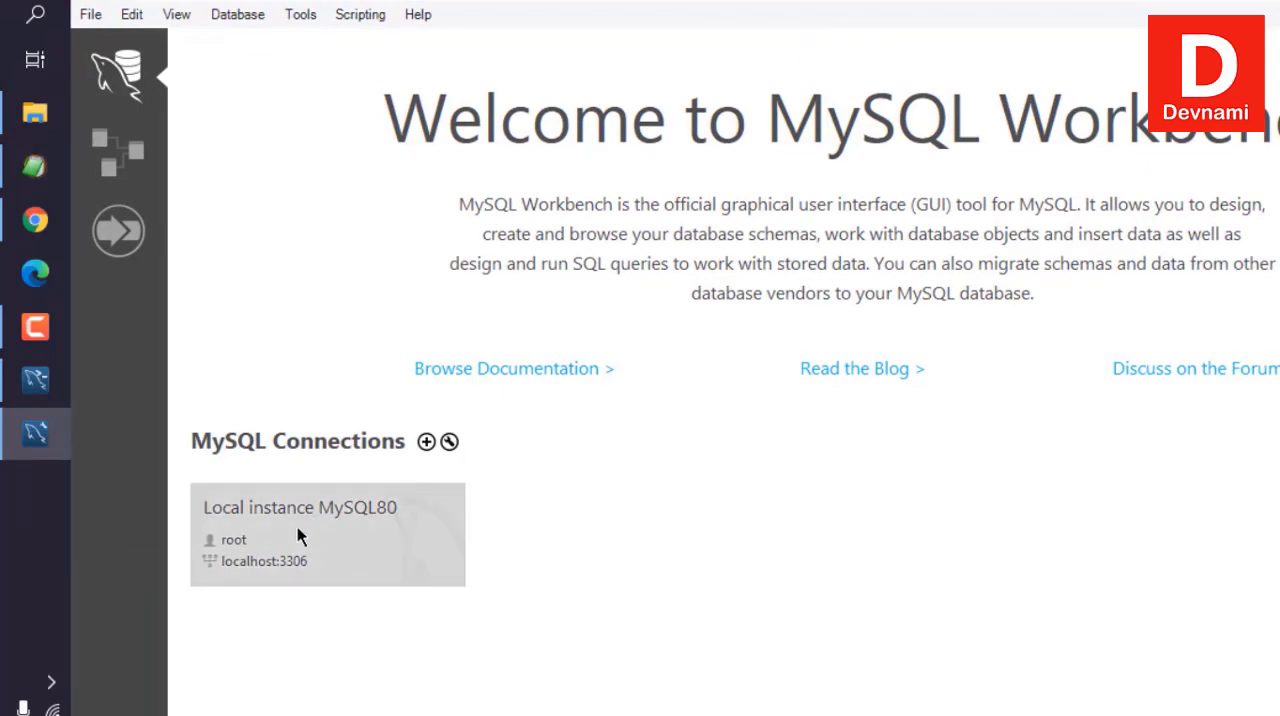
{"action": "mouse_move", "coordinate": [237, 560]}
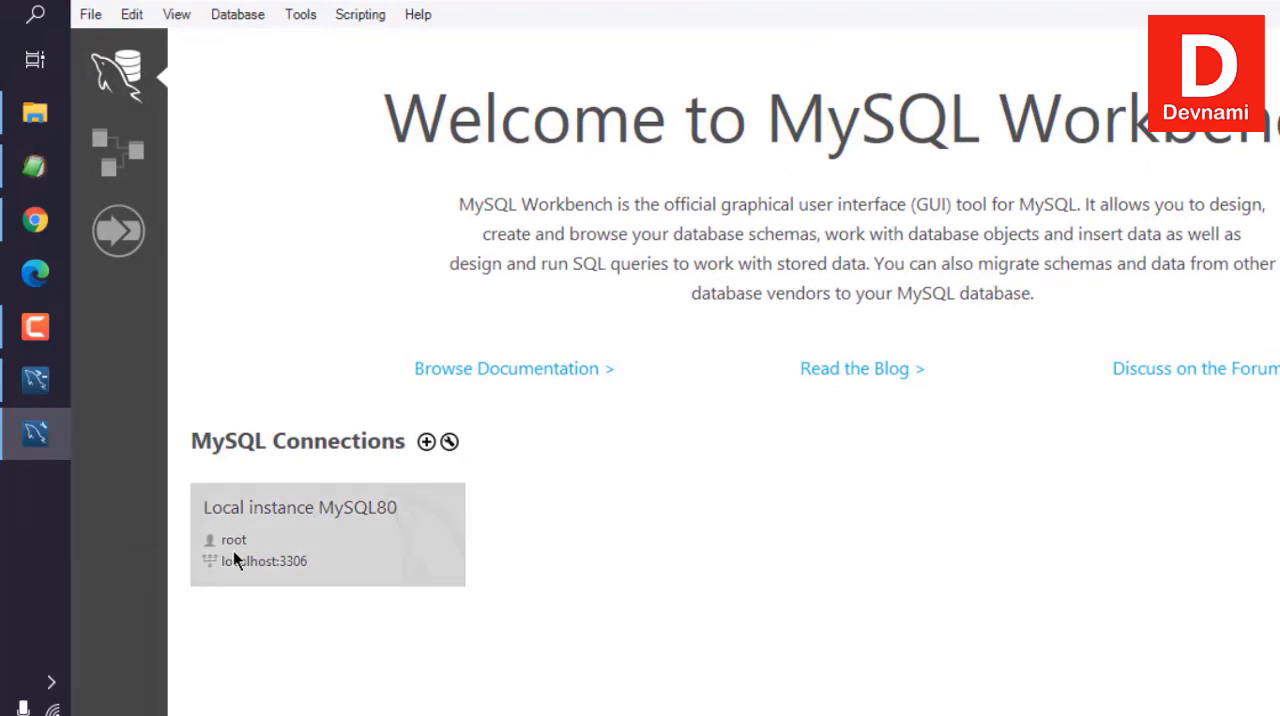
{"action": "mouse_move", "coordinate": [263, 535]}
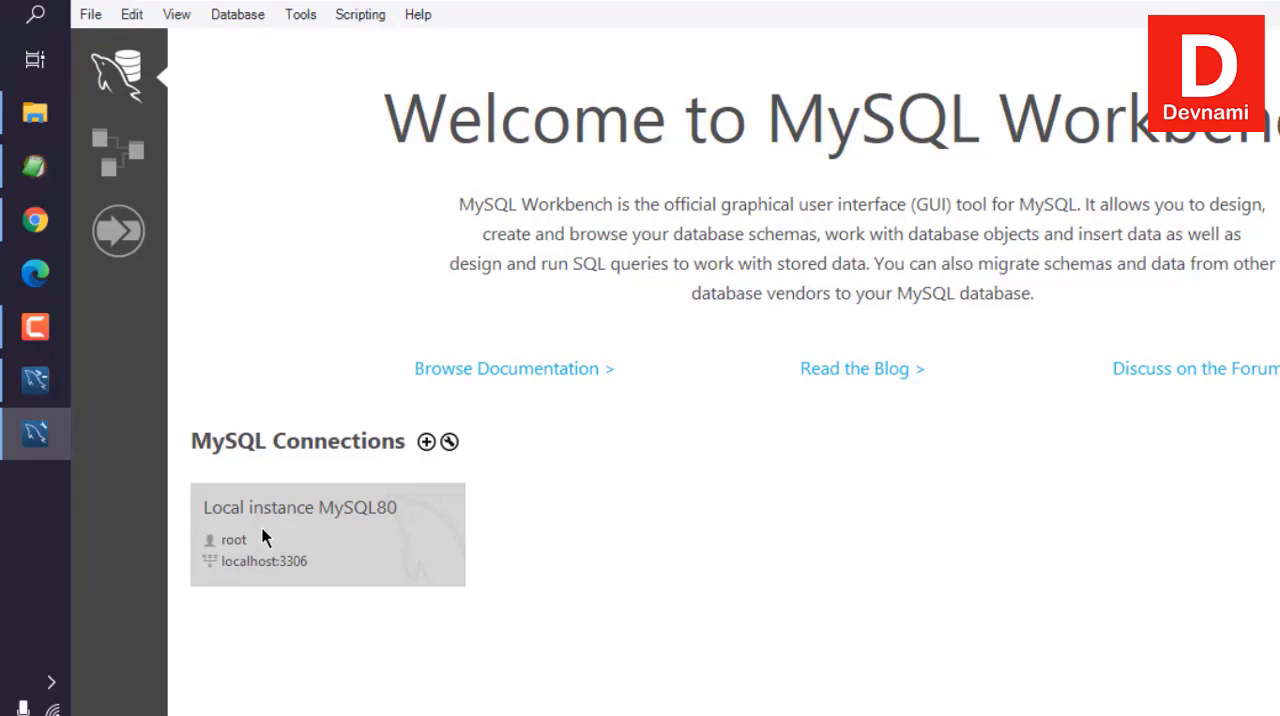
{"action": "mouse_move", "coordinate": [281, 524]}
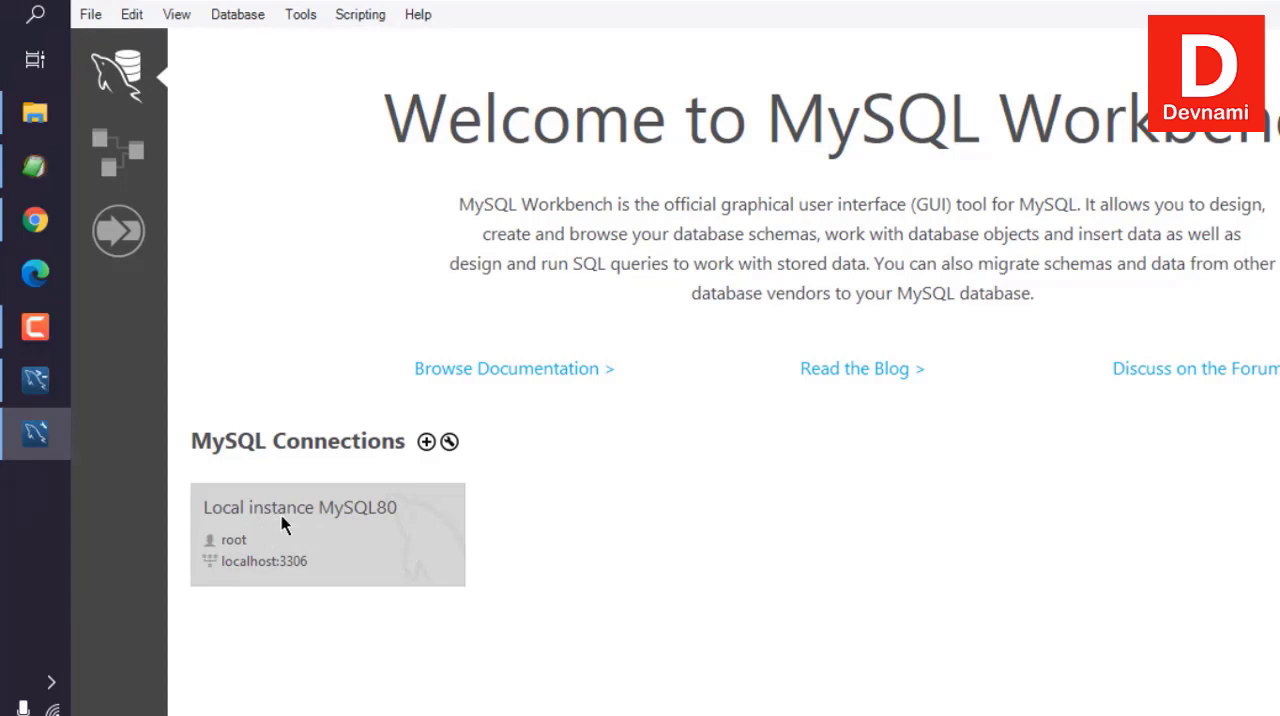
{"action": "mouse_move", "coordinate": [45, 415]}
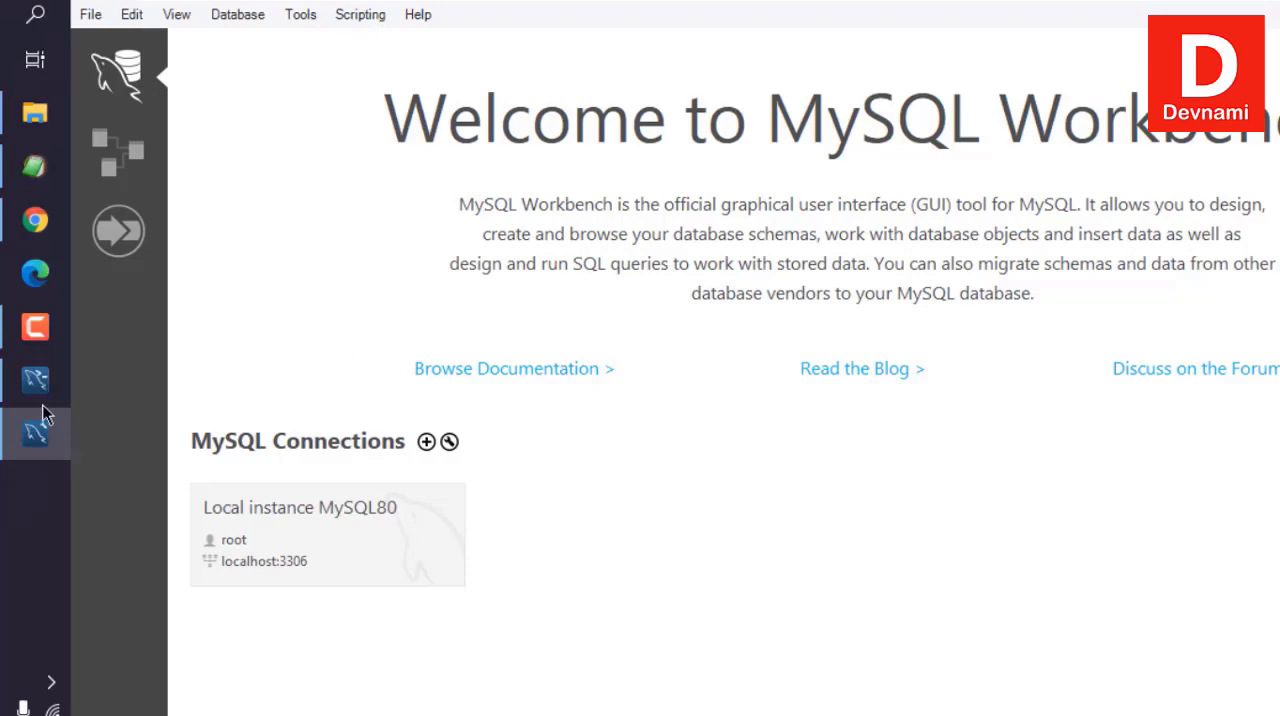
{"action": "left_click", "coordinate": [35, 380]}
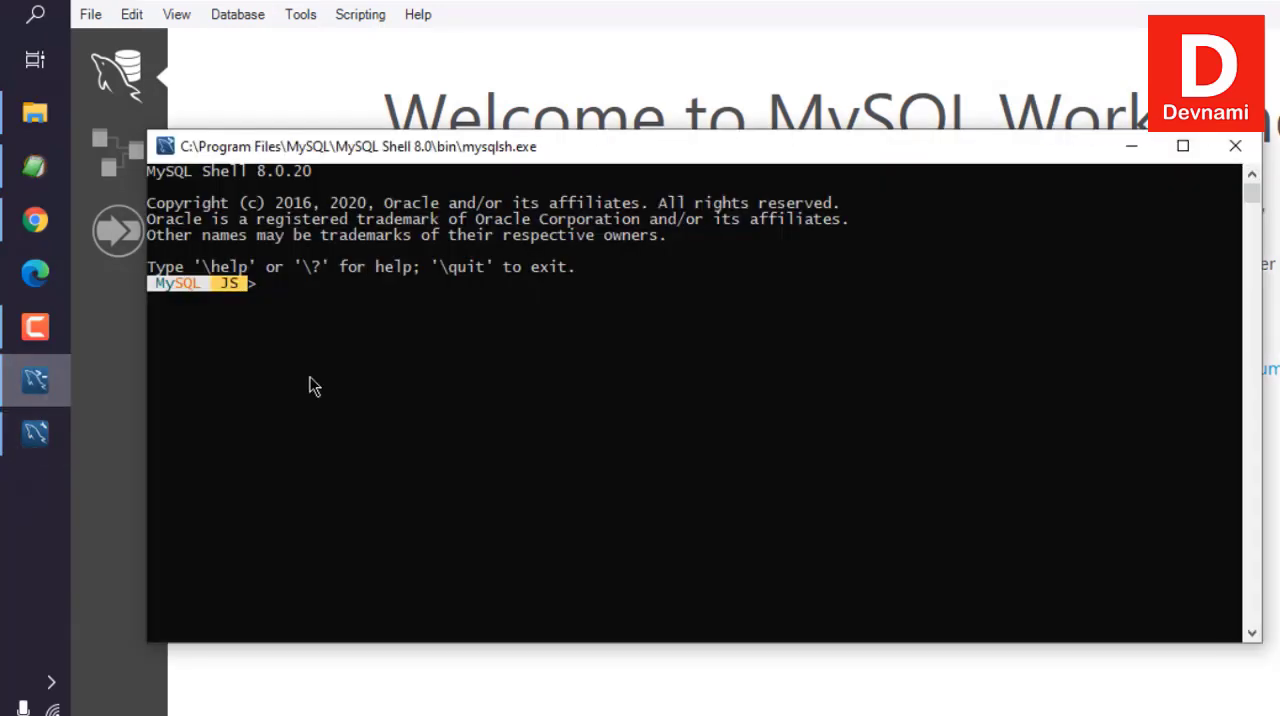
{"action": "mouse_move", "coordinate": [328, 384]}
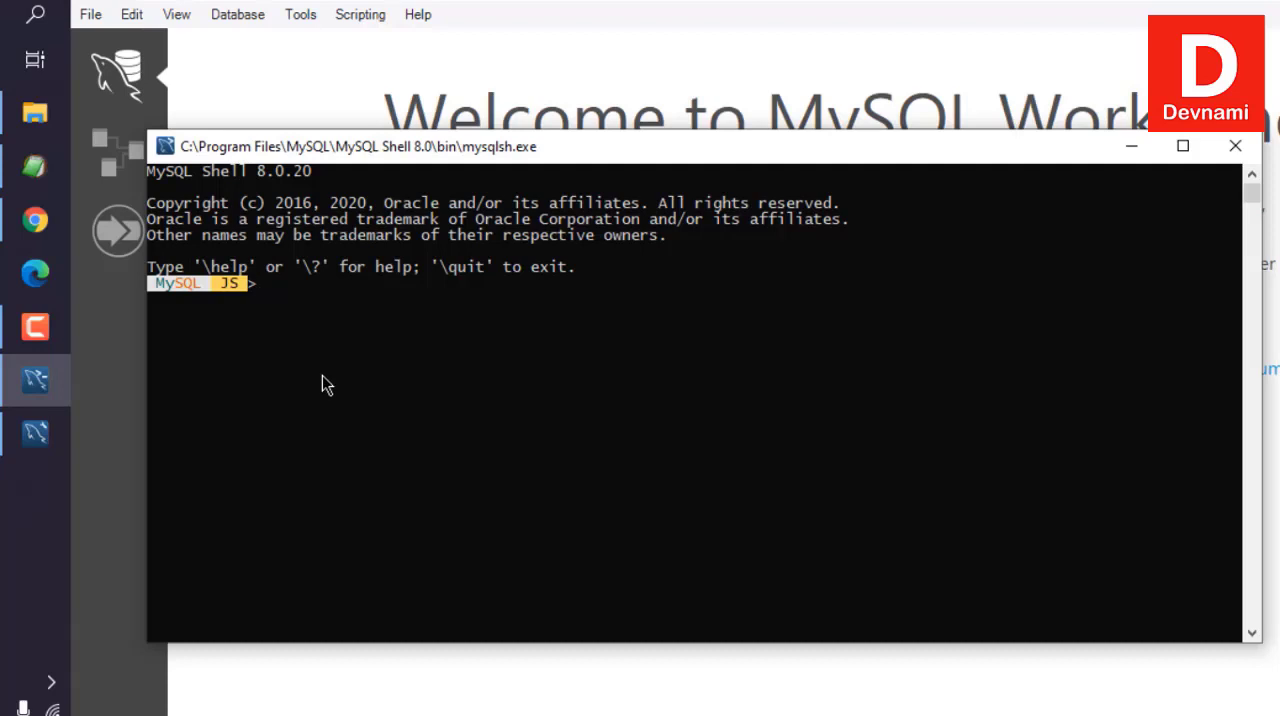